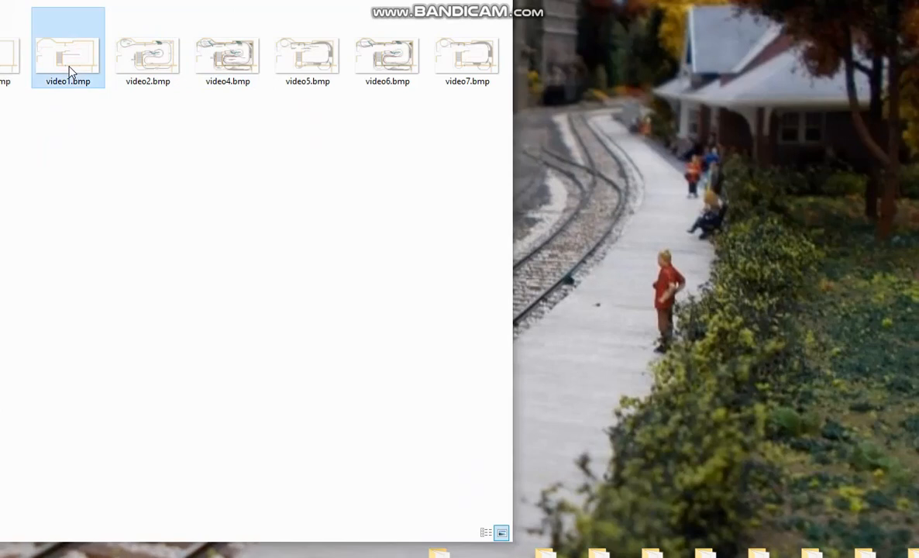
Step: Open video1.bmp to show the empty basement floor plan with stairs and doors
double_click(68, 47)
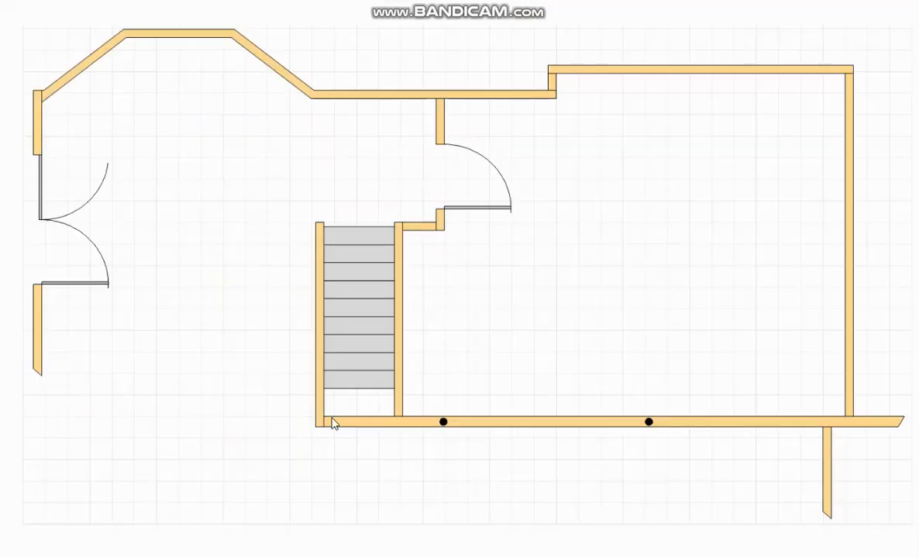
mouse_move(859, 79)
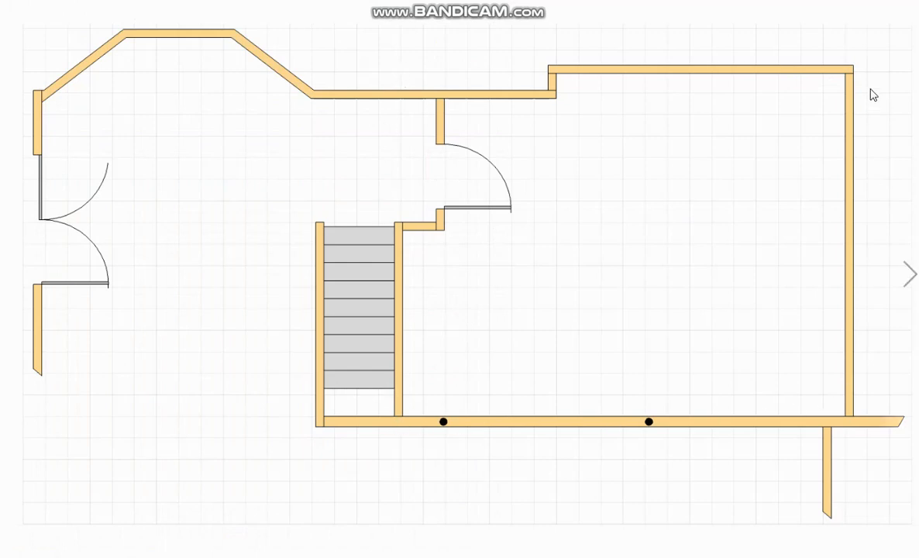
mouse_move(547, 84)
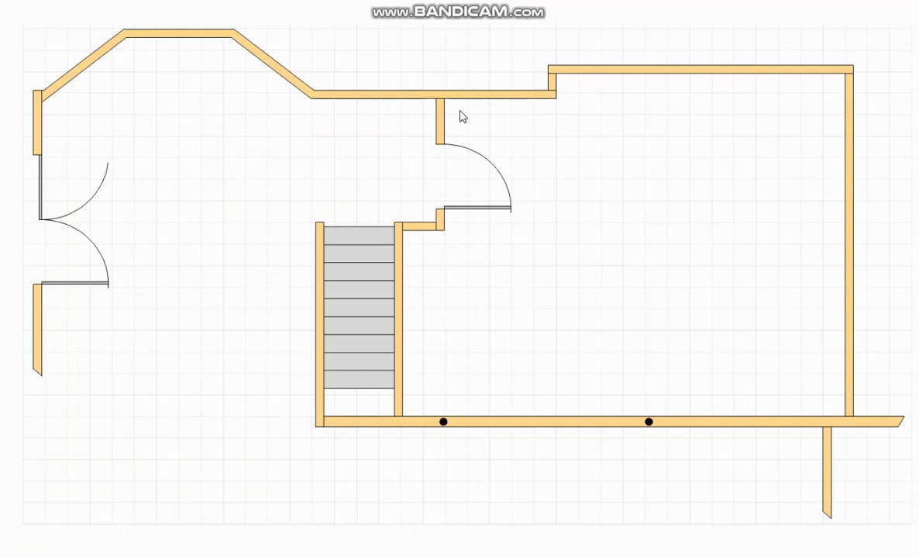
mouse_move(432, 121)
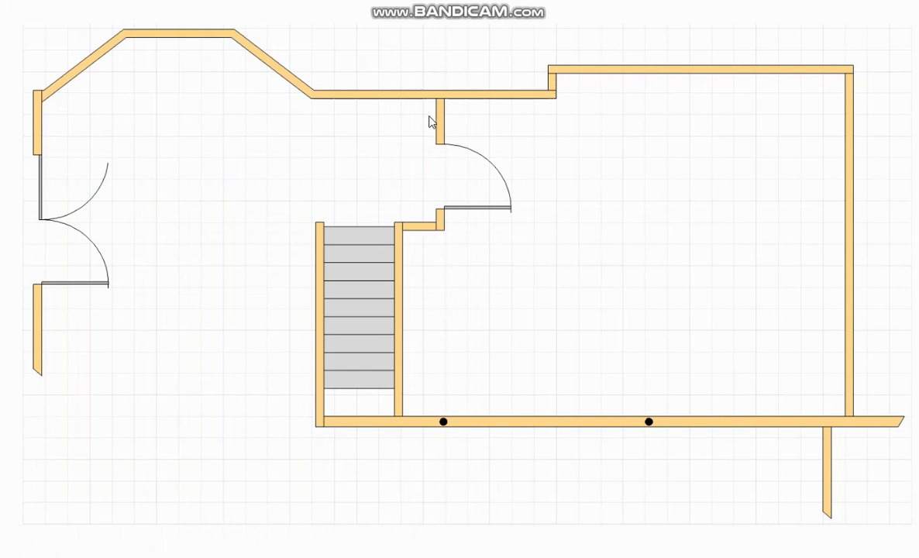
mouse_move(202, 163)
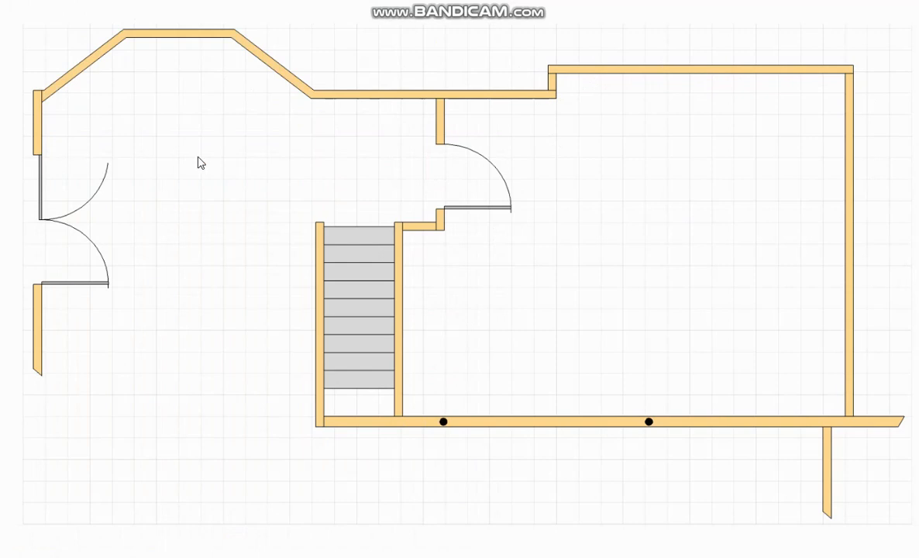
mouse_move(427, 160)
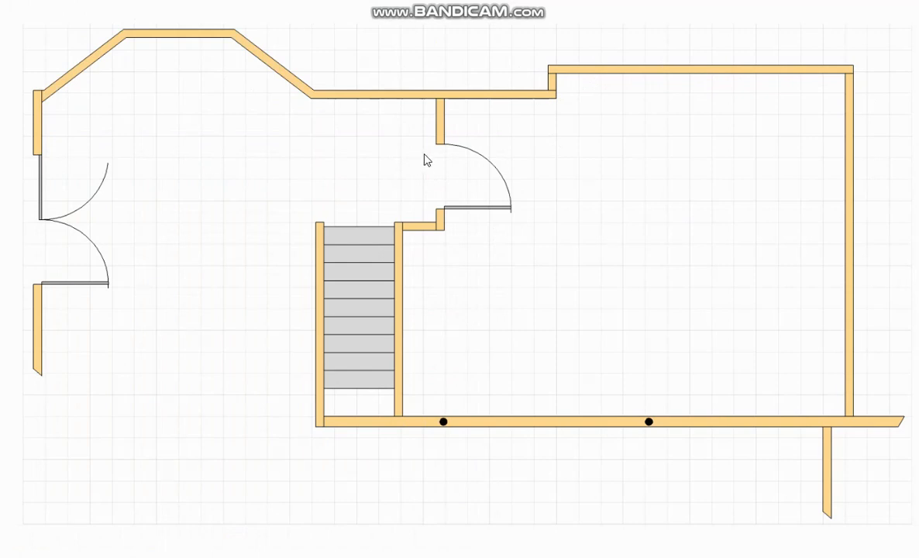
mouse_move(231, 114)
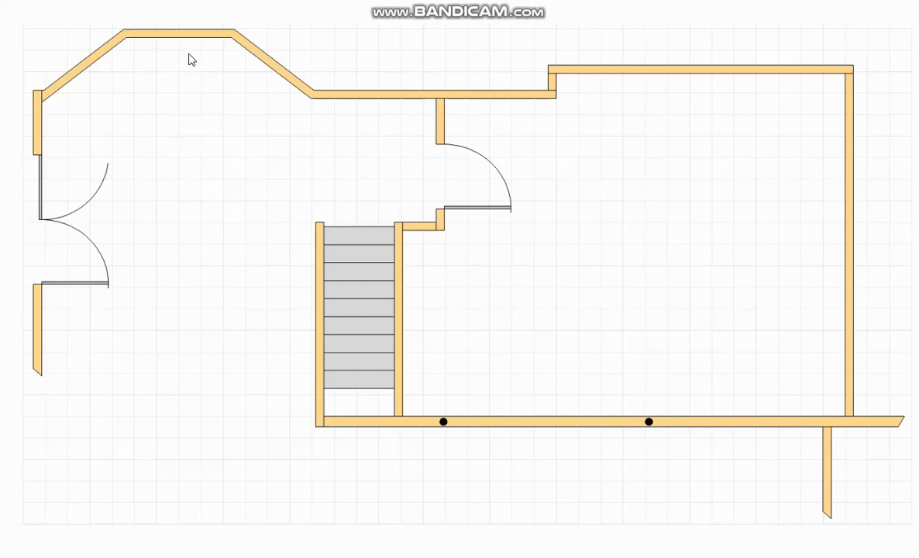
mouse_move(251, 87)
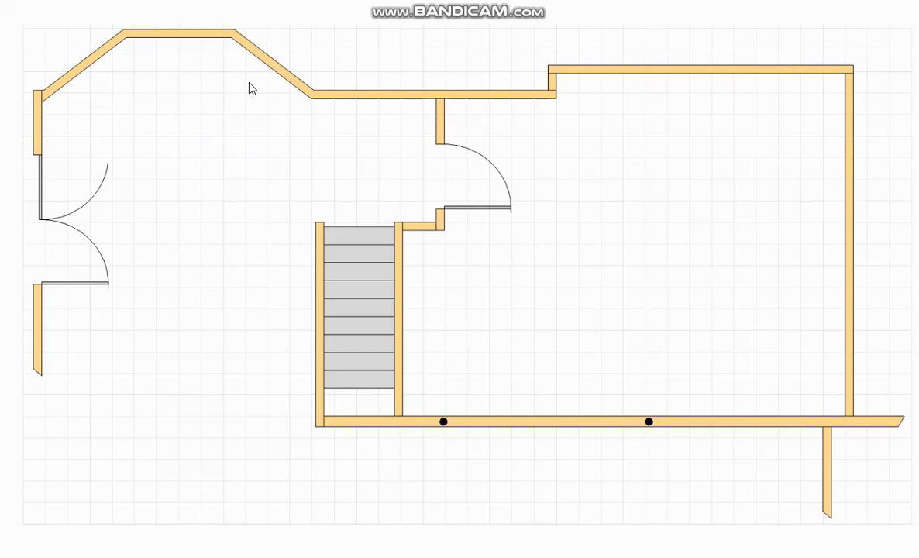
mouse_move(290, 341)
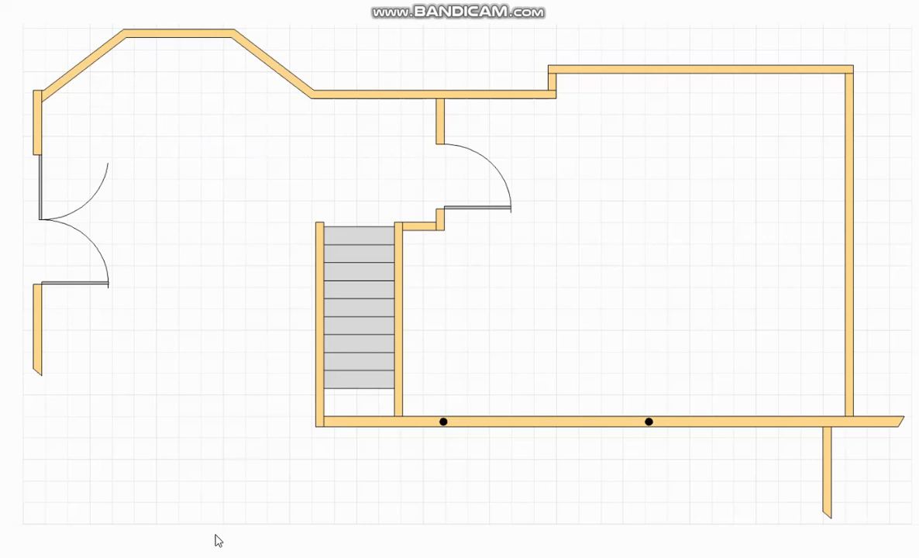
mouse_move(823, 469)
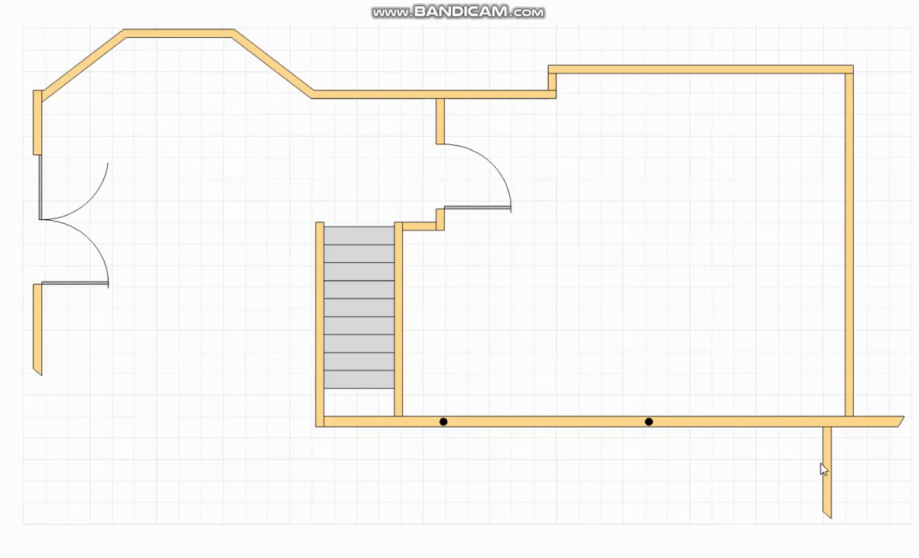
mouse_move(782, 504)
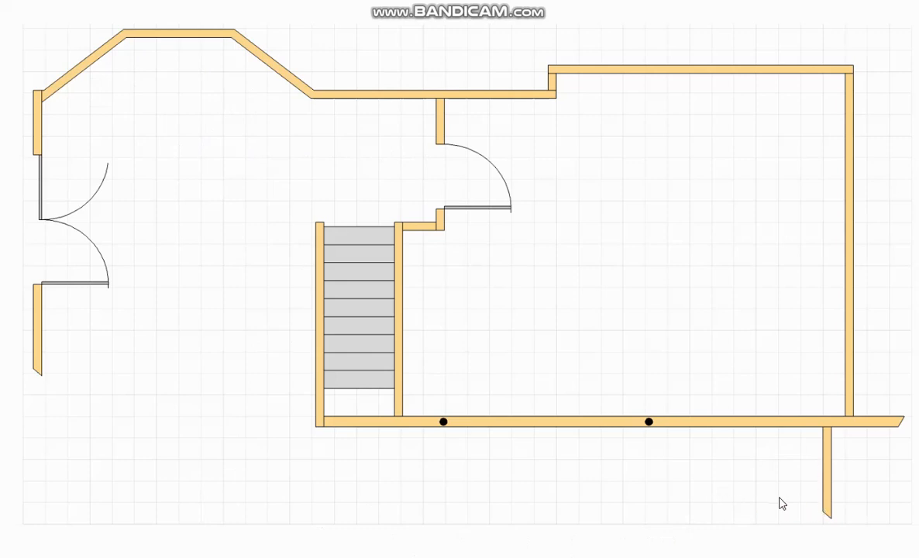
mouse_move(327, 509)
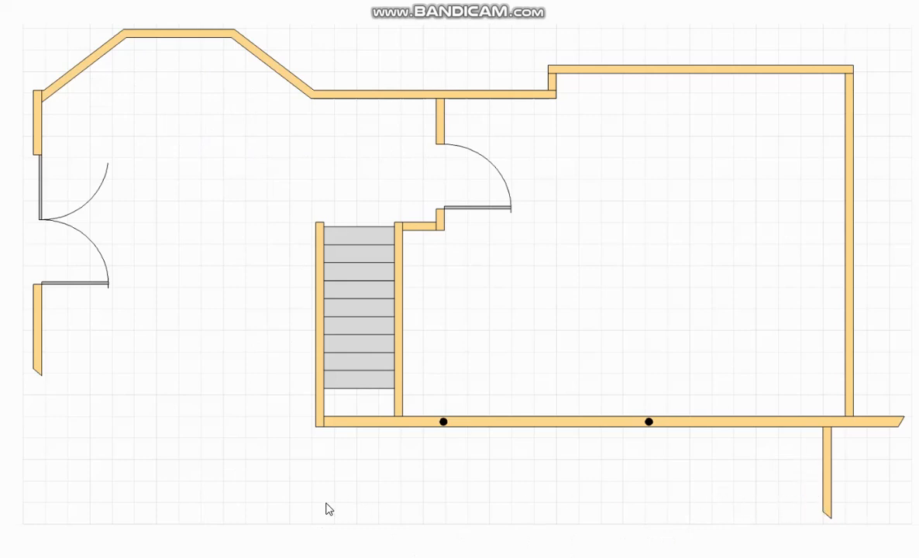
mouse_move(279, 453)
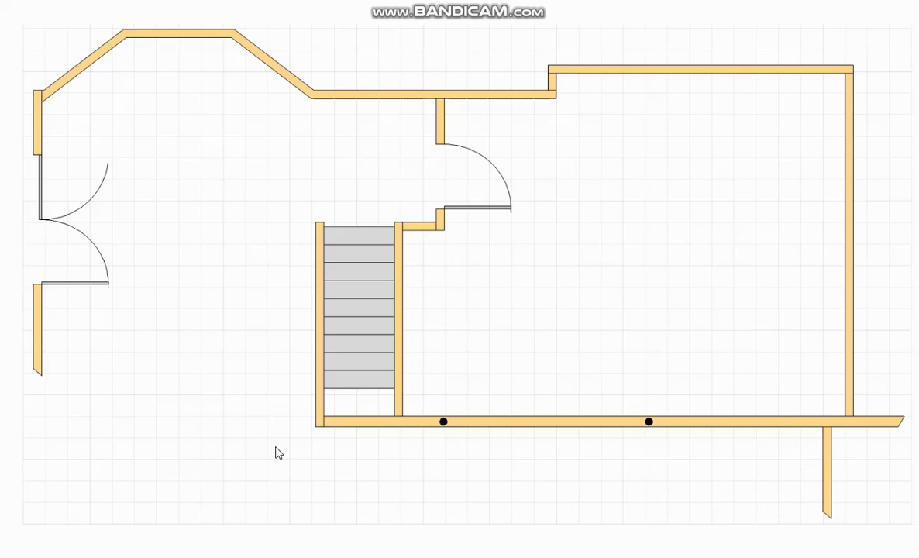
mouse_move(281, 413)
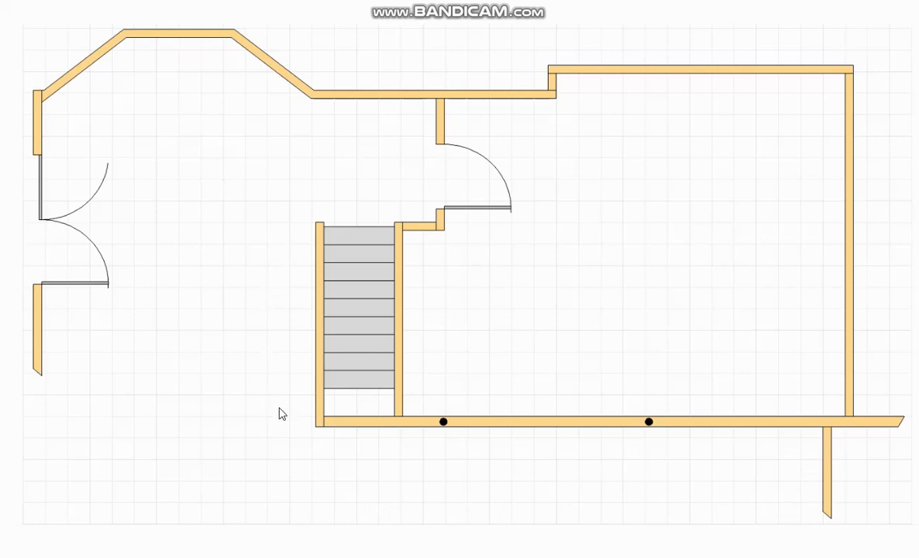
mouse_move(413, 411)
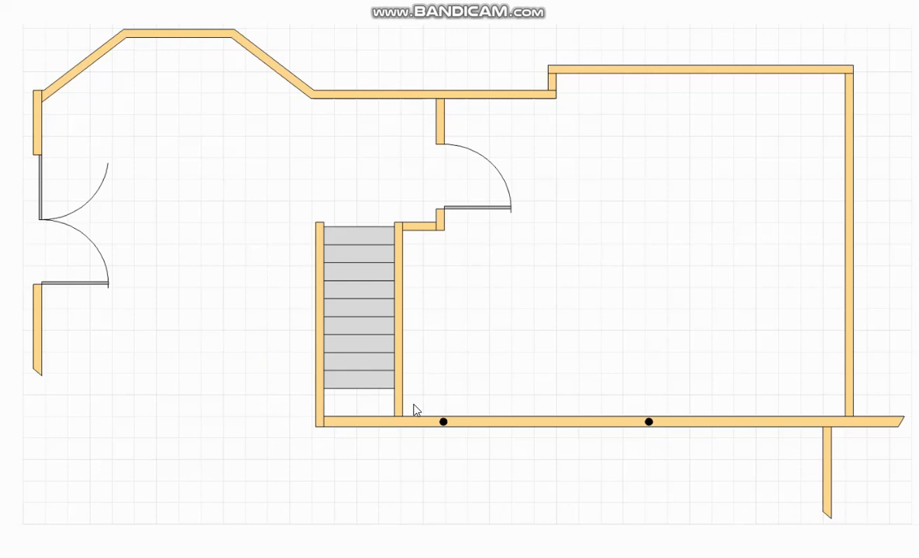
mouse_move(422, 378)
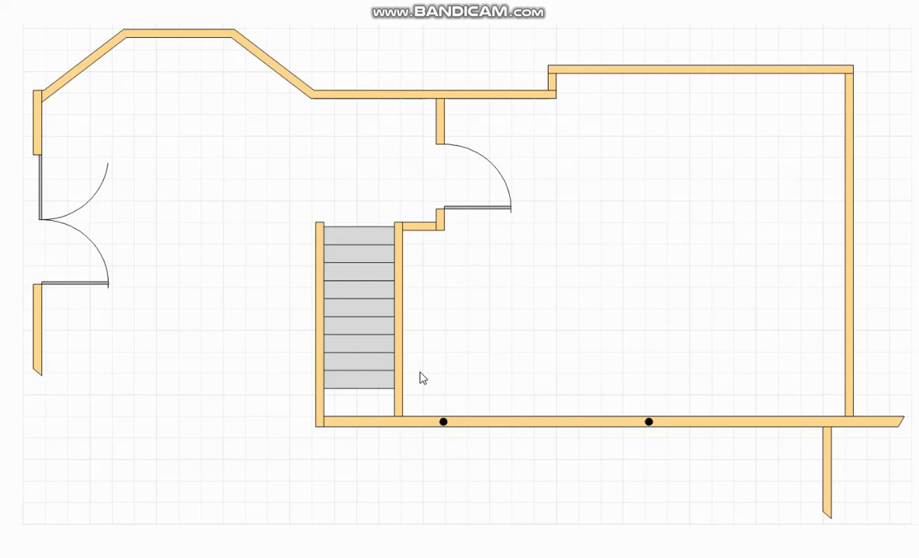
mouse_move(438, 350)
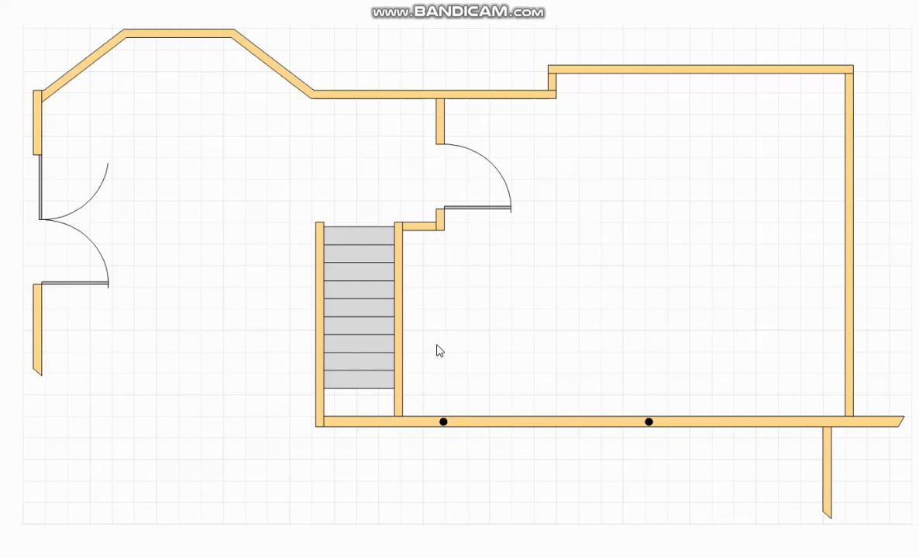
mouse_move(347, 275)
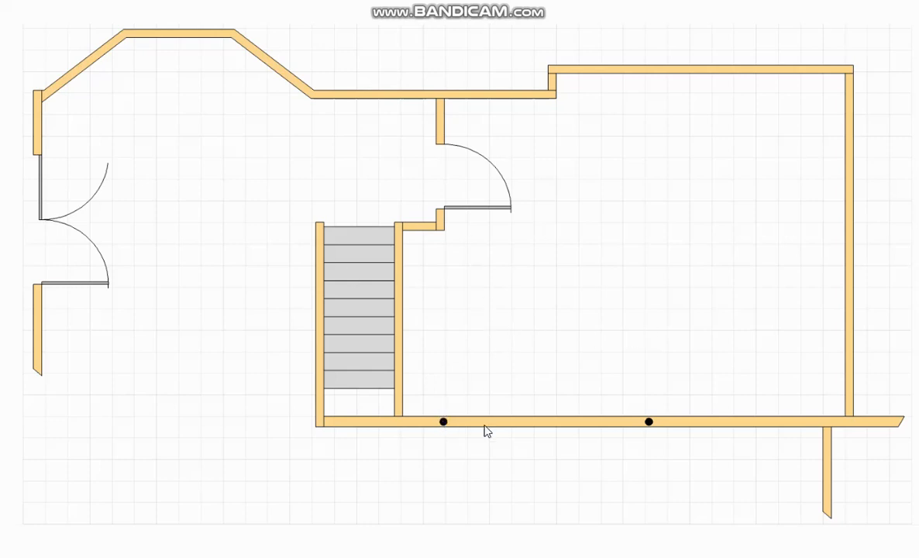
mouse_move(678, 434)
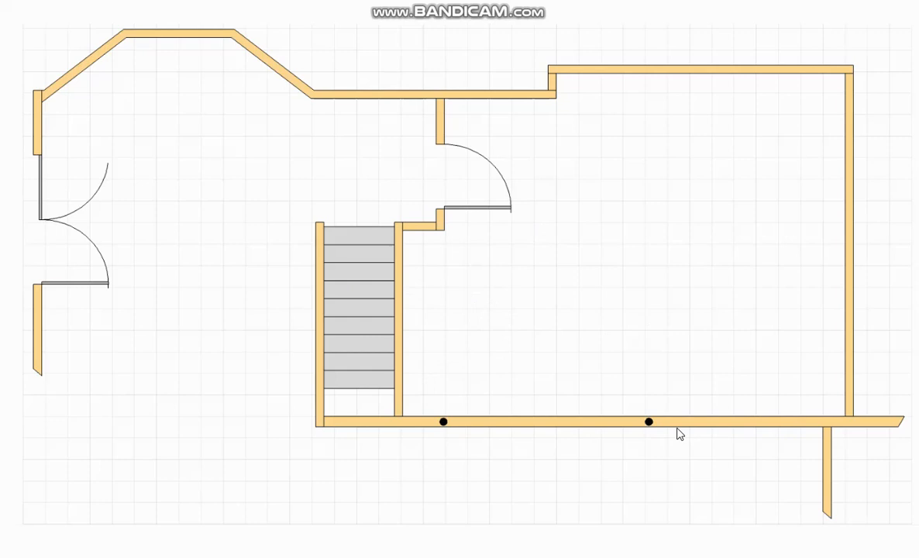
mouse_move(425, 418)
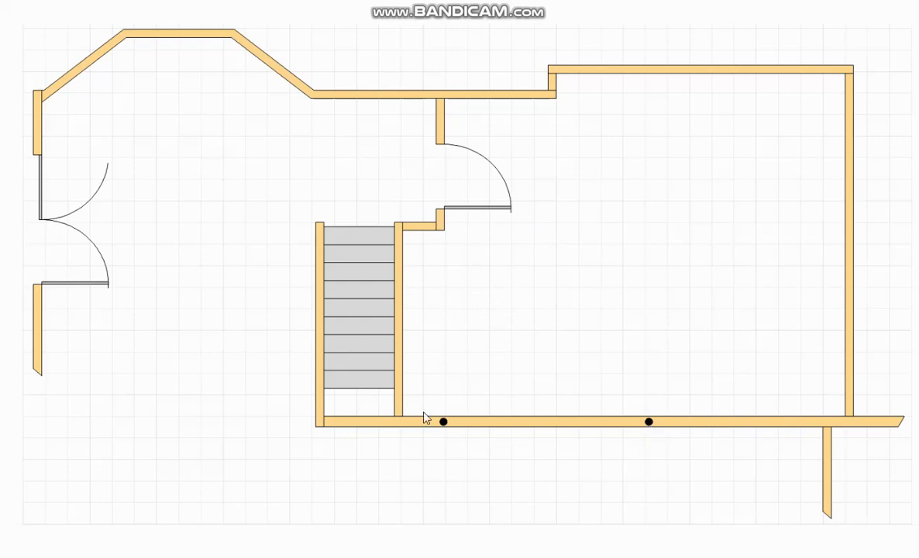
mouse_move(647, 426)
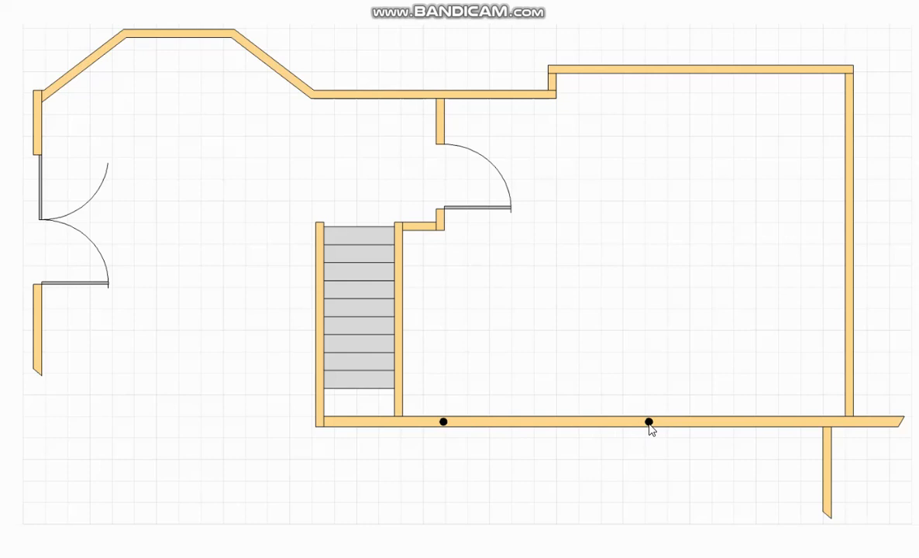
mouse_move(651, 424)
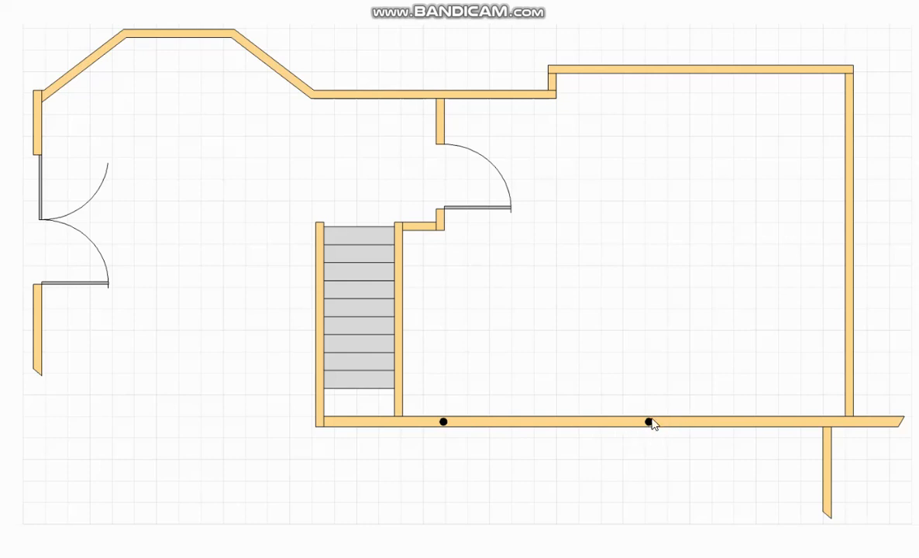
mouse_move(579, 353)
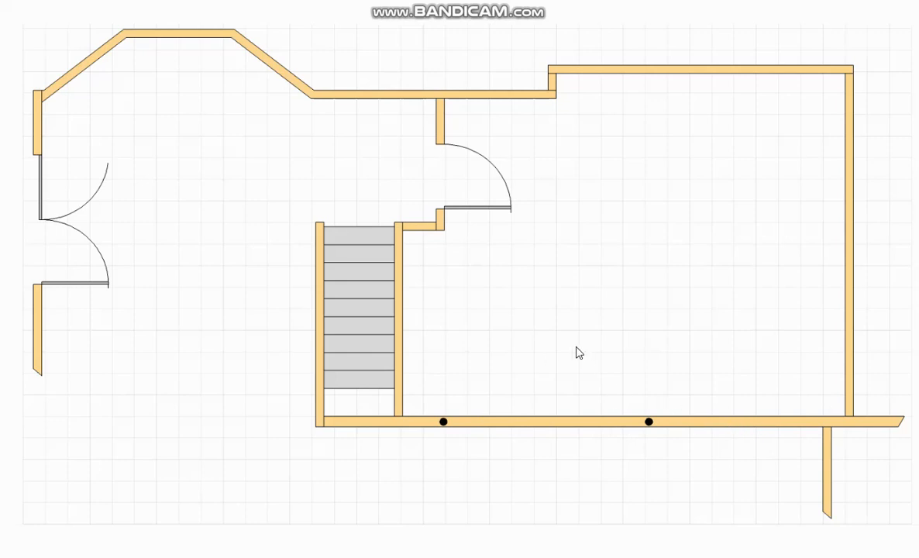
mouse_move(345, 416)
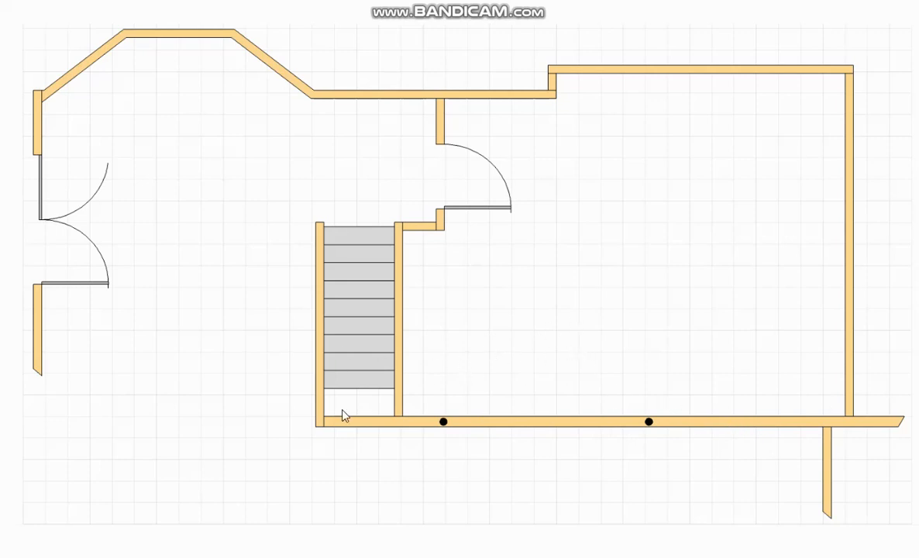
mouse_move(521, 357)
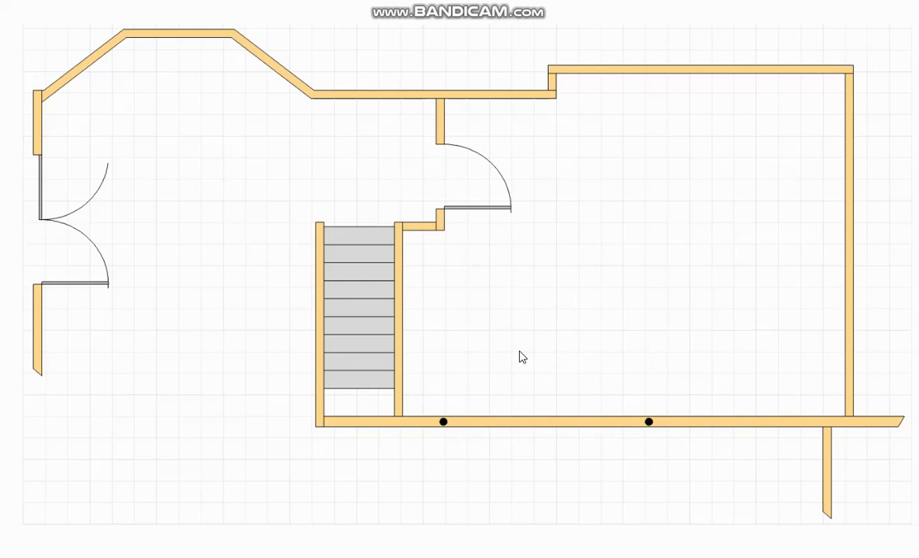
mouse_move(702, 243)
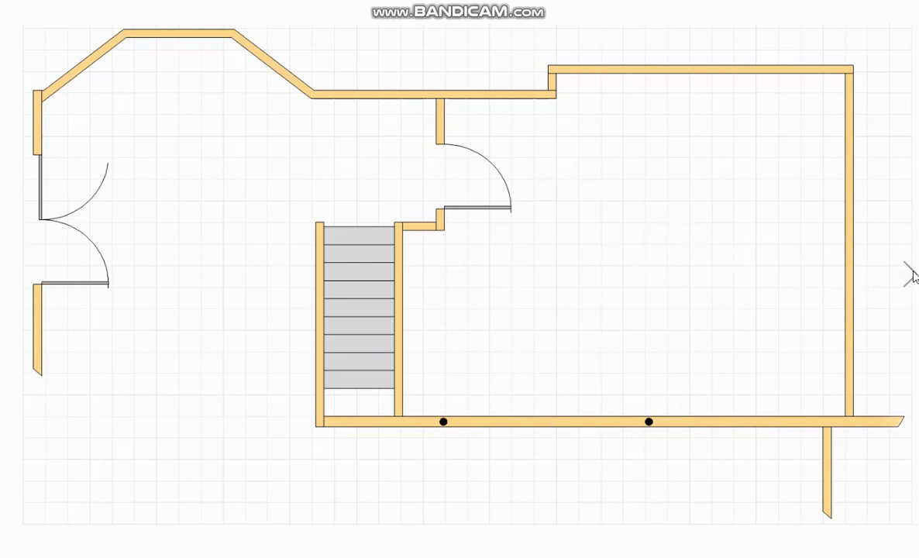
mouse_move(914, 276)
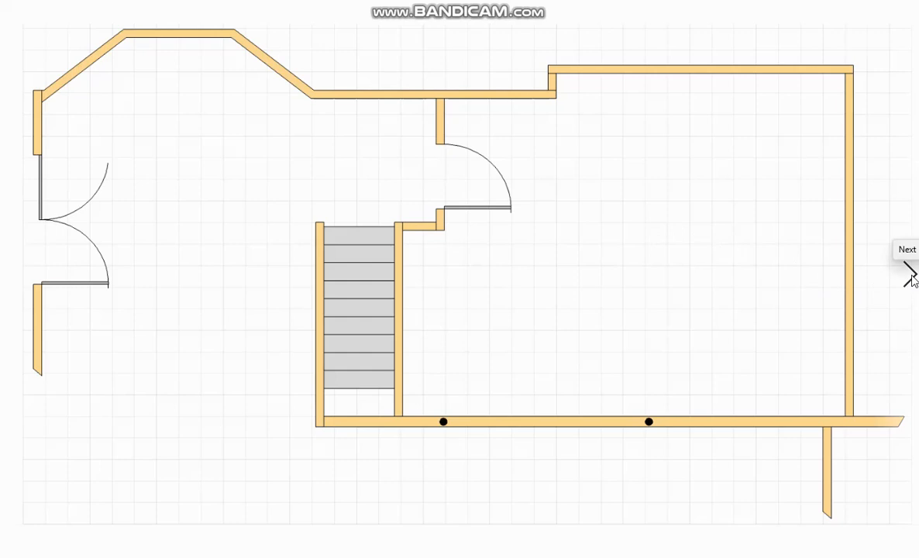
Step: Advance to the plan version with the red track route drawn through the rooms
left_click(906, 249)
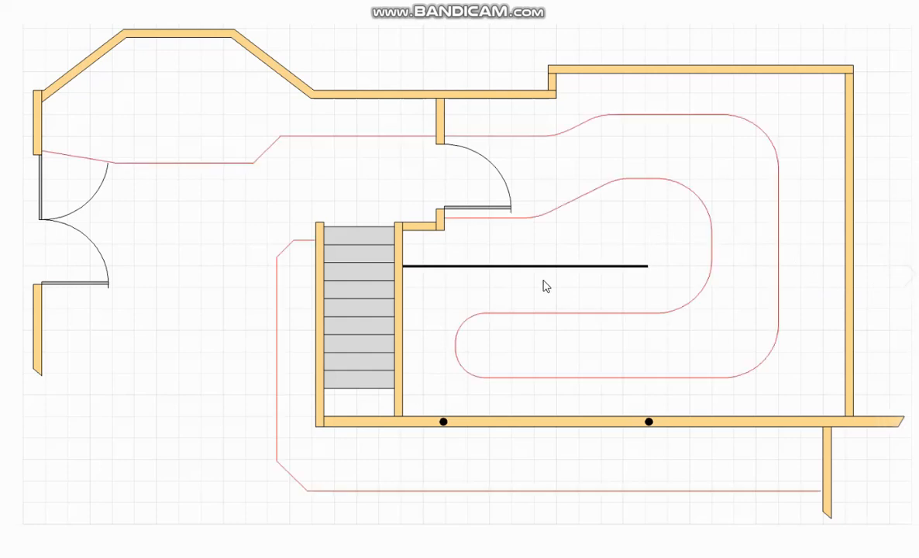
mouse_move(605, 285)
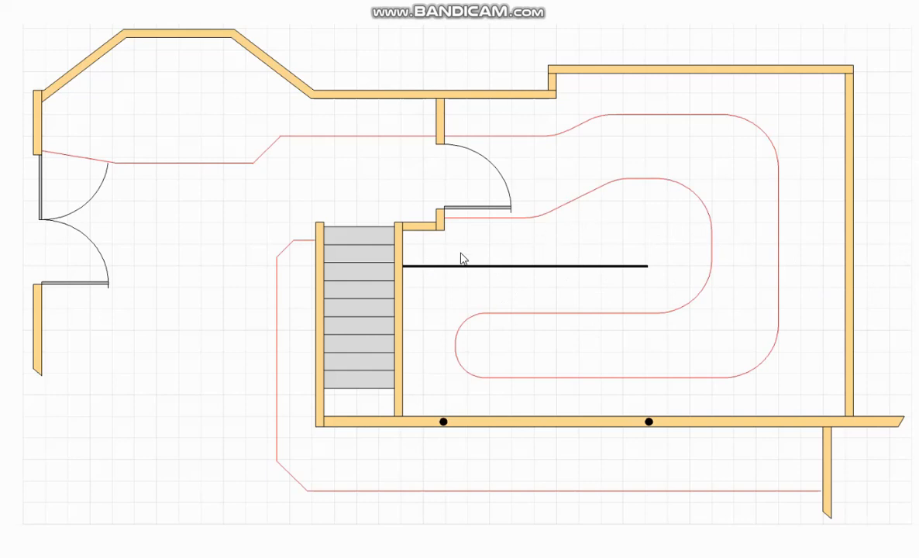
mouse_move(448, 256)
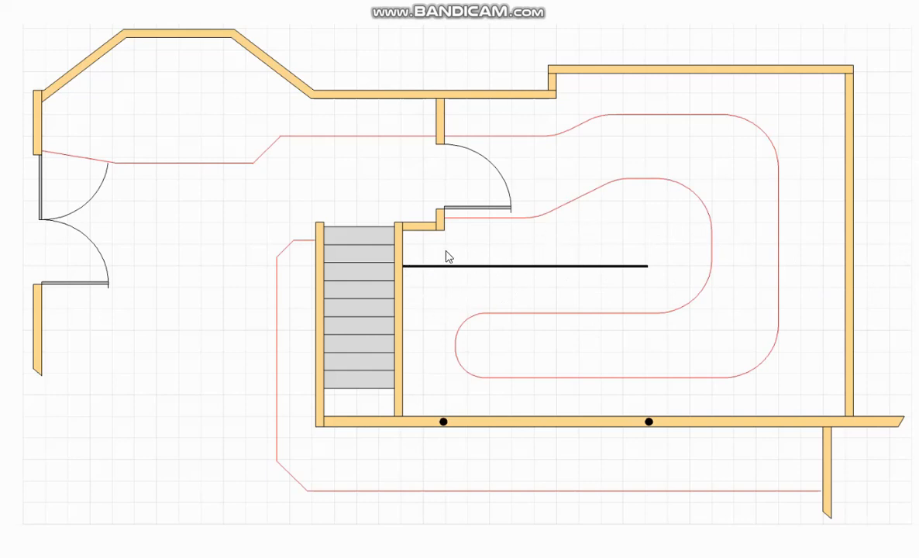
mouse_move(745, 103)
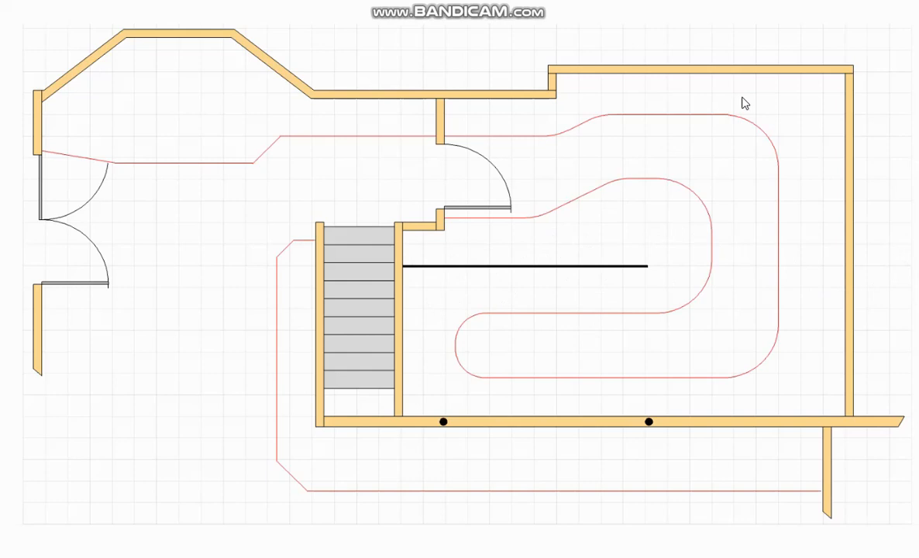
mouse_move(622, 196)
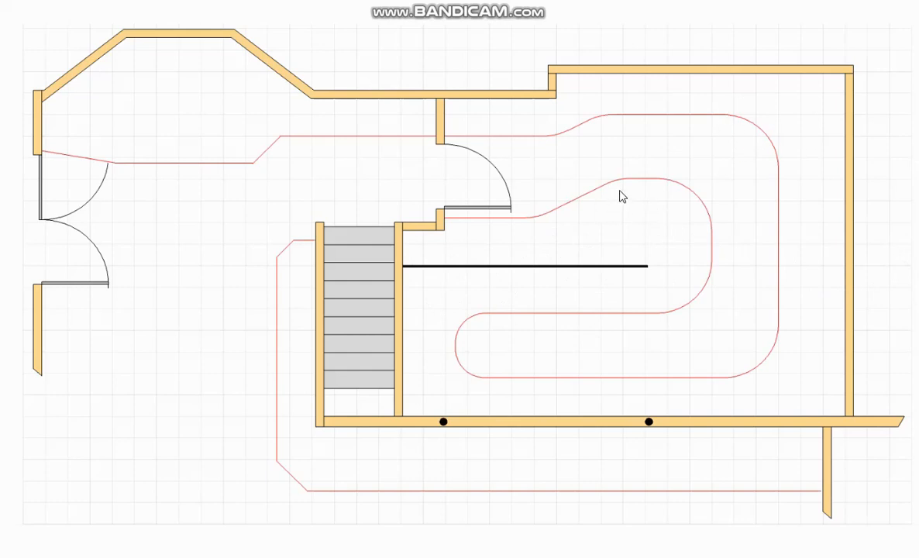
mouse_move(486, 195)
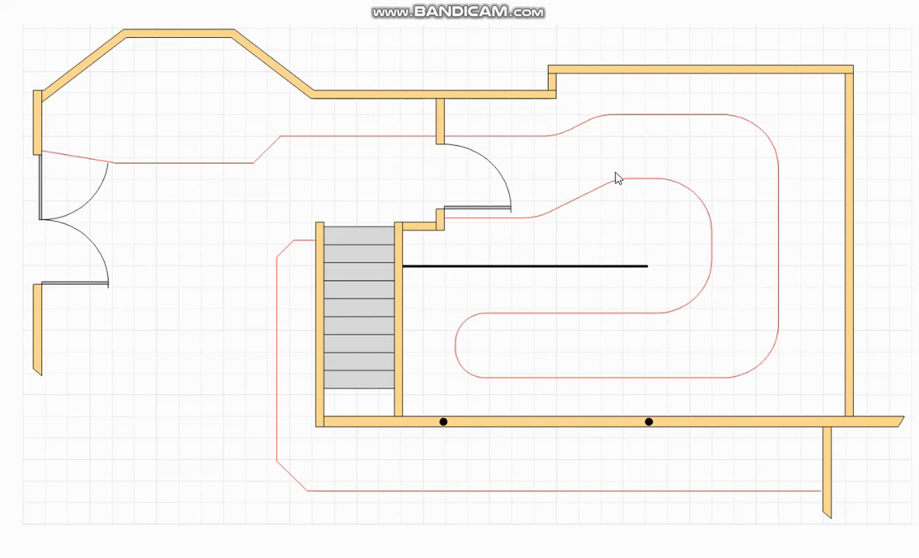
mouse_move(702, 227)
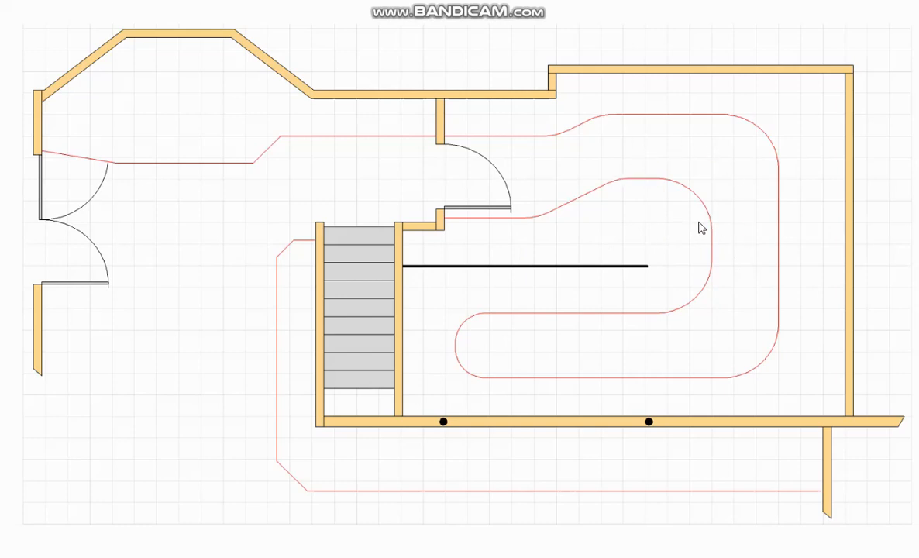
mouse_move(690, 180)
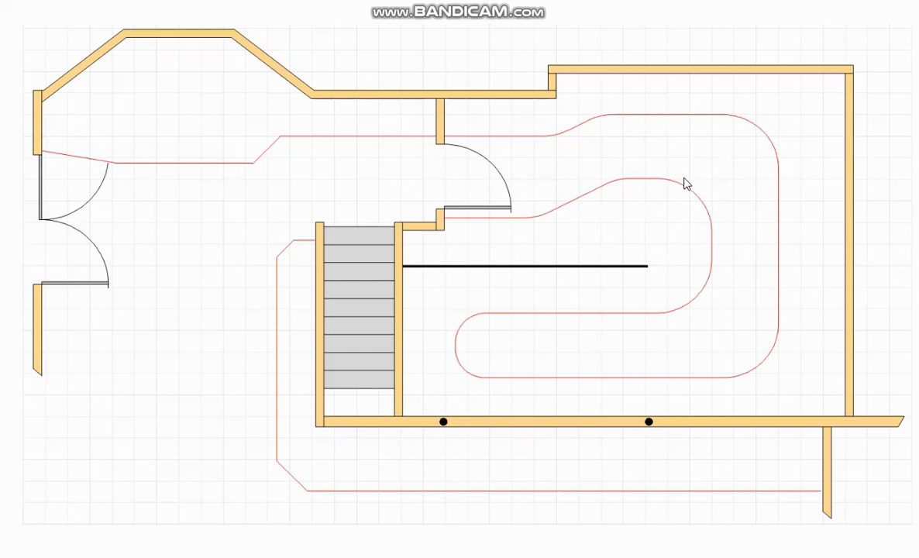
mouse_move(624, 202)
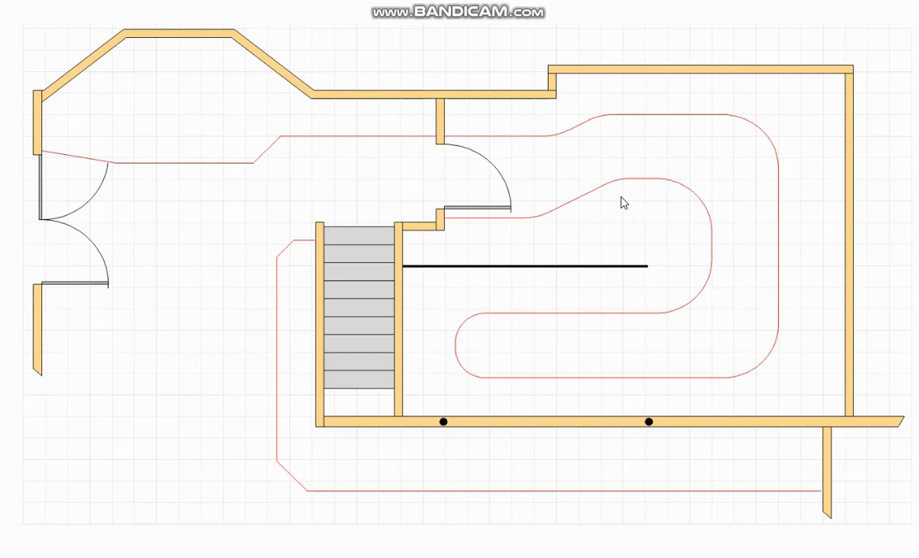
mouse_move(607, 225)
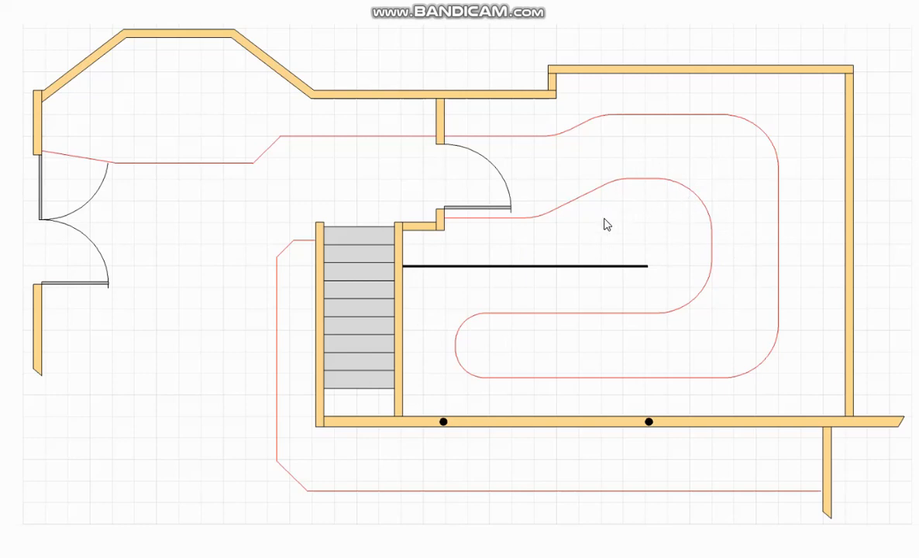
mouse_move(692, 265)
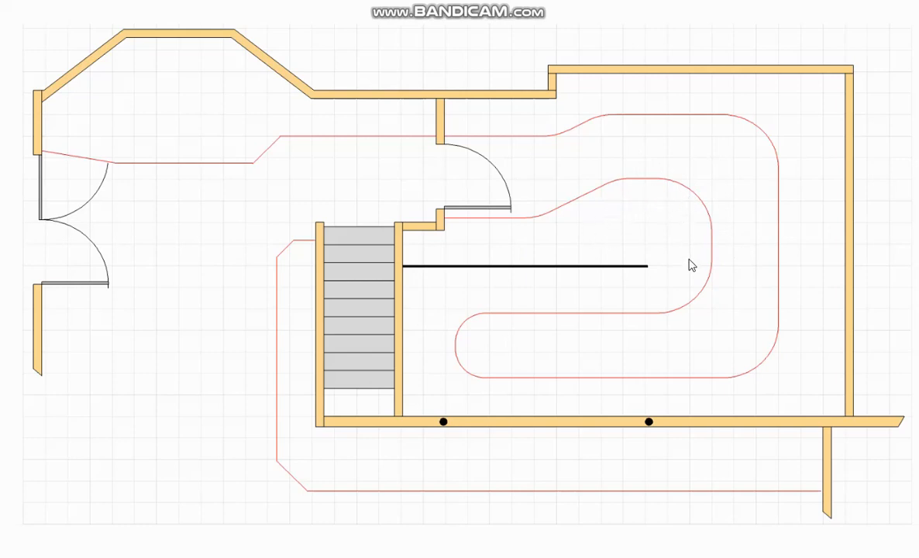
mouse_move(649, 205)
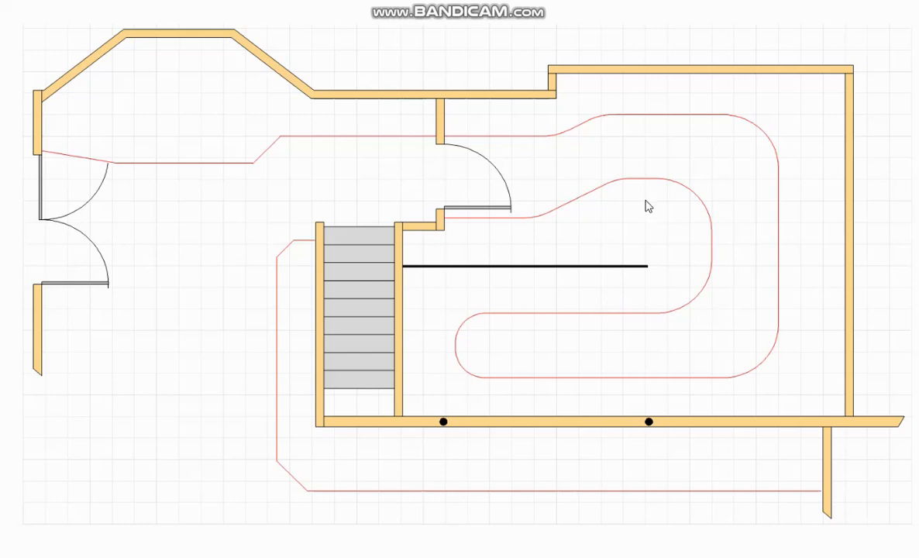
mouse_move(663, 167)
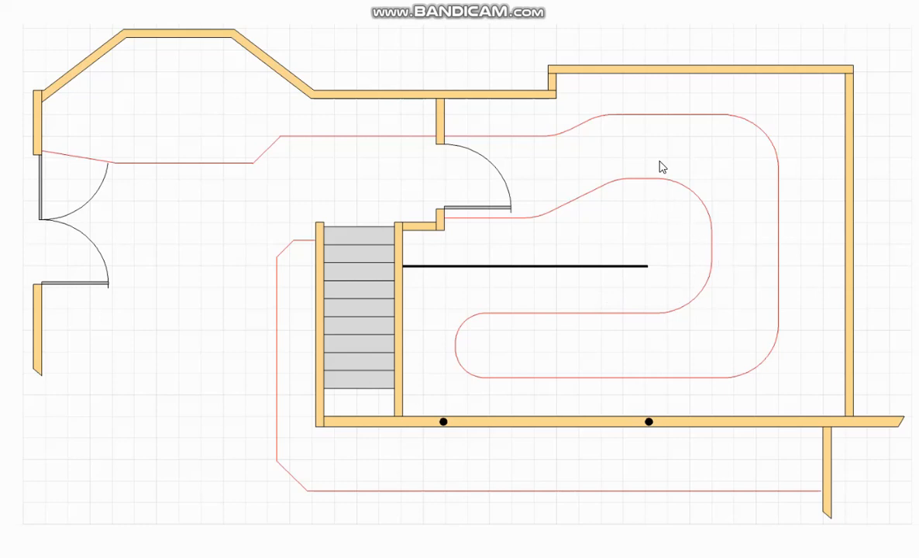
mouse_move(754, 217)
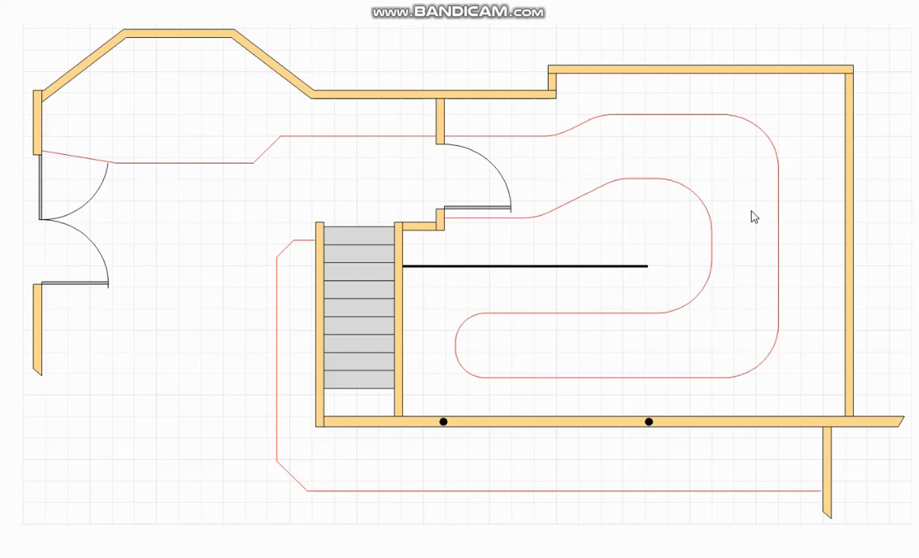
mouse_move(646, 100)
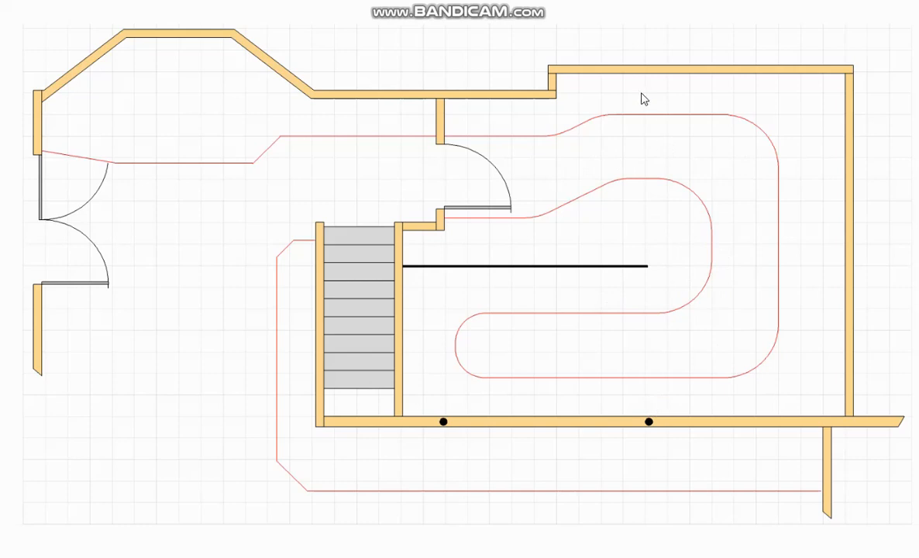
mouse_move(662, 390)
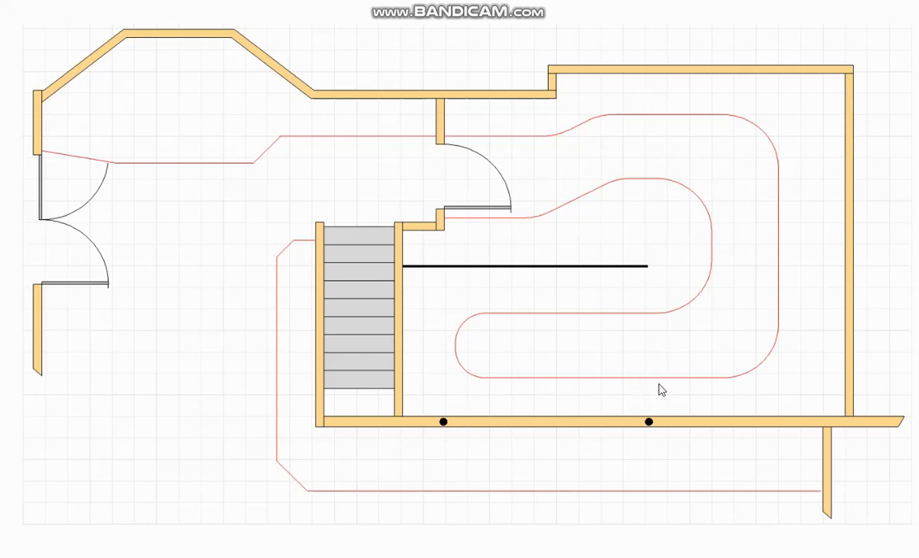
mouse_move(592, 393)
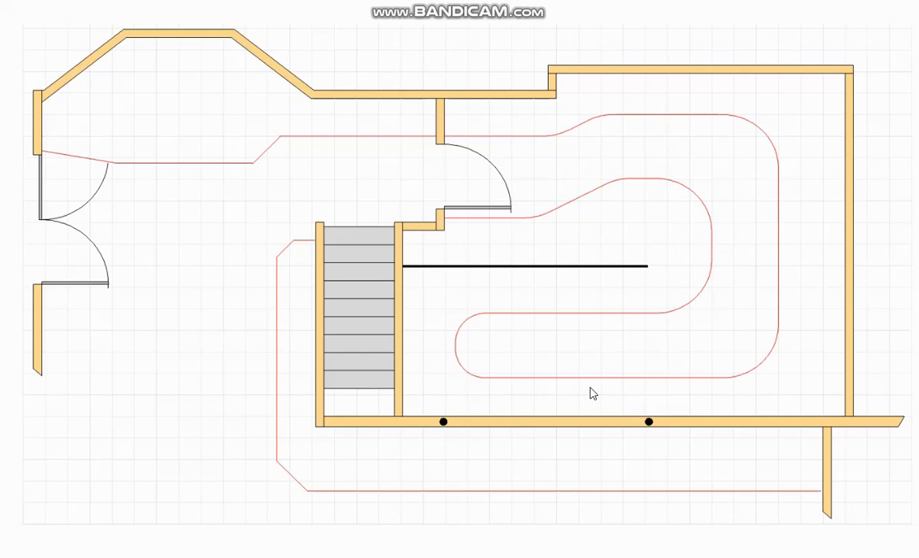
mouse_move(737, 108)
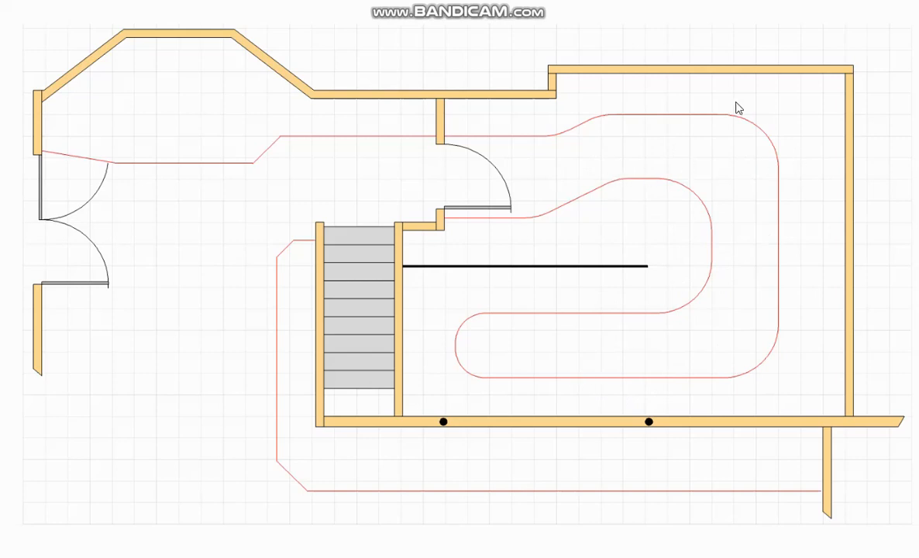
mouse_move(753, 110)
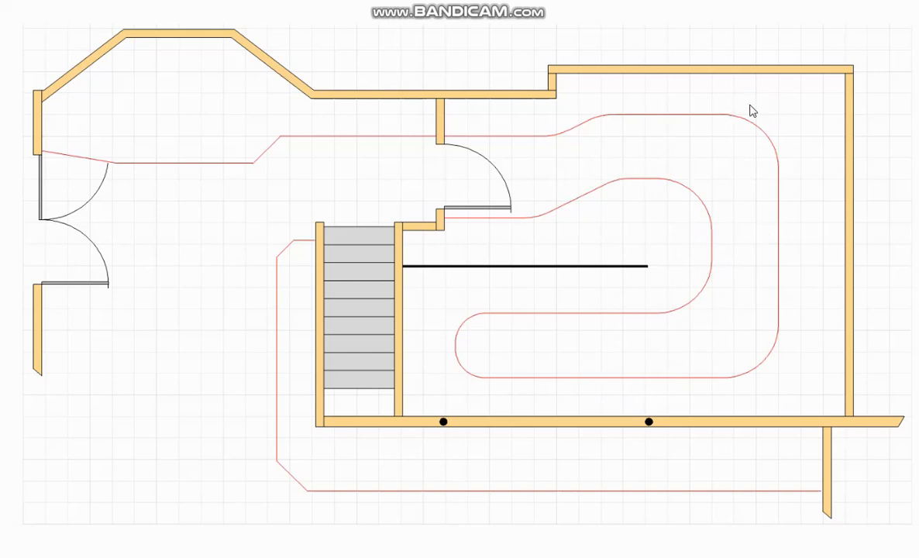
mouse_move(804, 366)
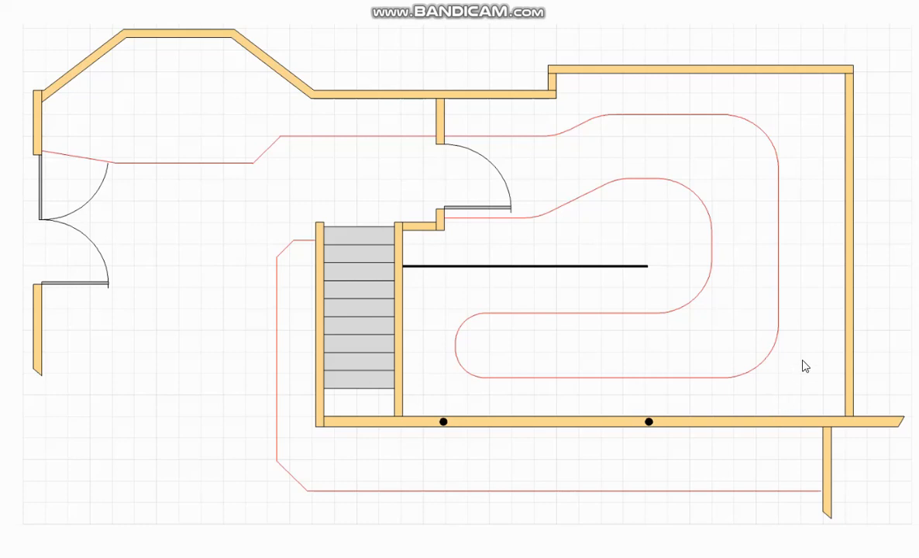
mouse_move(831, 336)
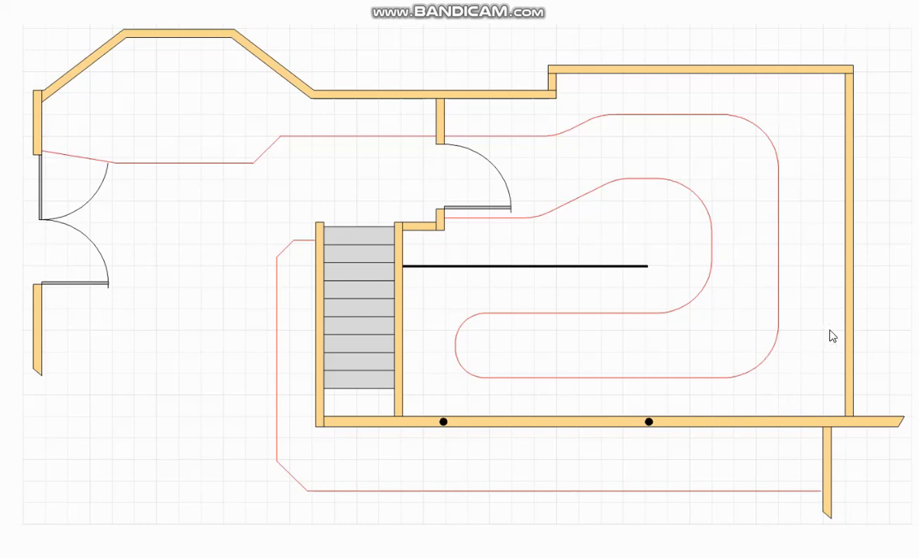
mouse_move(612, 402)
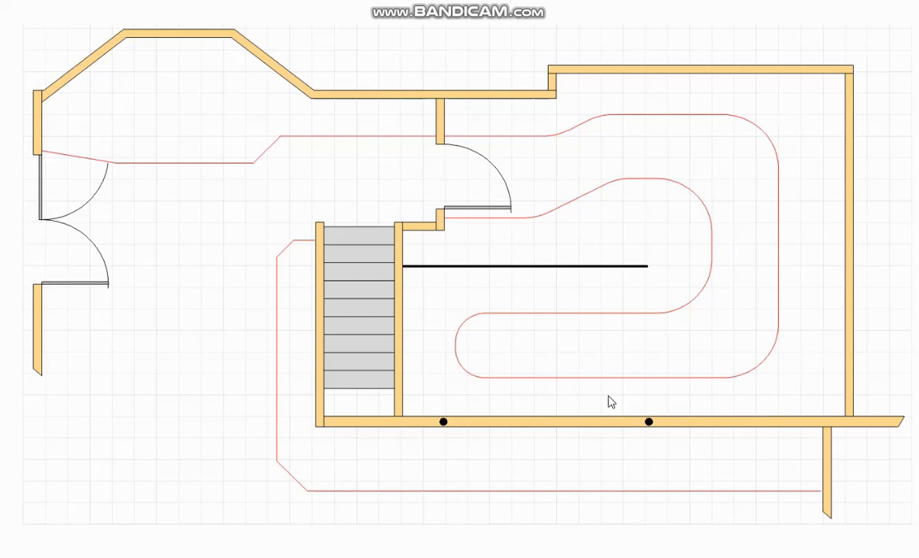
mouse_move(823, 190)
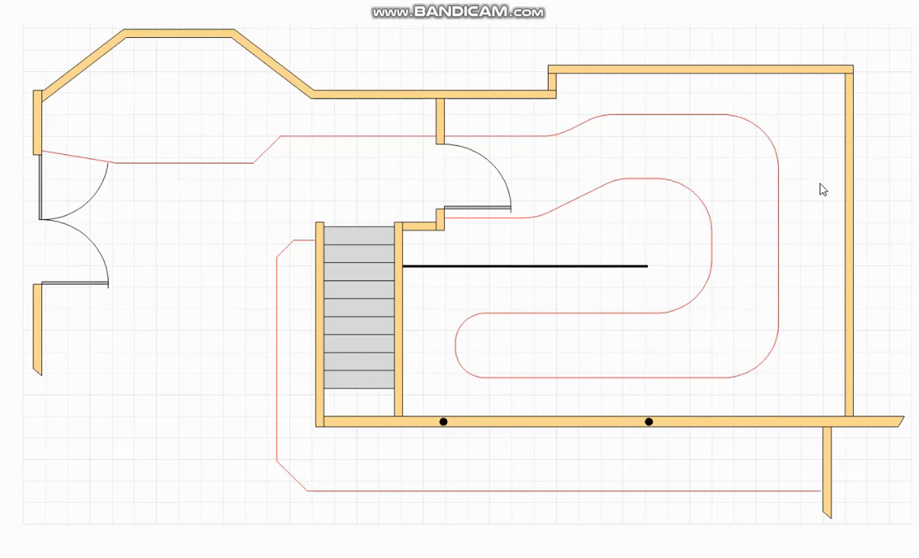
mouse_move(684, 402)
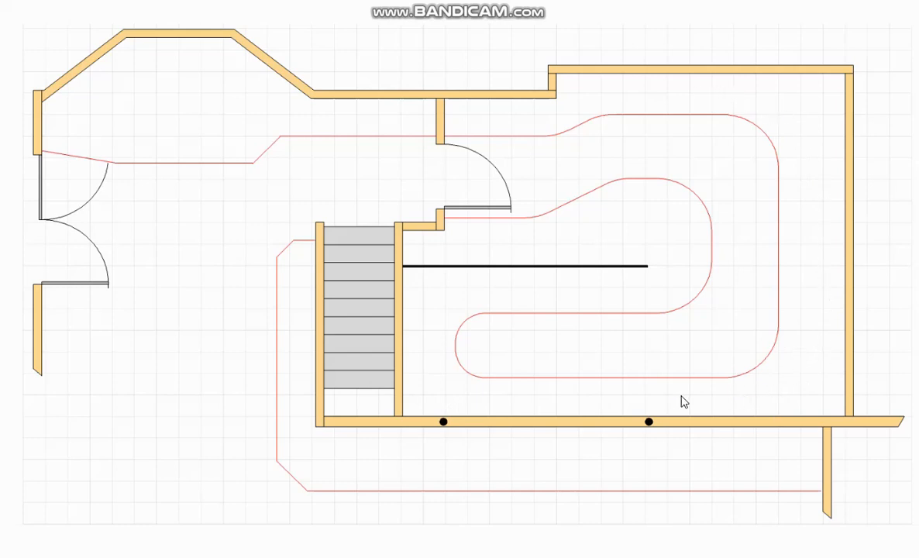
mouse_move(504, 391)
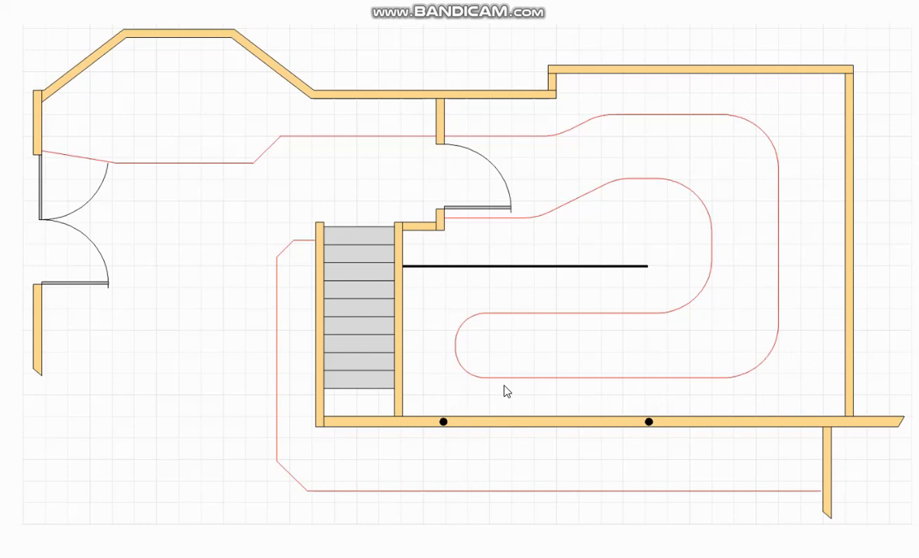
mouse_move(831, 341)
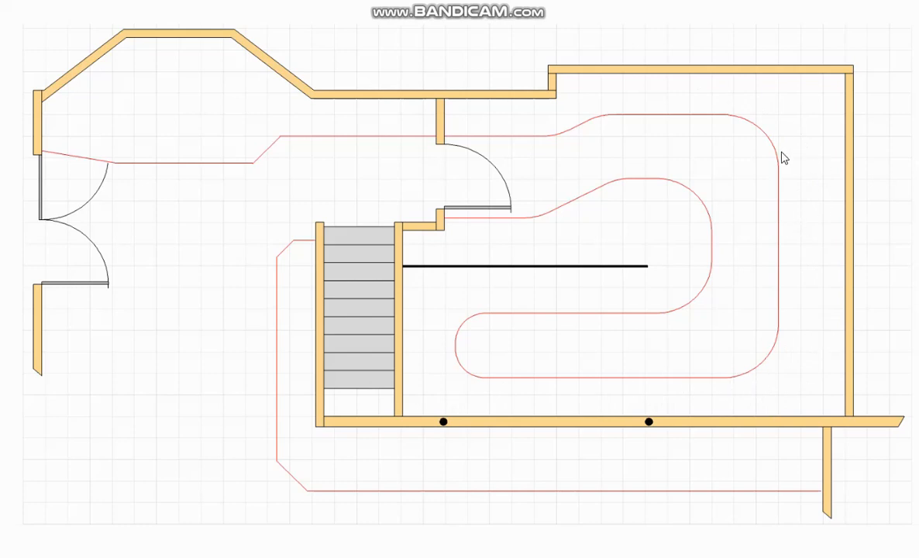
mouse_move(814, 326)
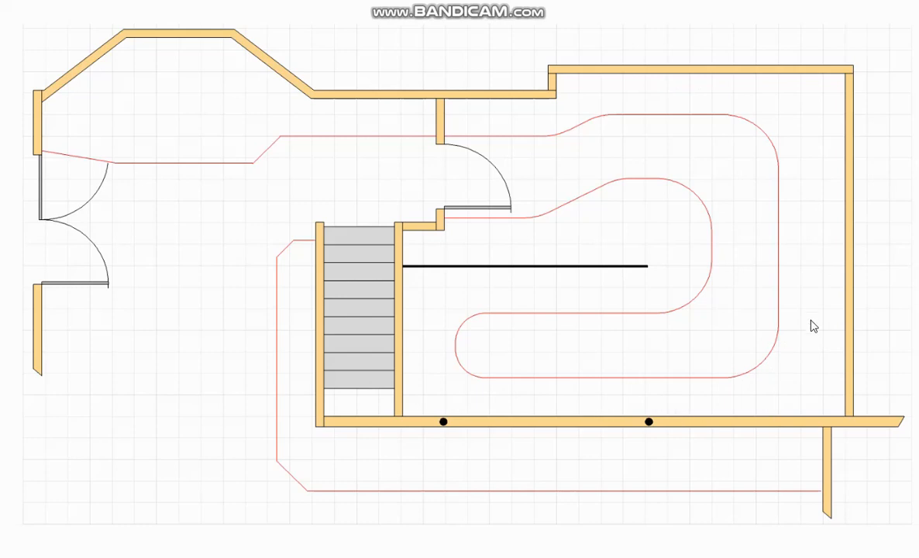
mouse_move(704, 408)
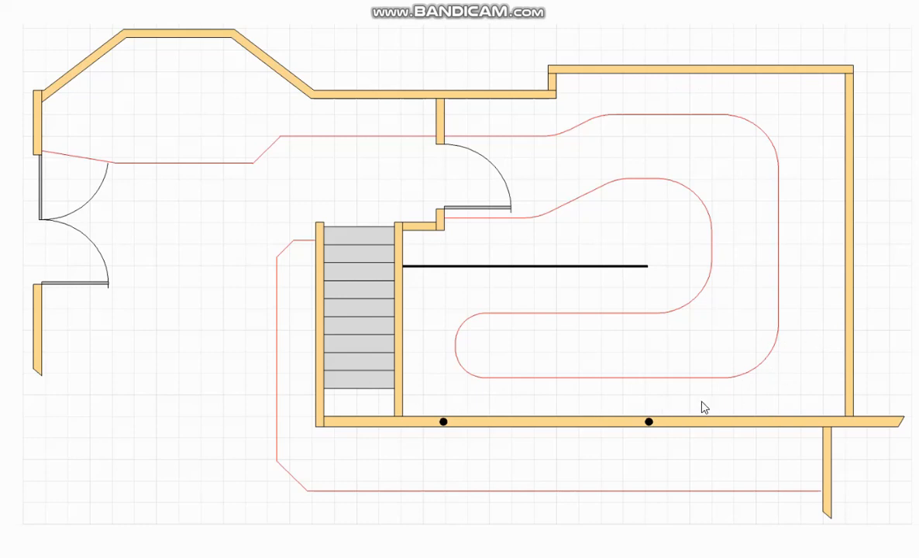
mouse_move(733, 398)
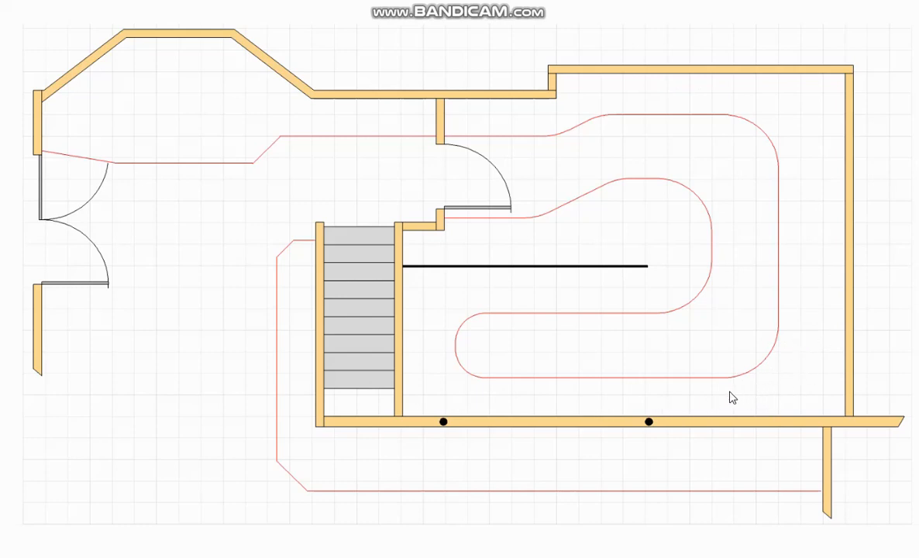
mouse_move(822, 300)
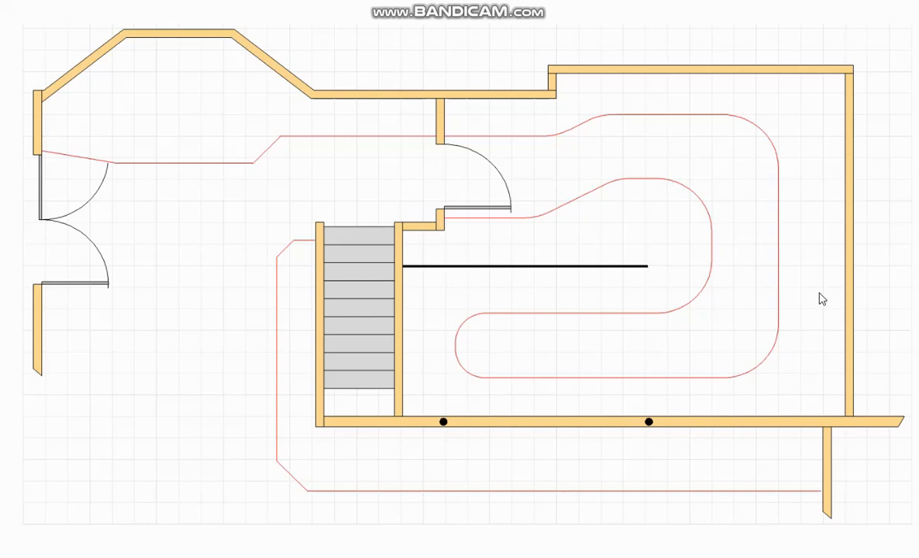
mouse_move(484, 403)
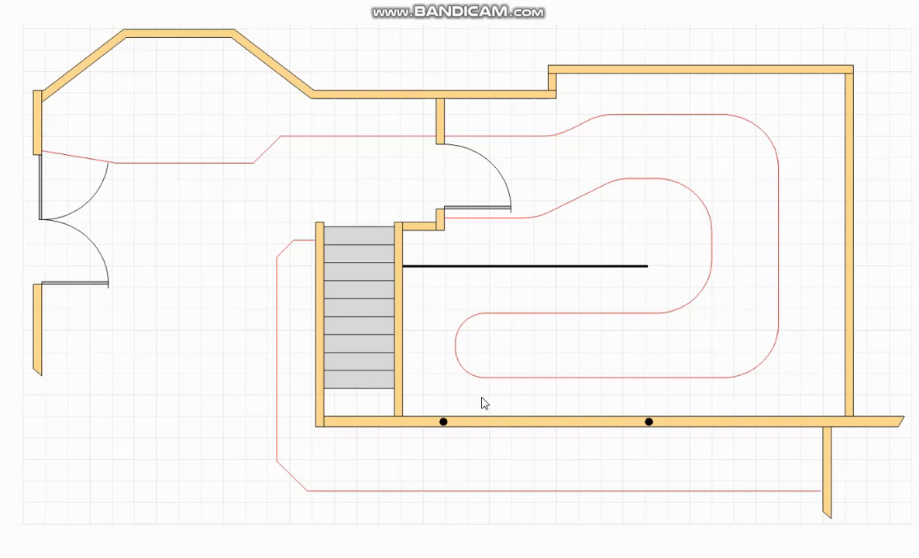
mouse_move(461, 381)
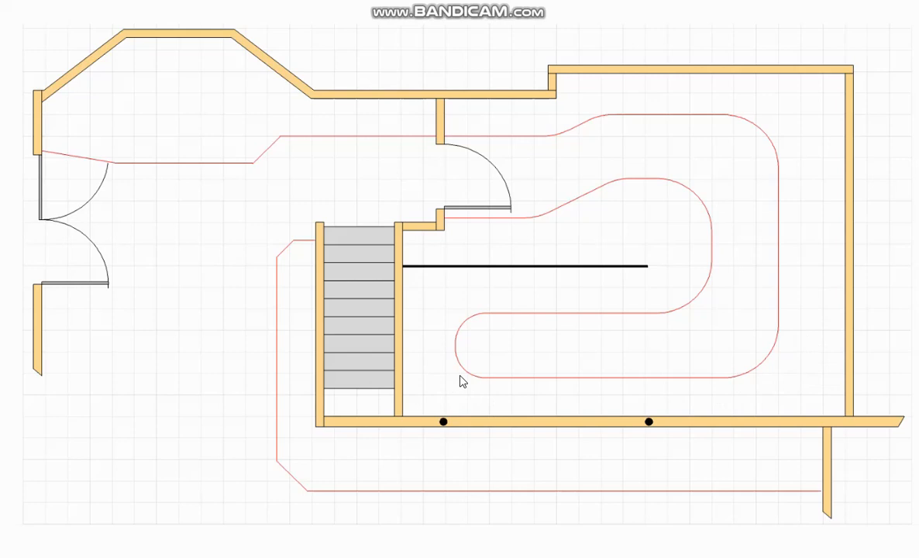
mouse_move(475, 429)
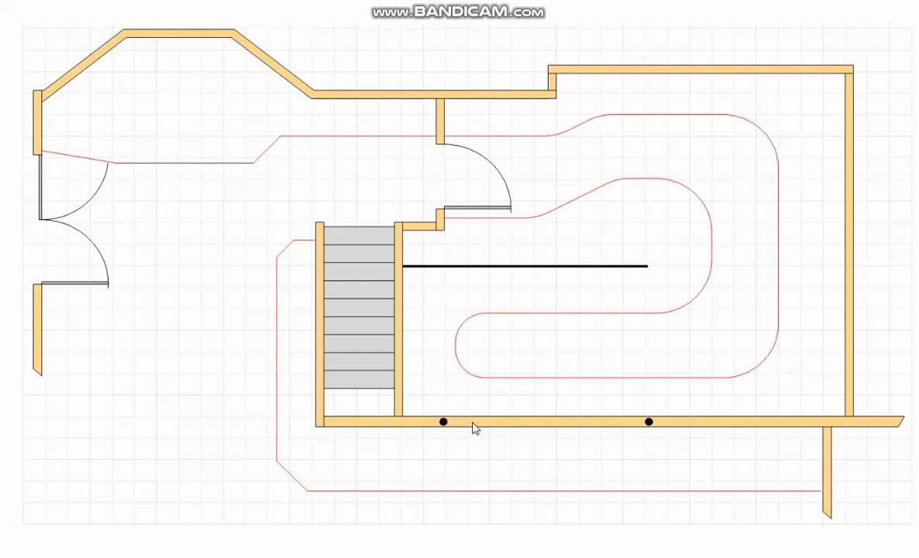
mouse_move(441, 386)
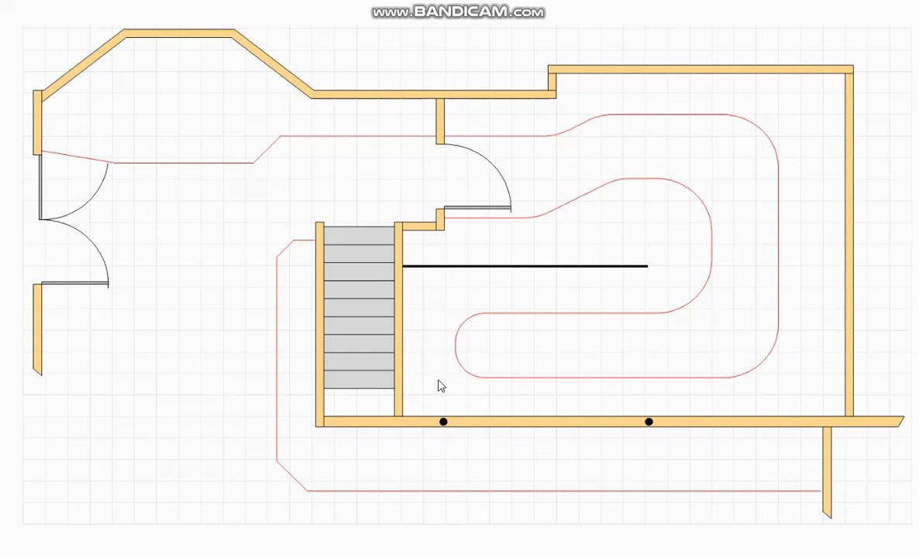
mouse_move(430, 351)
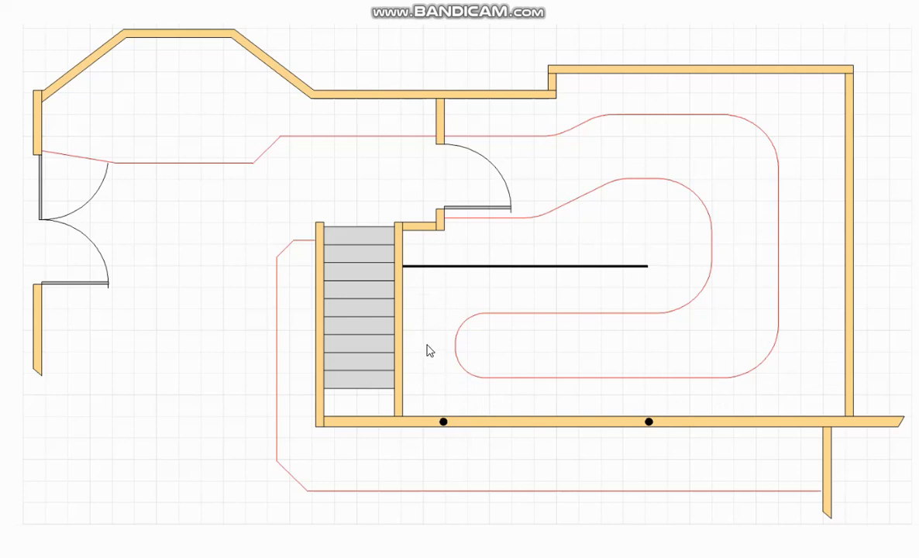
mouse_move(910, 267)
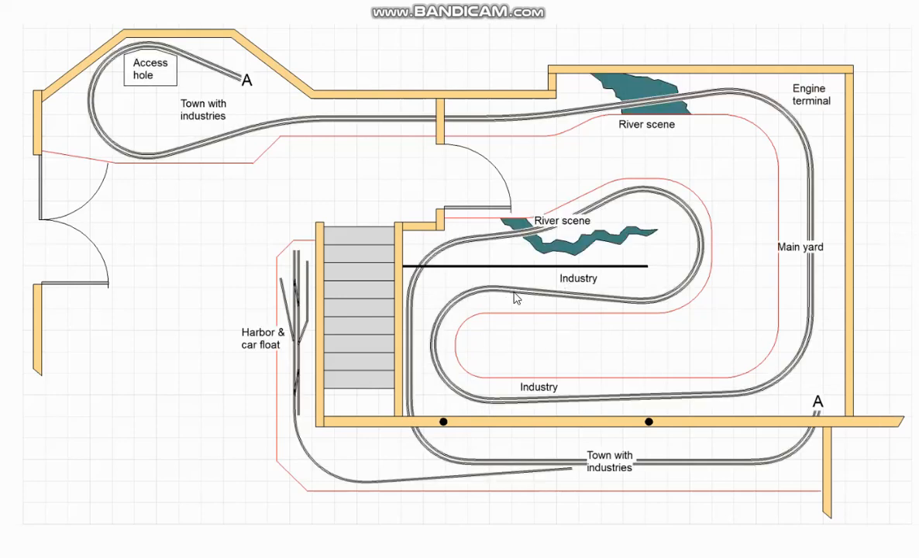
mouse_move(438, 187)
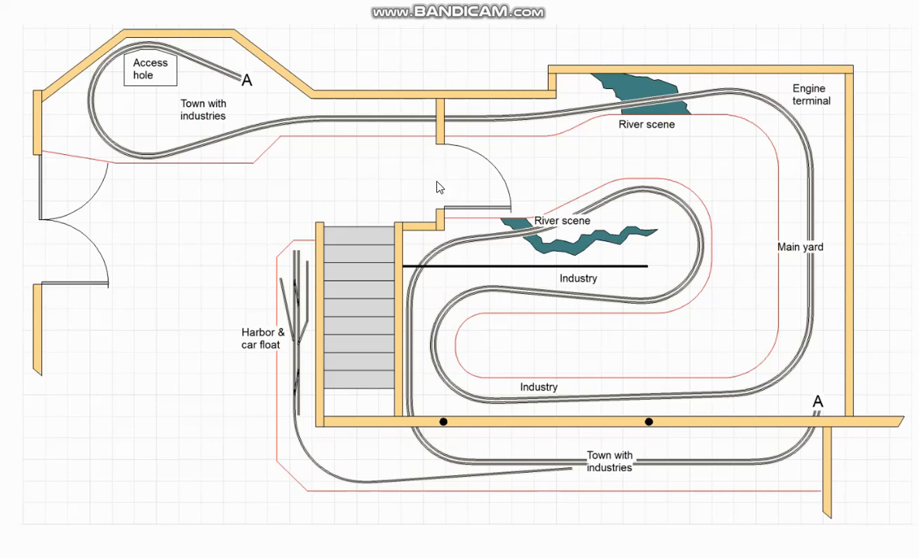
mouse_move(757, 452)
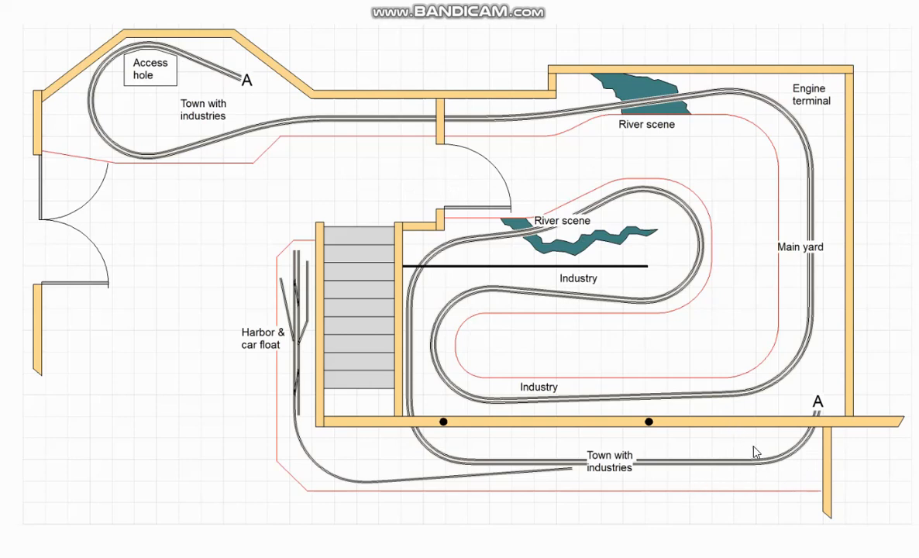
mouse_move(811, 378)
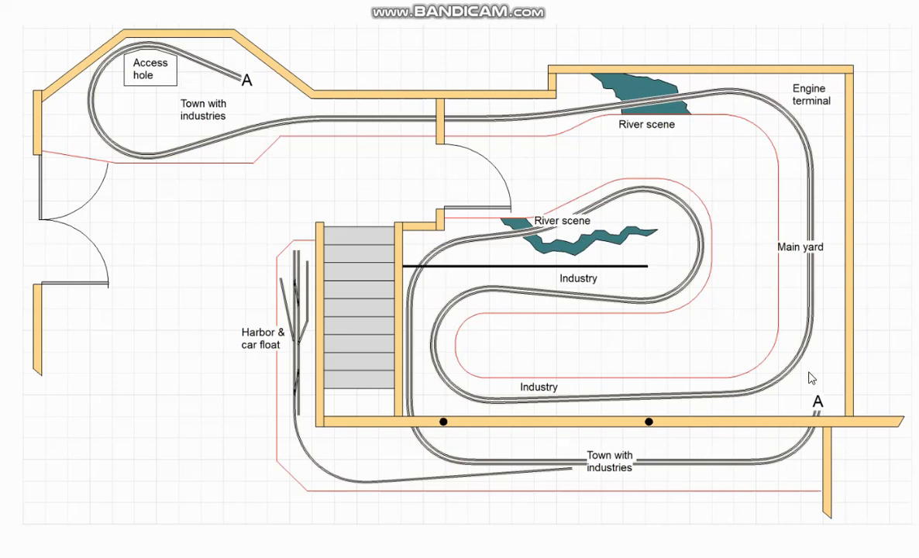
mouse_move(830, 224)
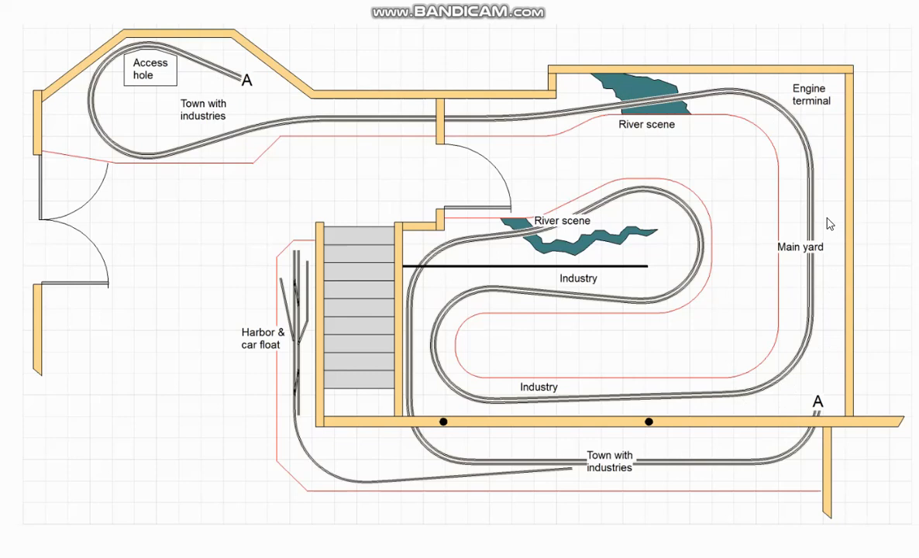
mouse_move(726, 307)
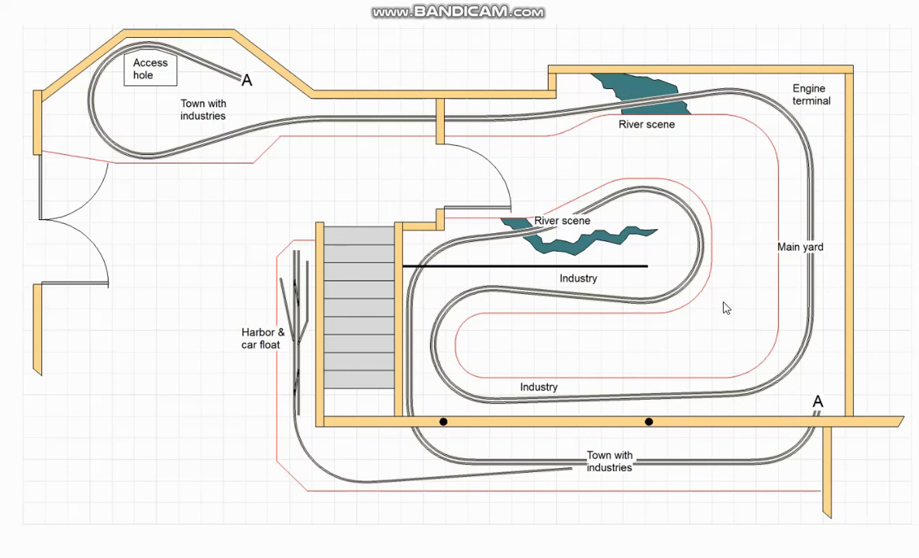
mouse_move(392, 357)
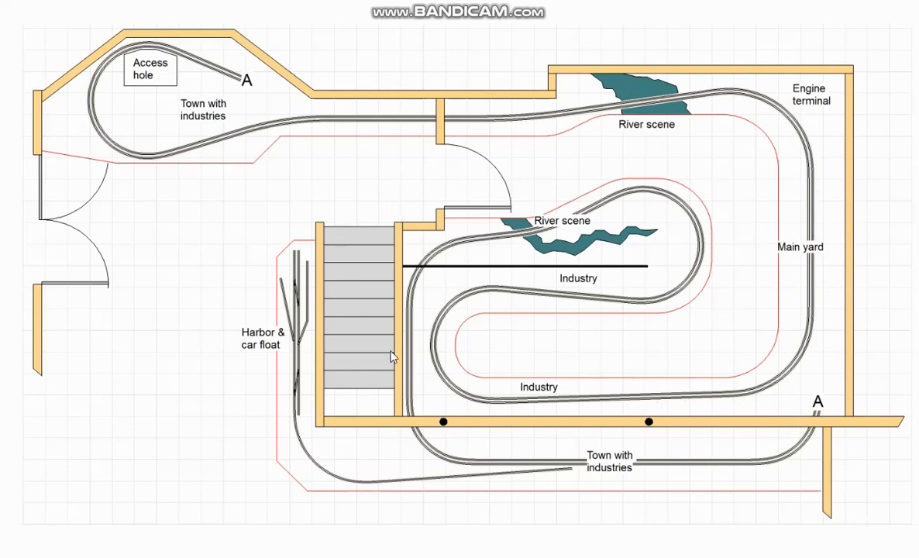
mouse_move(605, 292)
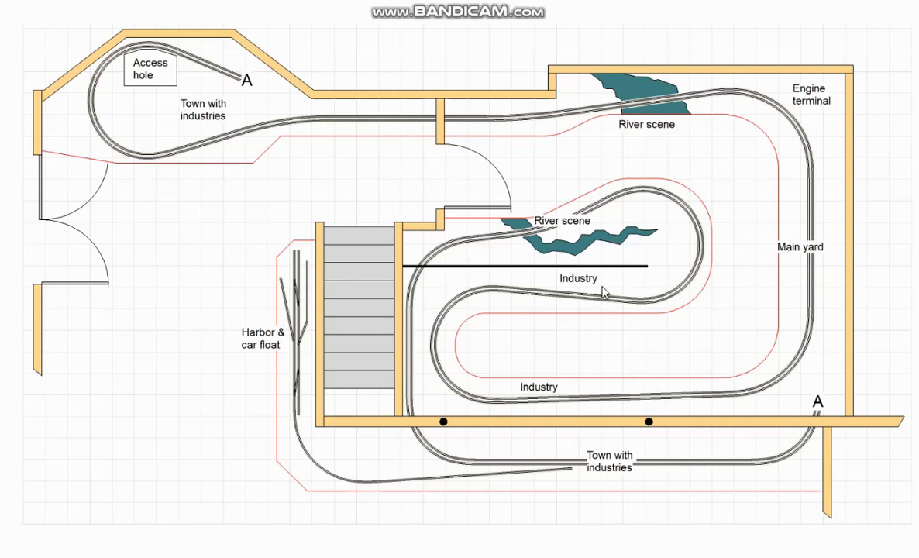
mouse_move(415, 129)
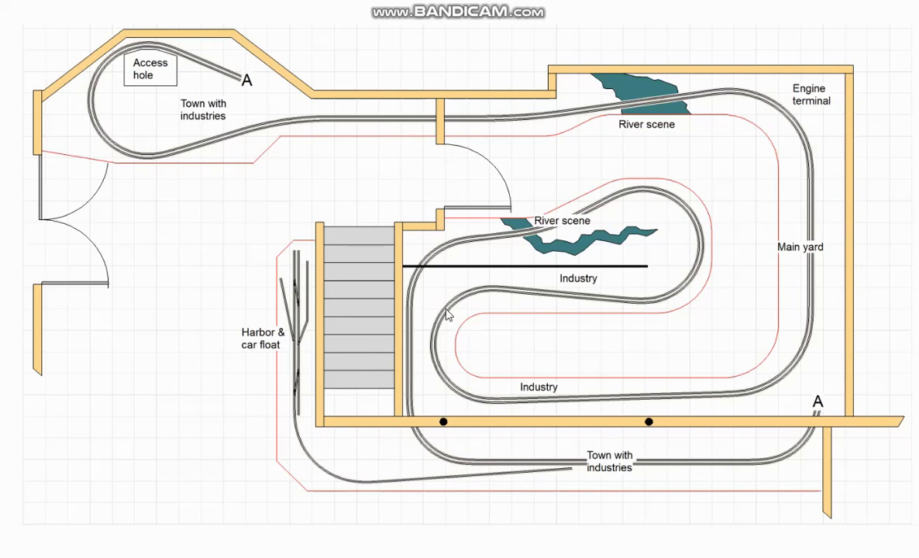
mouse_move(680, 102)
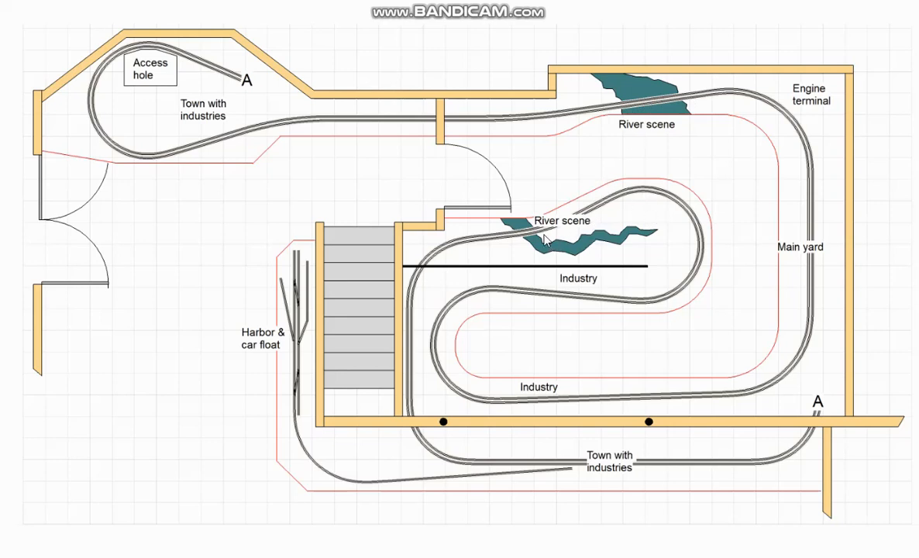
mouse_move(206, 77)
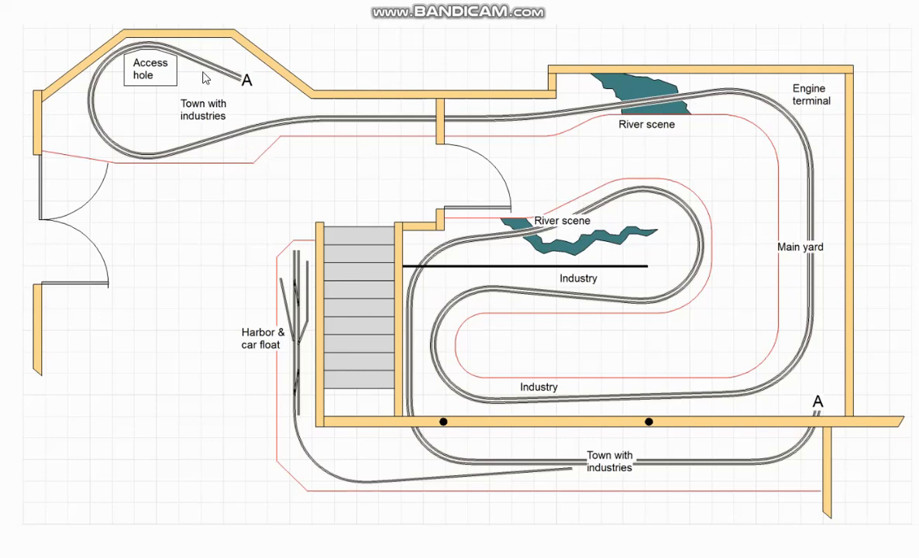
mouse_move(112, 83)
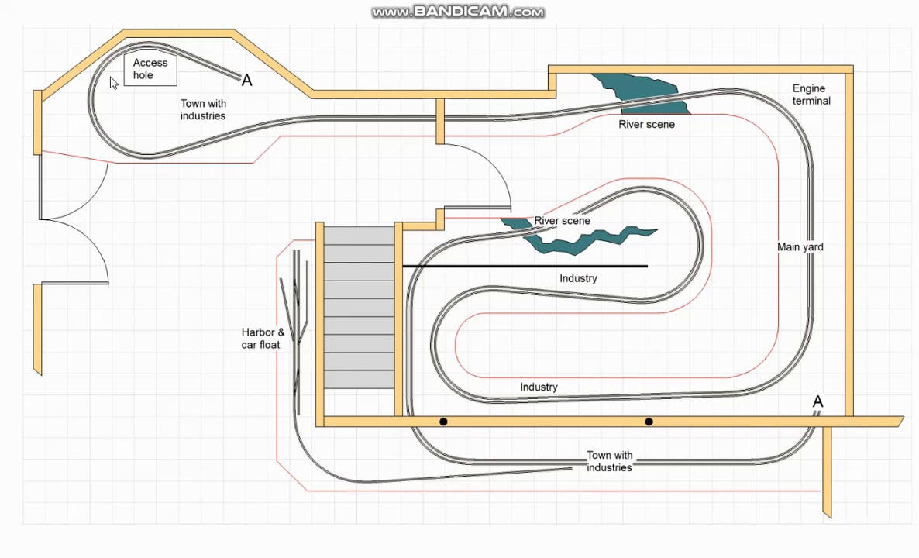
mouse_move(409, 348)
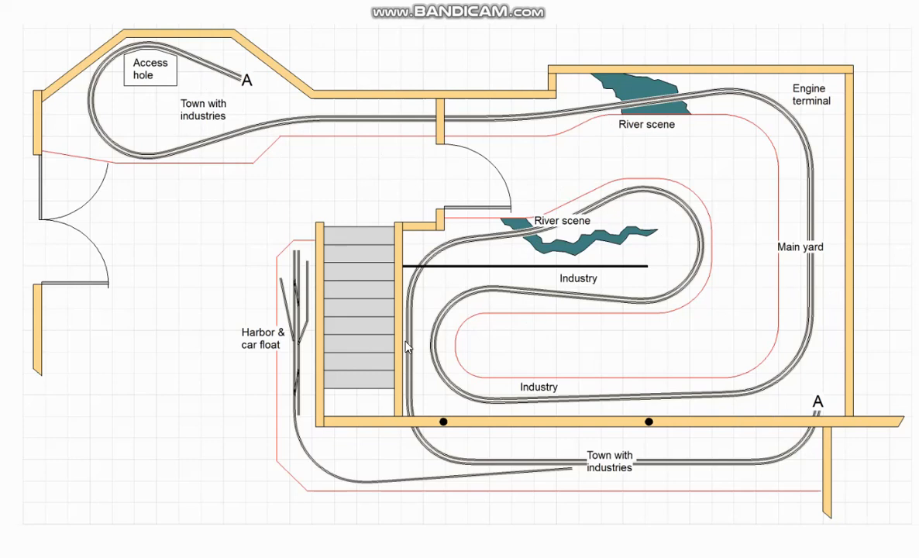
mouse_move(451, 406)
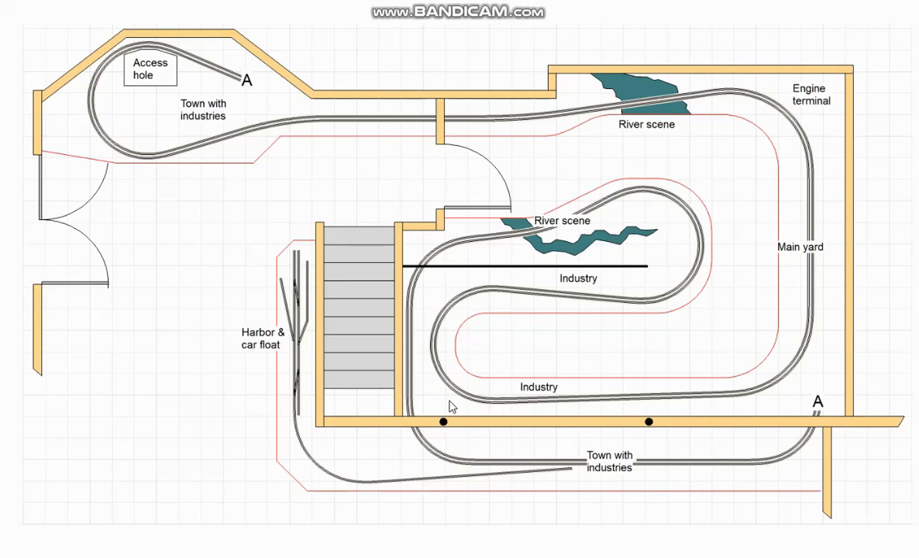
mouse_move(780, 487)
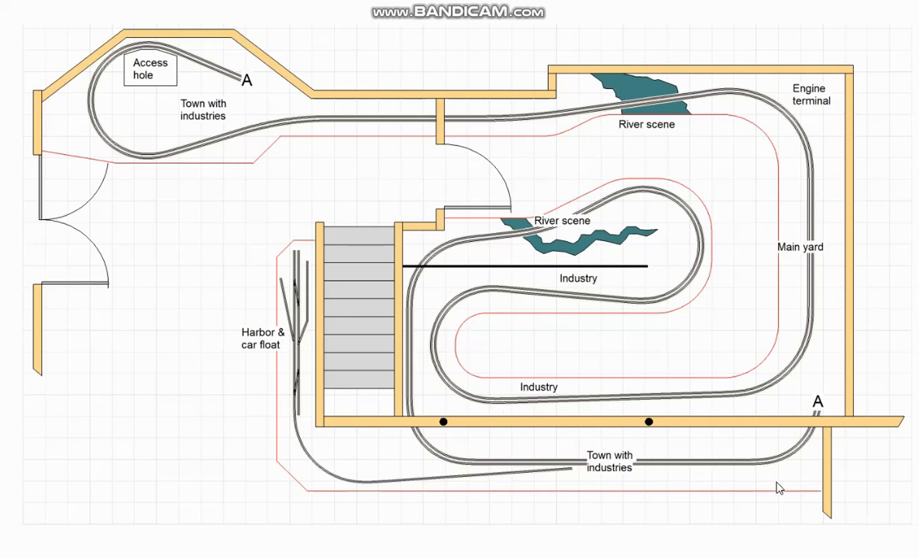
mouse_move(670, 455)
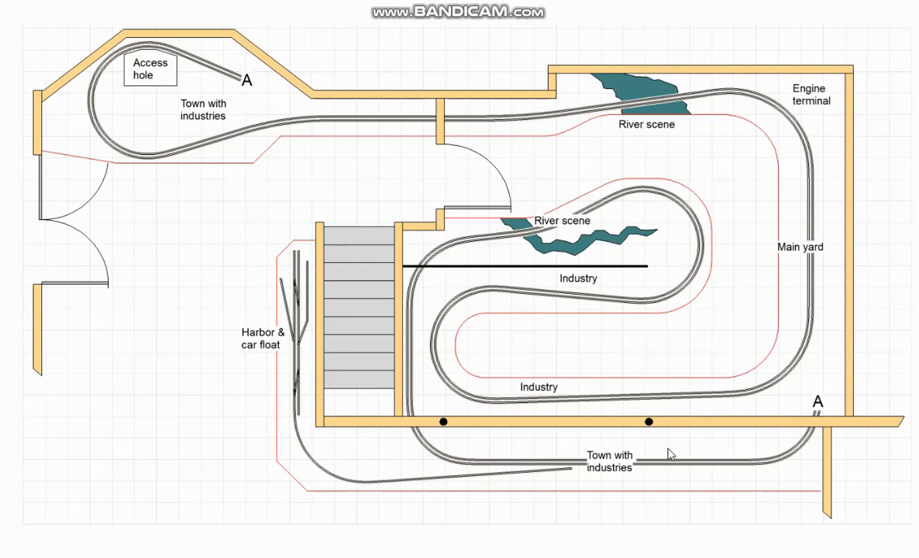
mouse_move(714, 332)
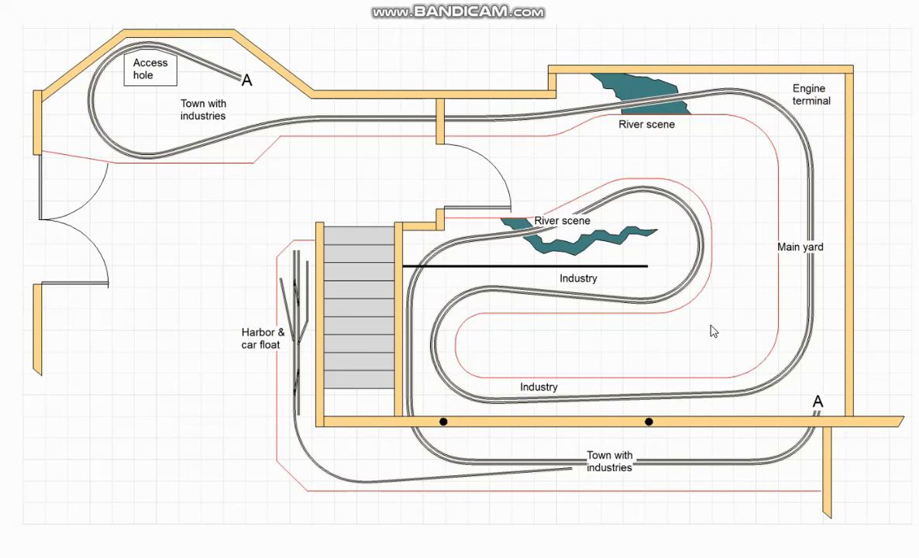
mouse_move(783, 461)
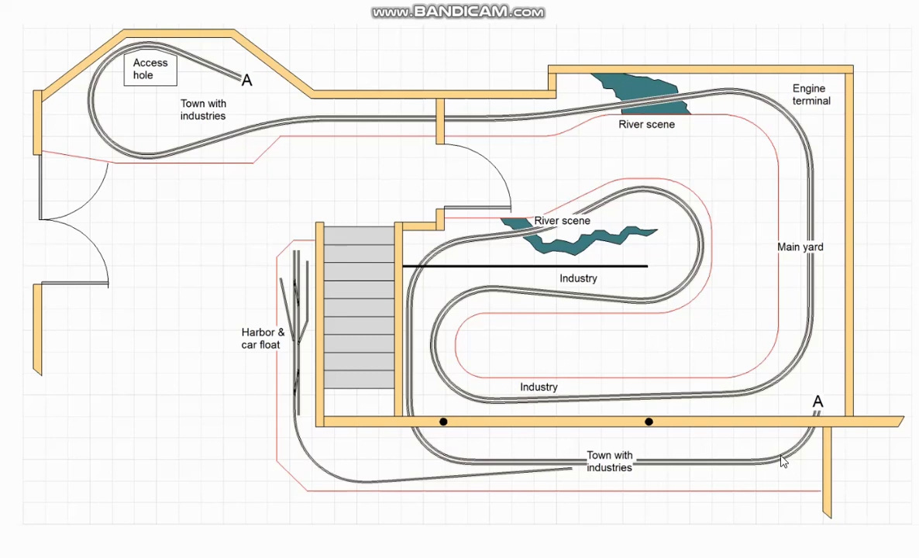
mouse_move(469, 444)
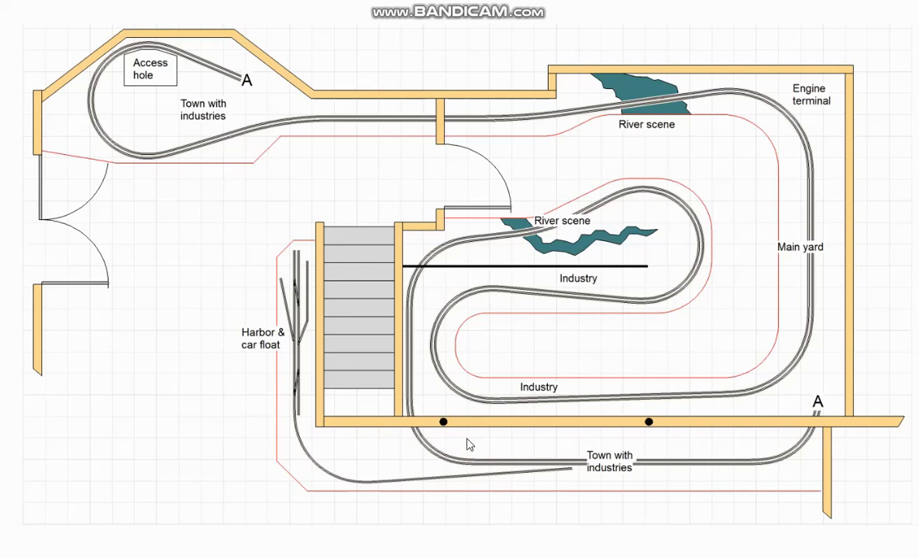
mouse_move(404, 133)
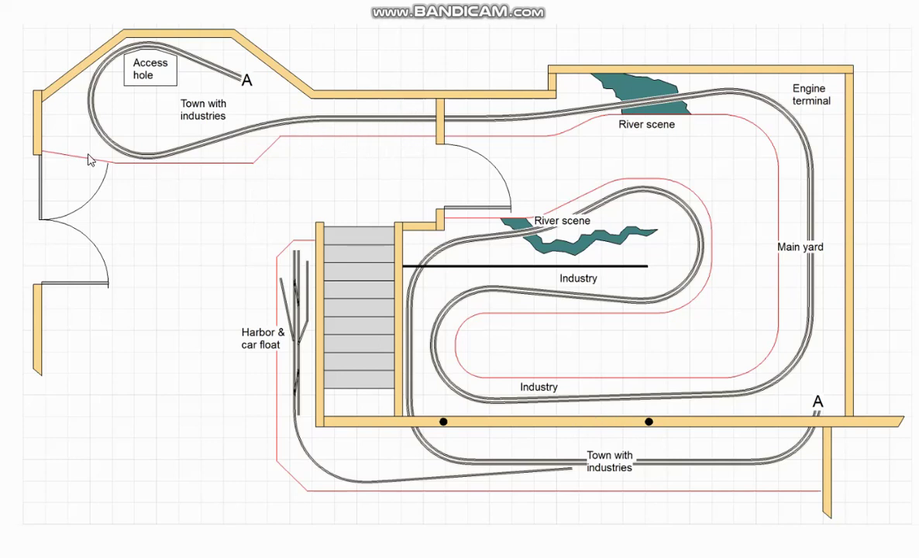
mouse_move(177, 133)
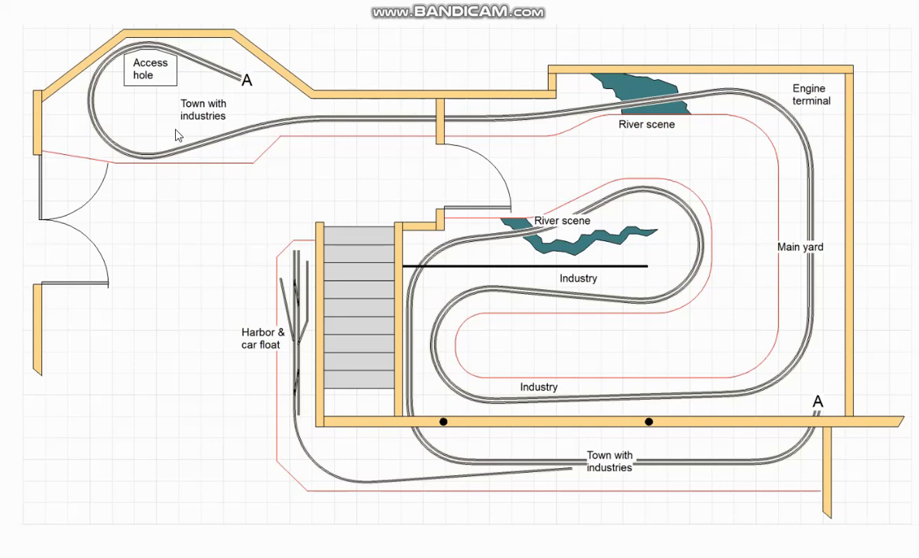
mouse_move(690, 225)
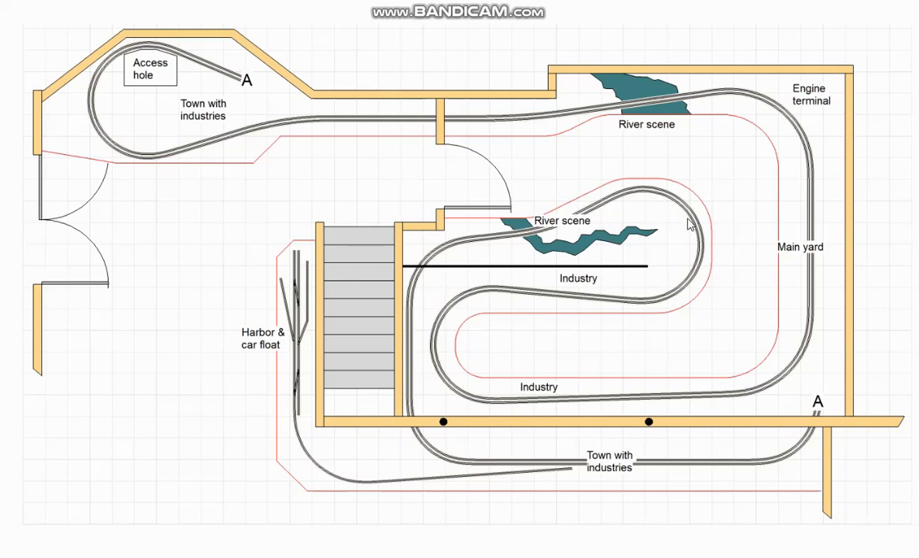
mouse_move(630, 279)
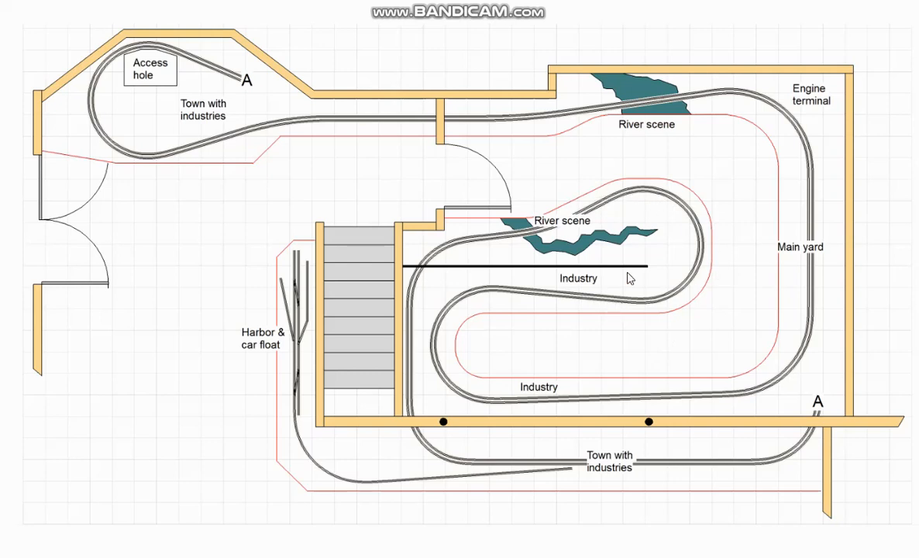
mouse_move(682, 316)
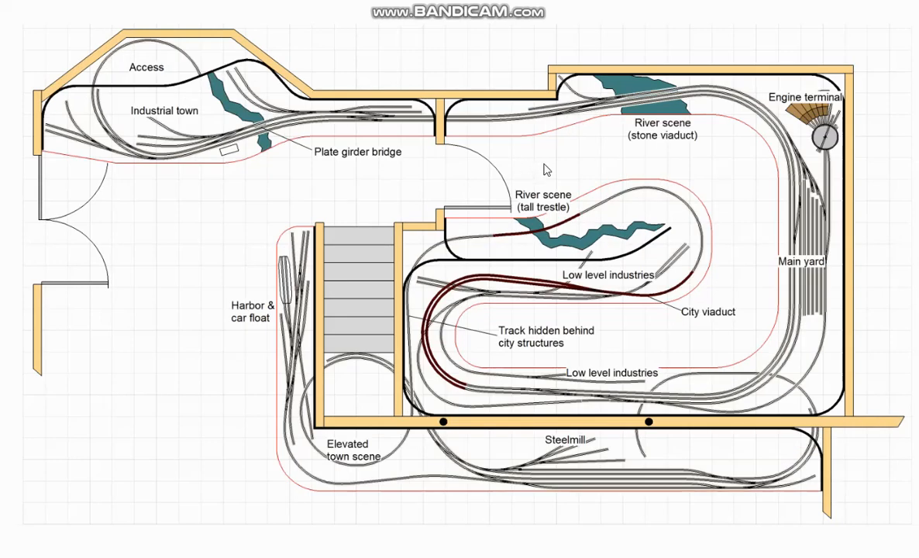
mouse_move(541, 179)
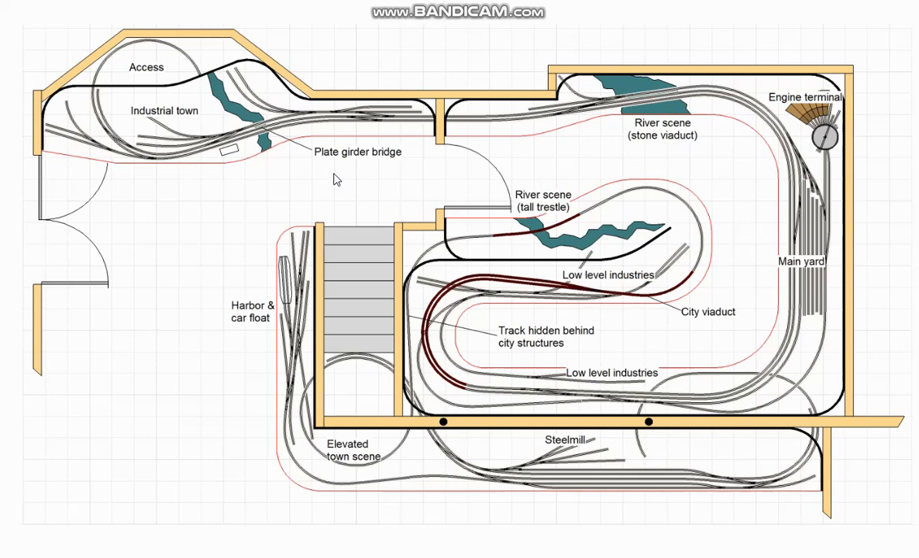
mouse_move(199, 114)
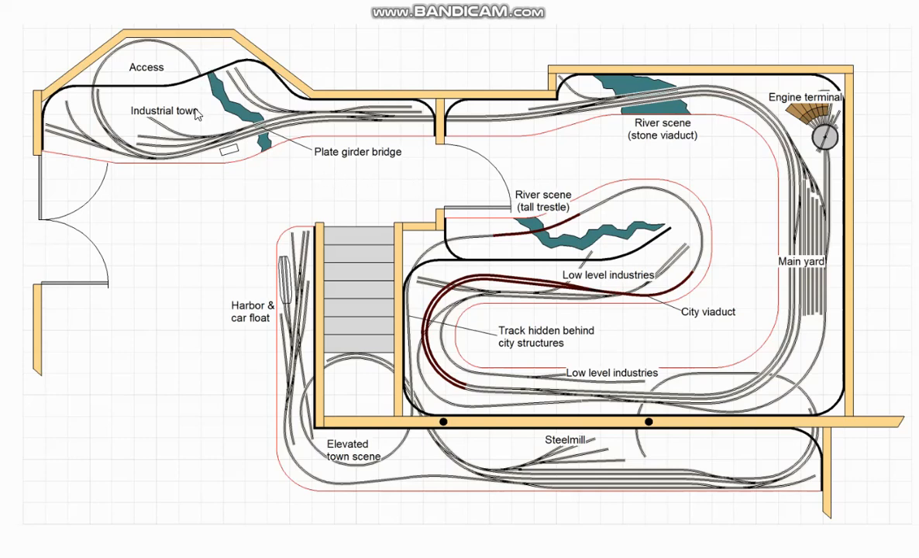
mouse_move(107, 153)
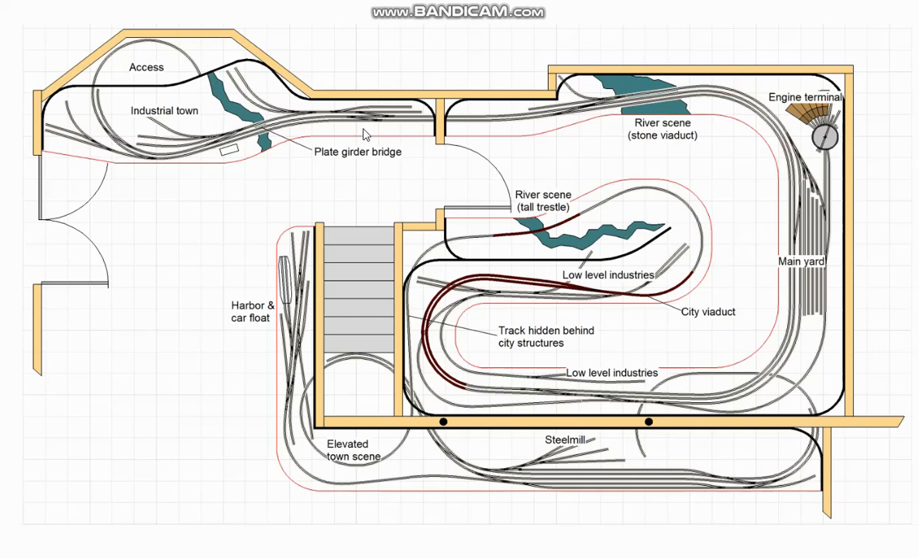
mouse_move(572, 114)
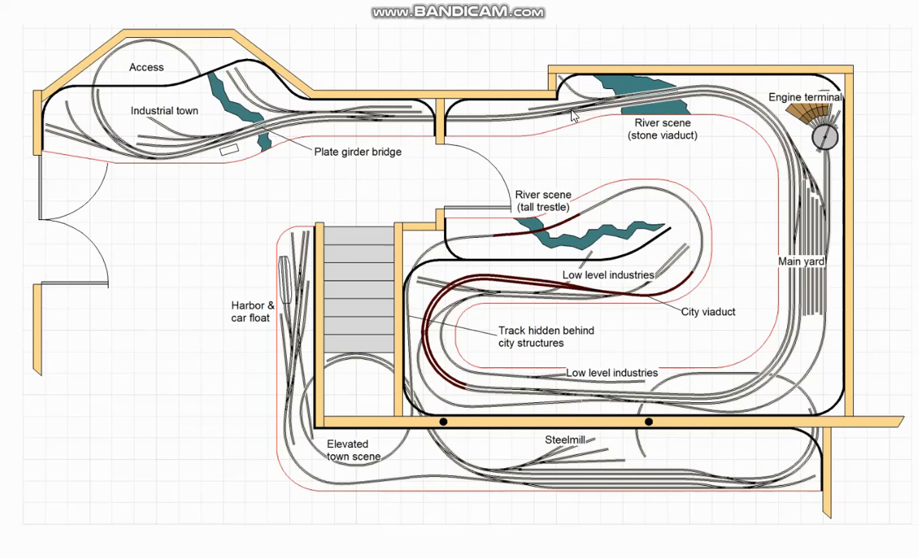
mouse_move(692, 405)
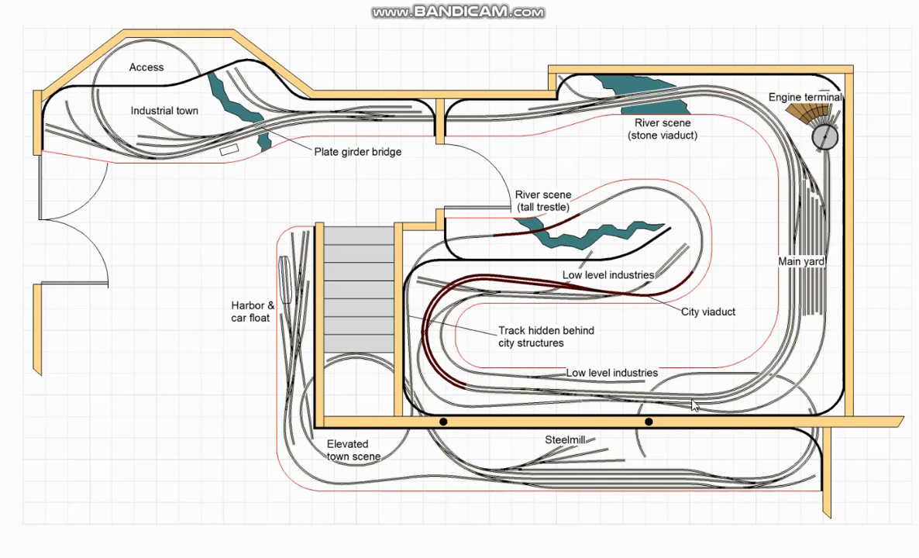
mouse_move(512, 291)
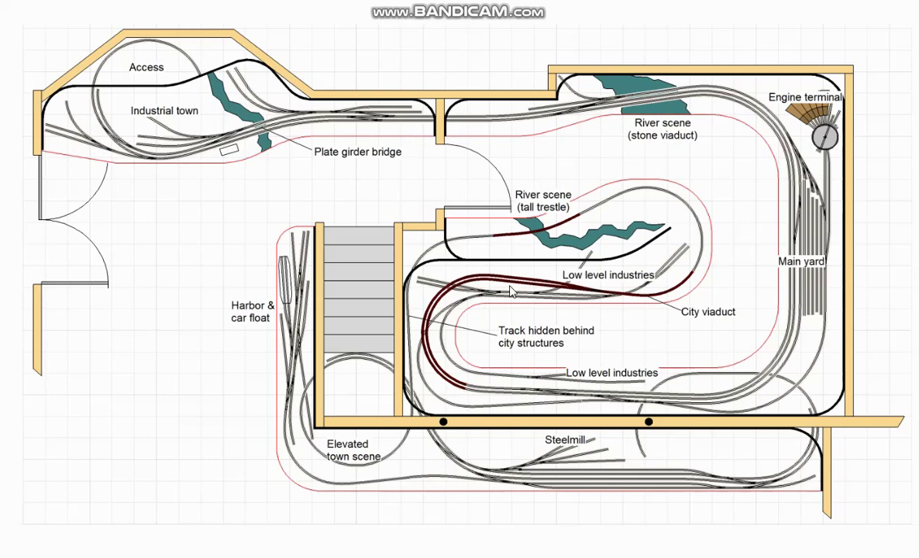
mouse_move(468, 184)
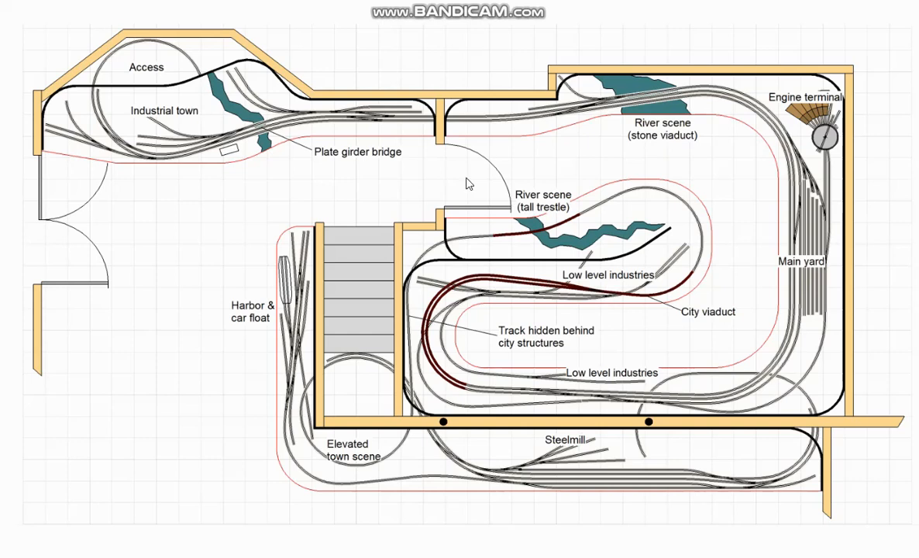
mouse_move(714, 260)
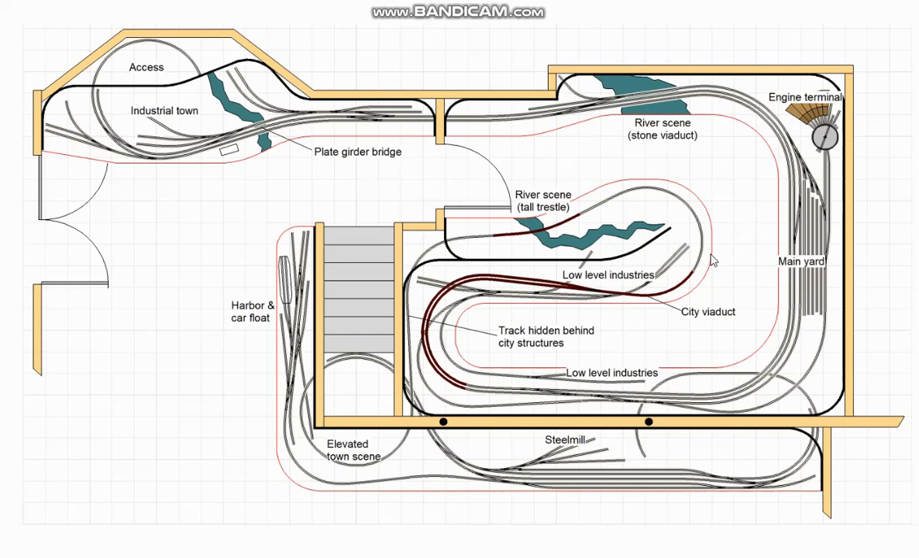
mouse_move(605, 210)
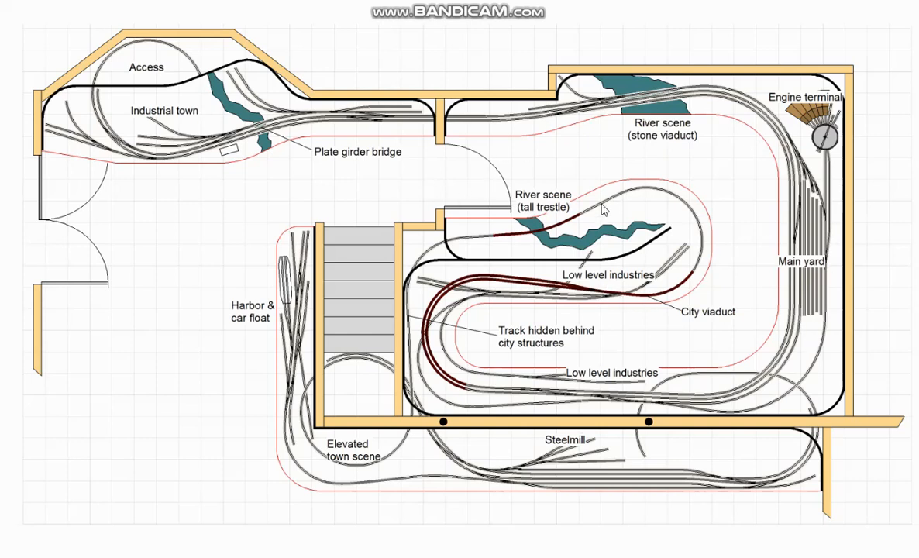
mouse_move(679, 205)
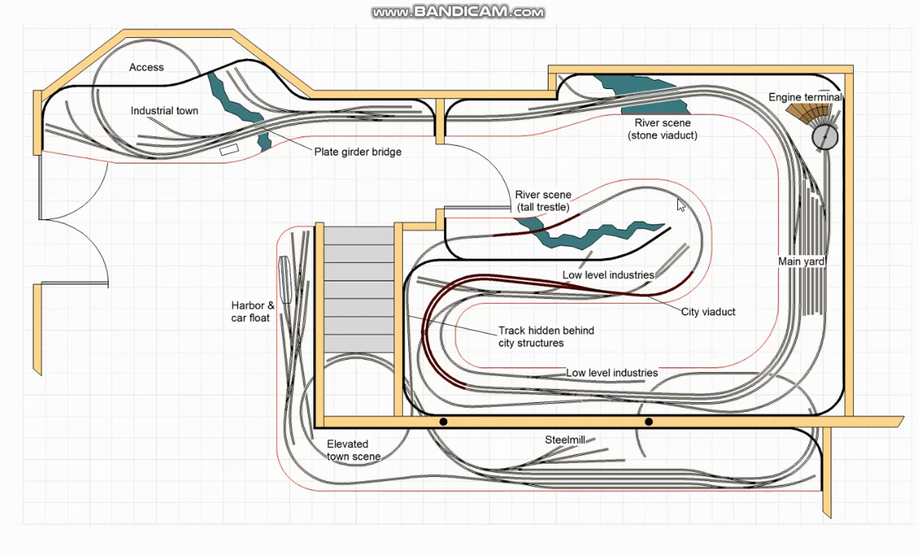
mouse_move(655, 232)
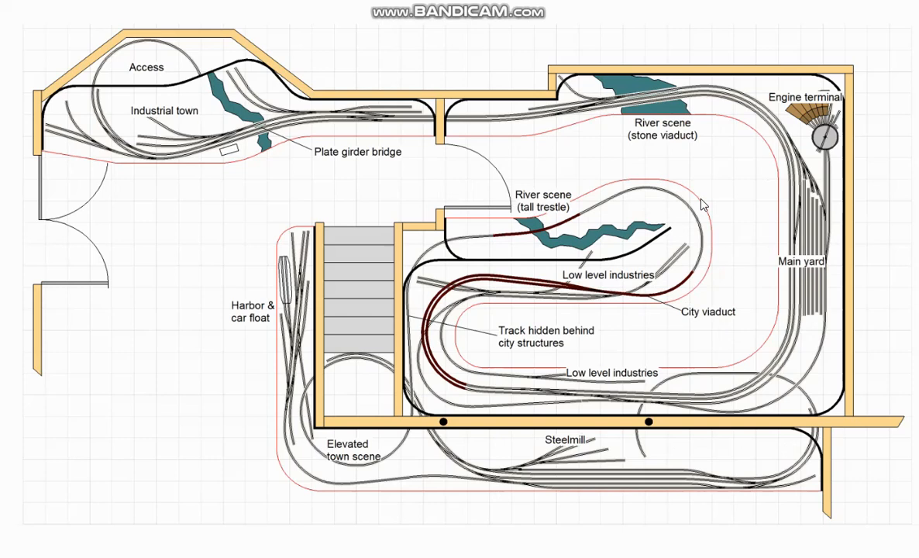
mouse_move(680, 309)
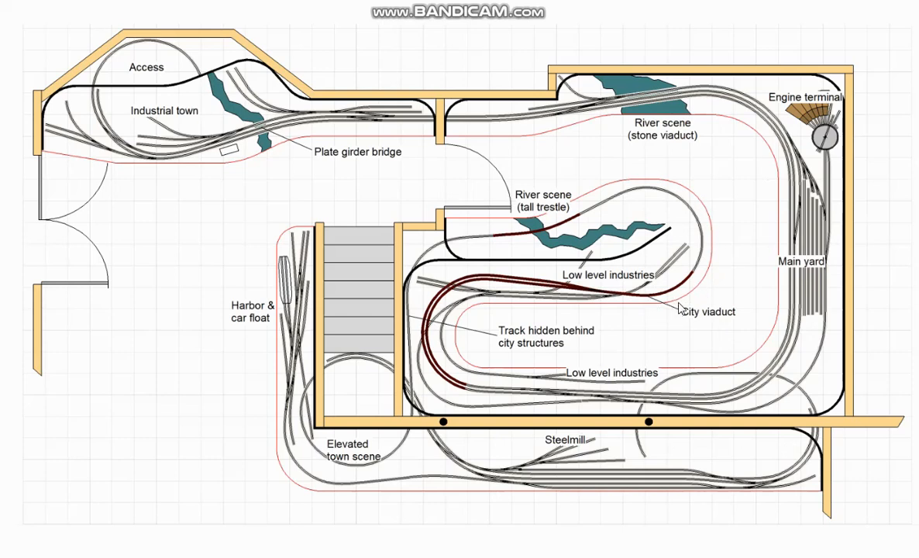
mouse_move(674, 401)
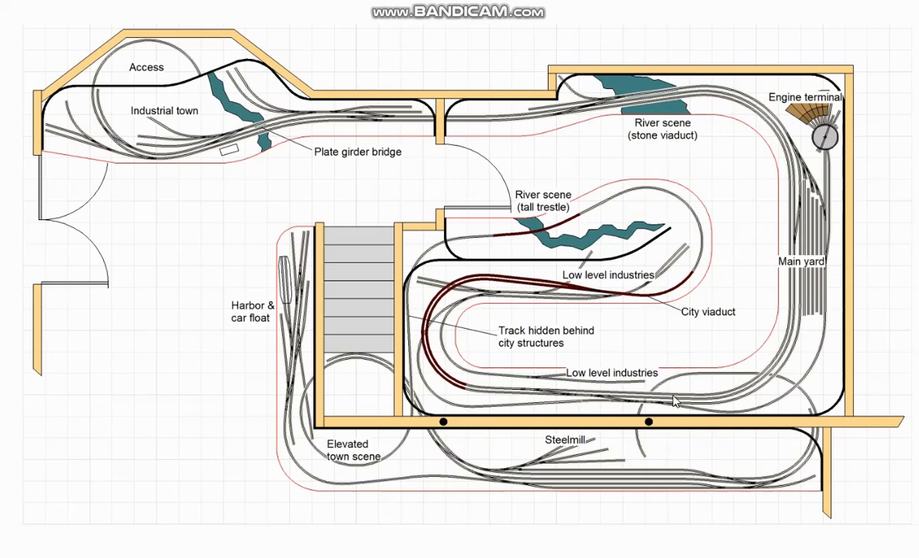
mouse_move(678, 337)
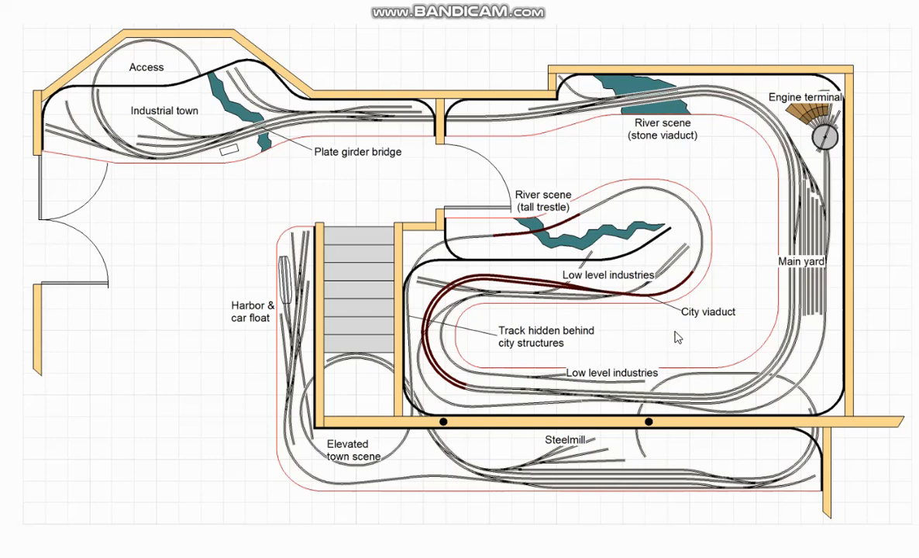
mouse_move(675, 351)
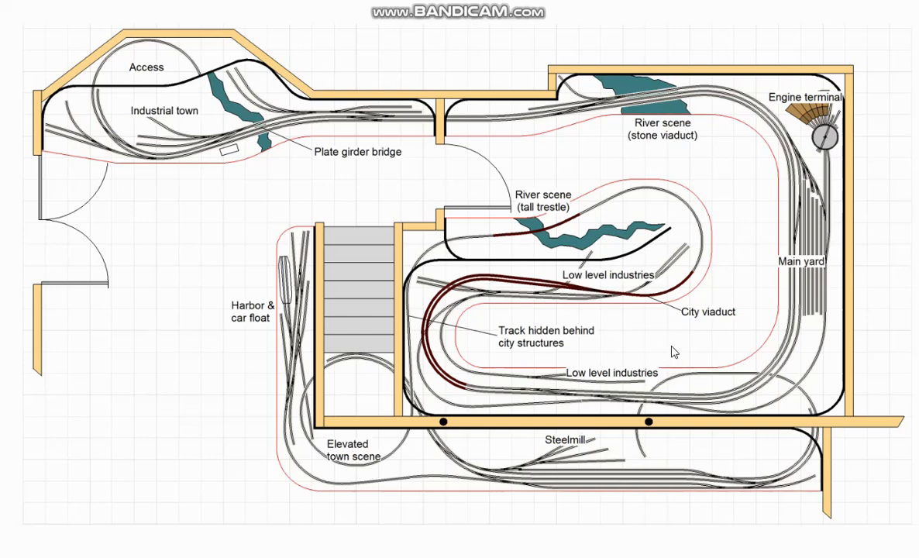
mouse_move(592, 172)
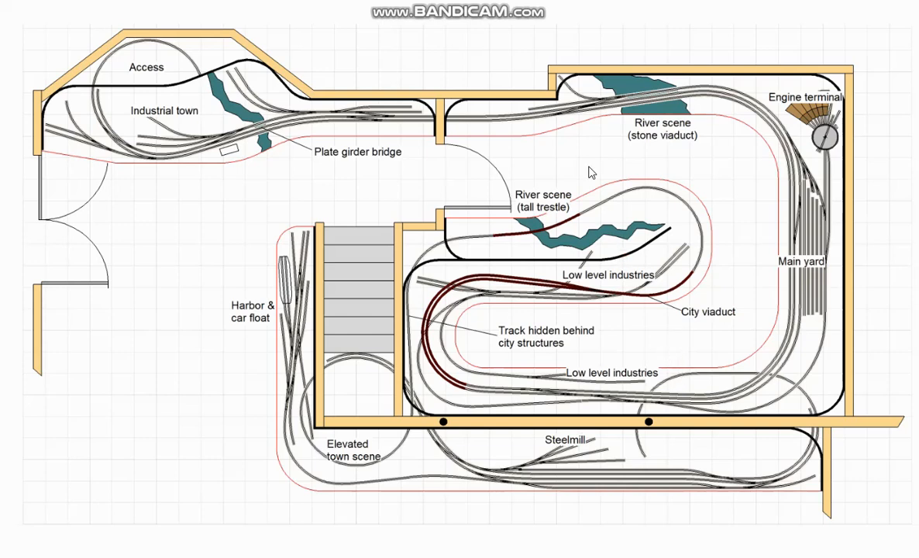
mouse_move(737, 211)
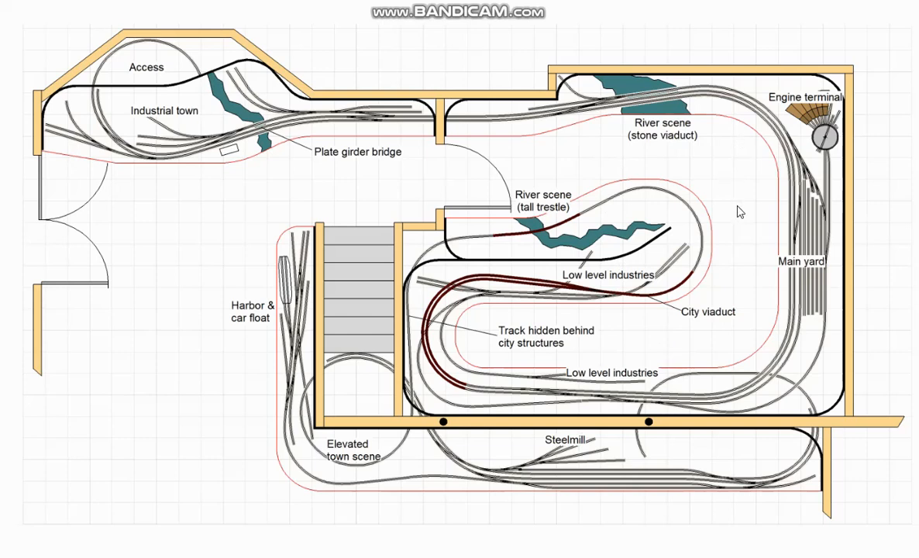
mouse_move(609, 153)
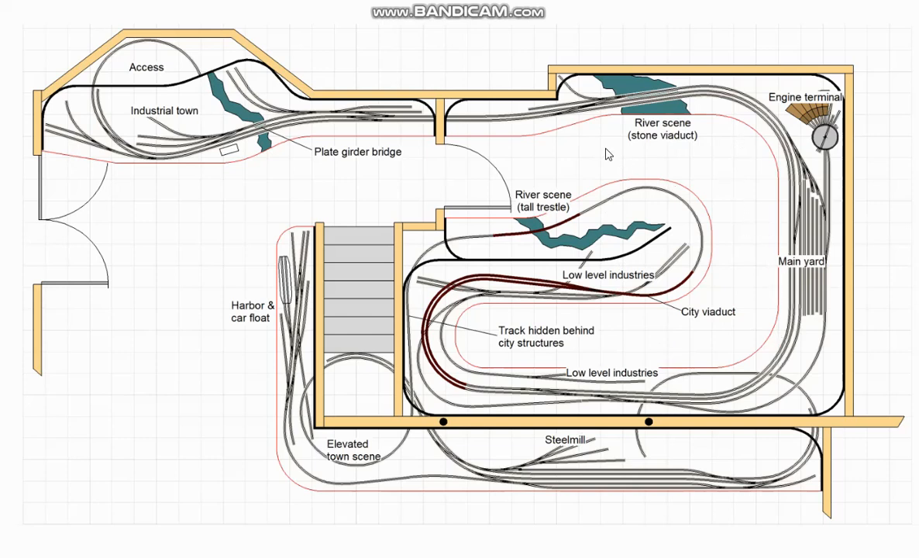
mouse_move(370, 124)
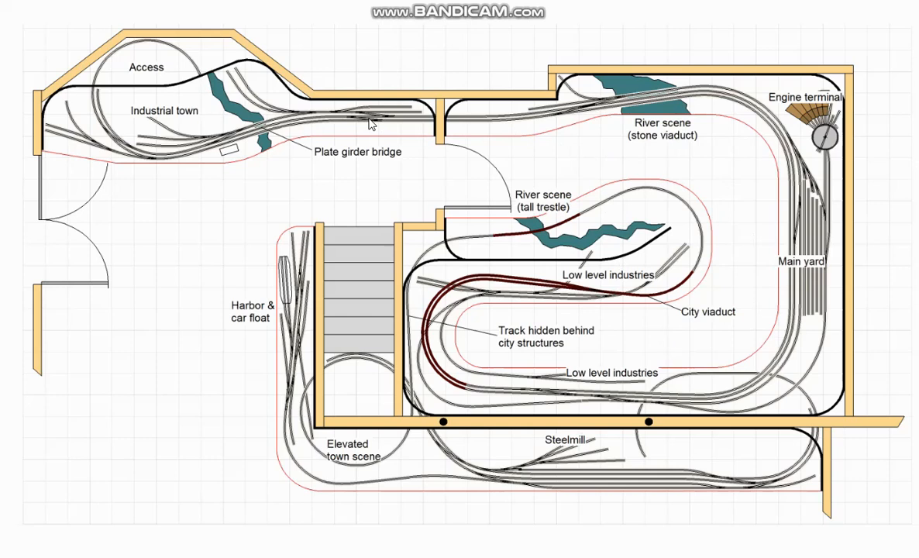
mouse_move(794, 182)
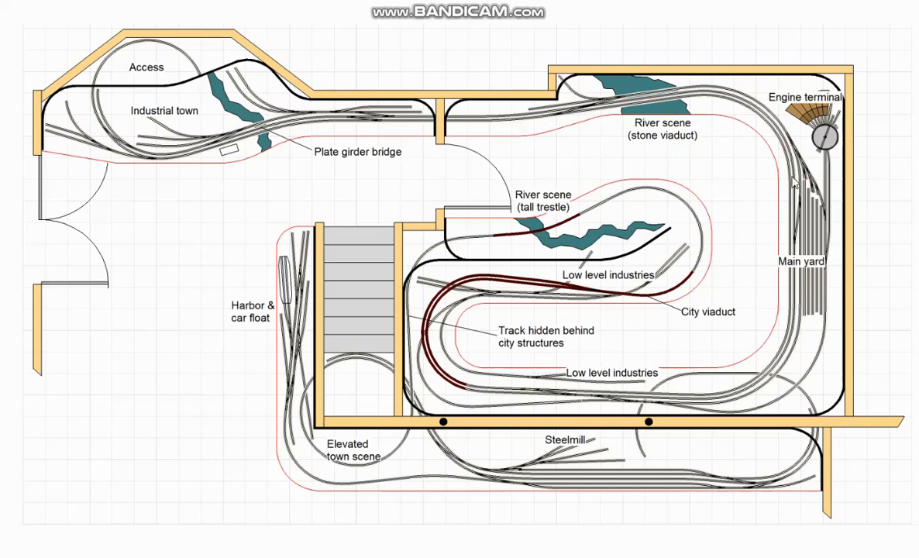
mouse_move(809, 356)
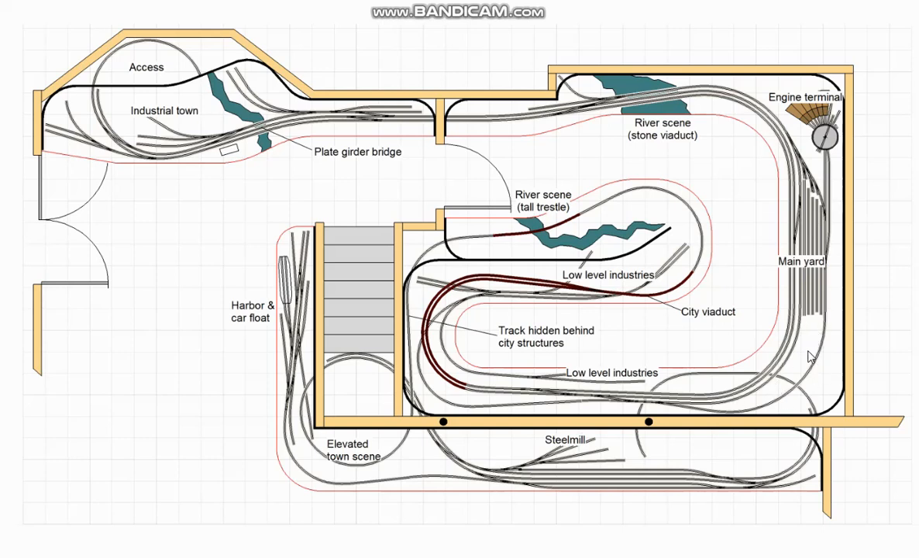
mouse_move(691, 342)
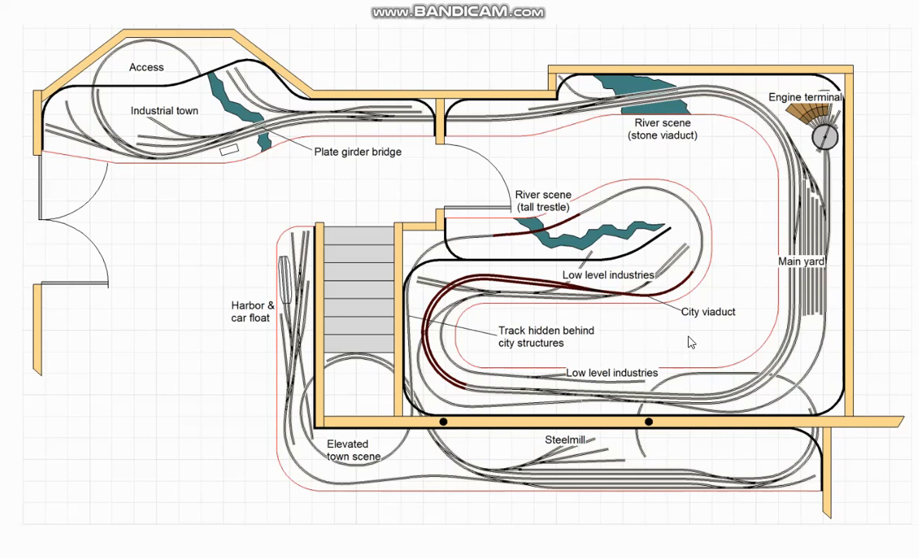
mouse_move(740, 316)
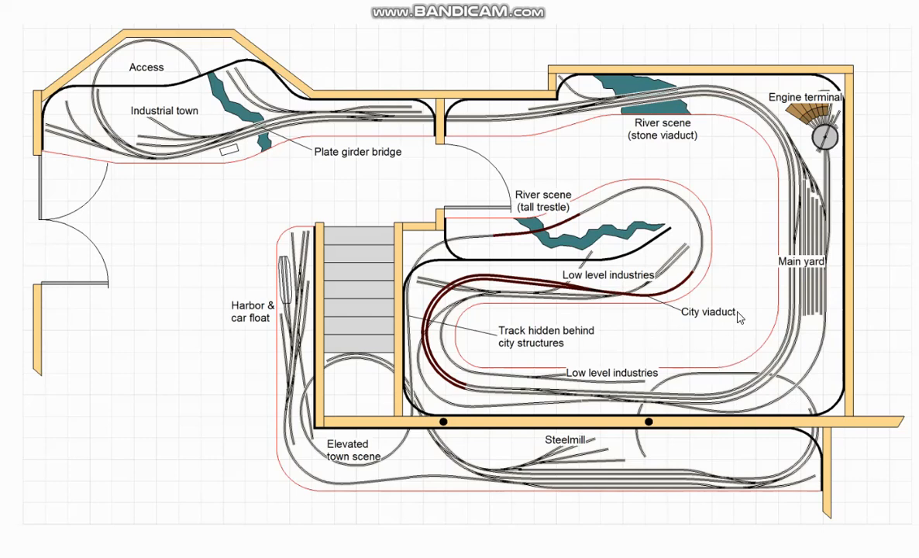
mouse_move(665, 335)
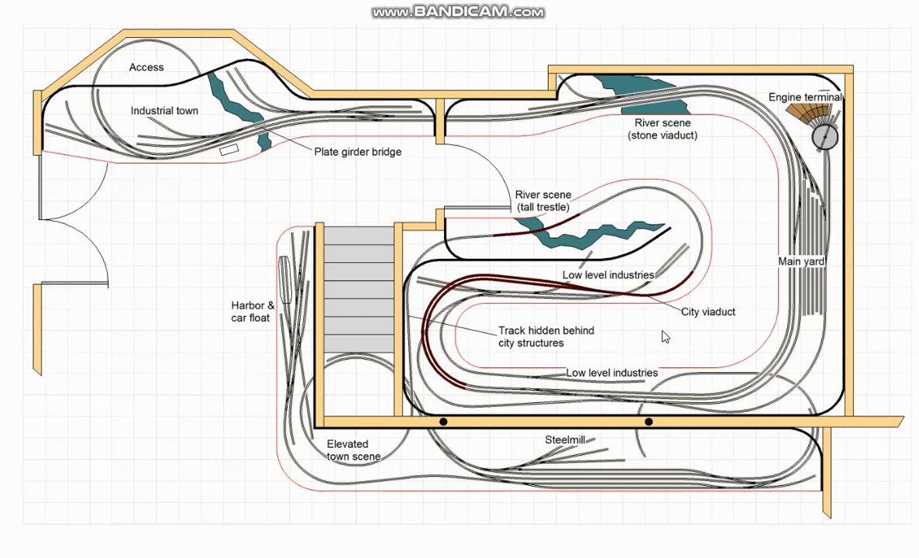
mouse_move(669, 344)
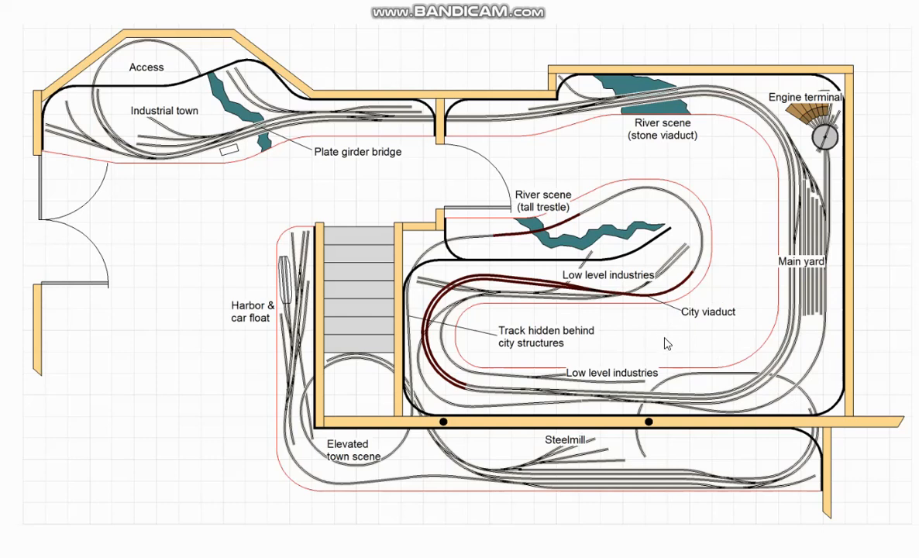
mouse_move(642, 318)
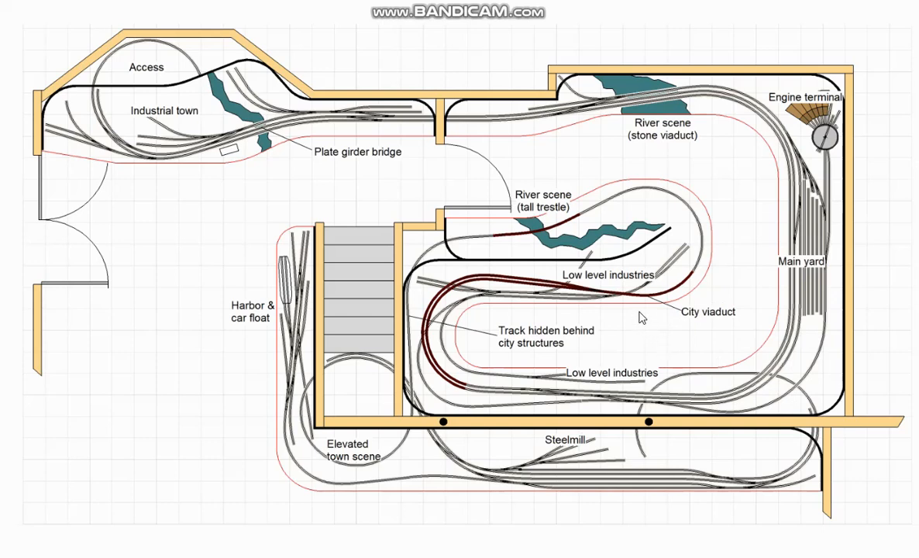
mouse_move(657, 318)
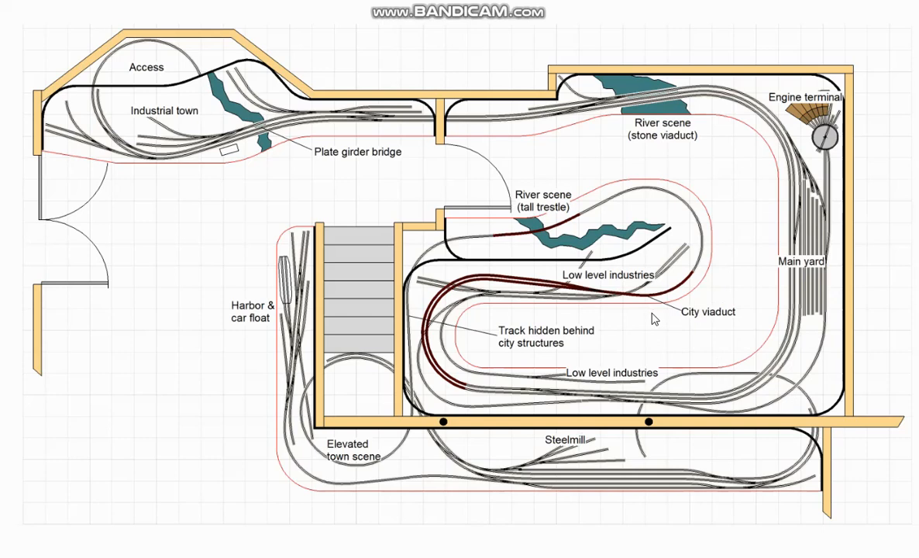
mouse_move(693, 331)
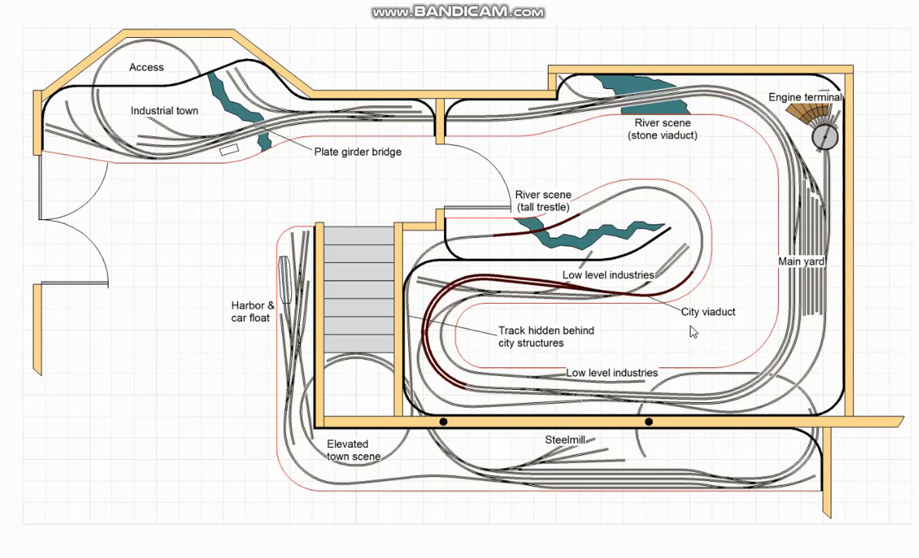
mouse_move(738, 323)
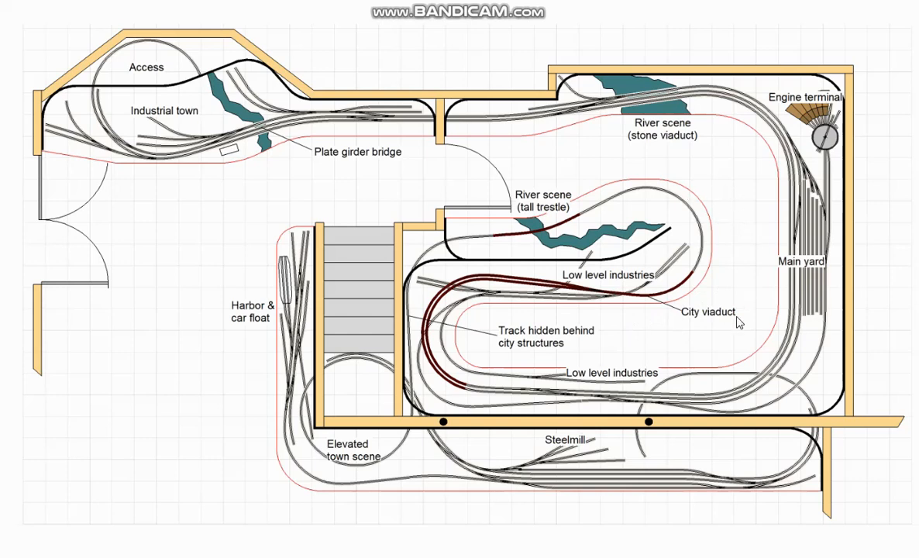
mouse_move(522, 375)
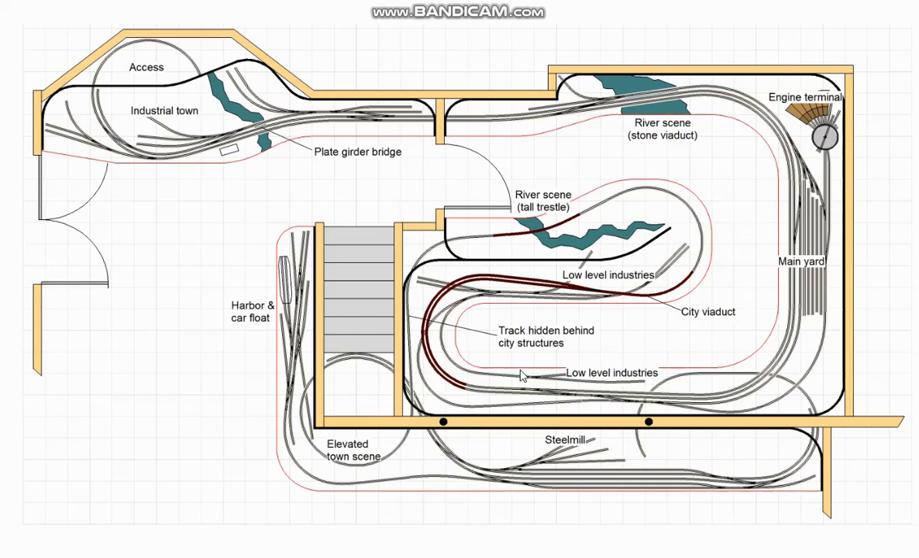
mouse_move(532, 324)
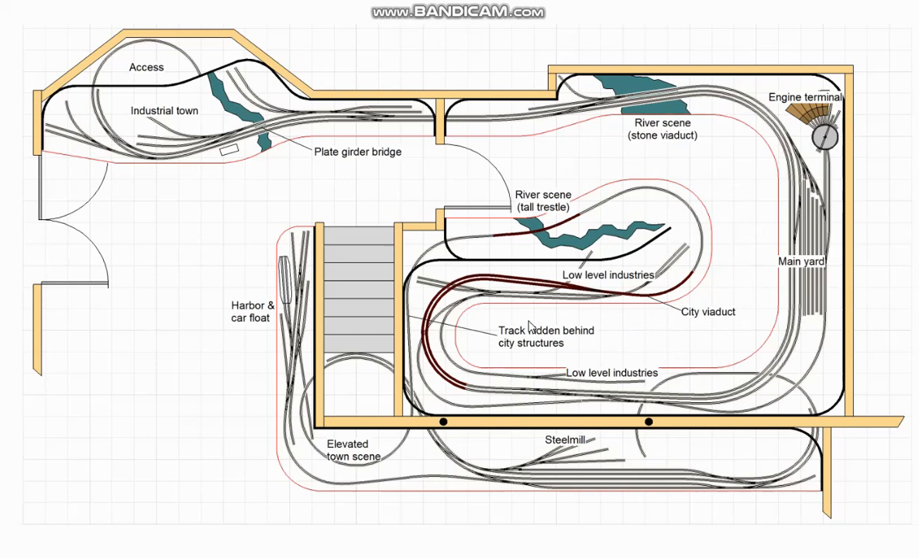
mouse_move(448, 294)
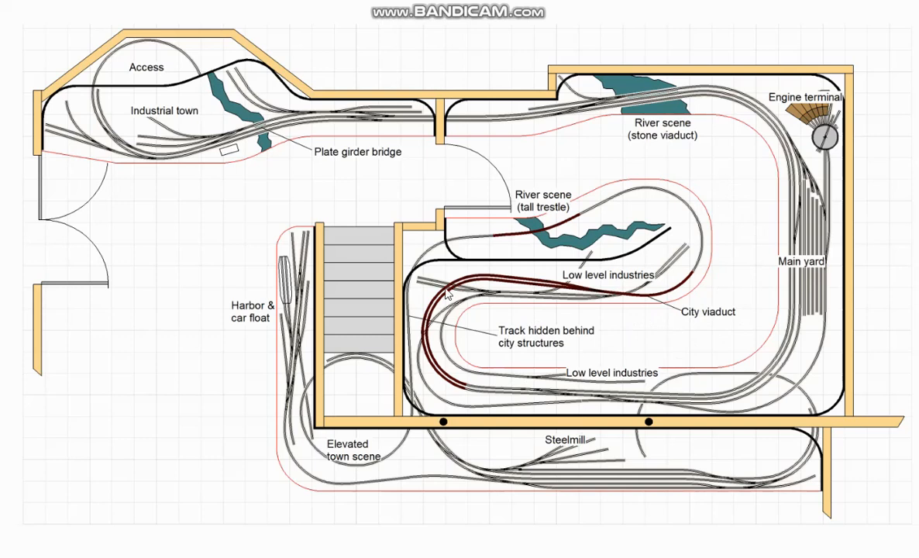
mouse_move(500, 363)
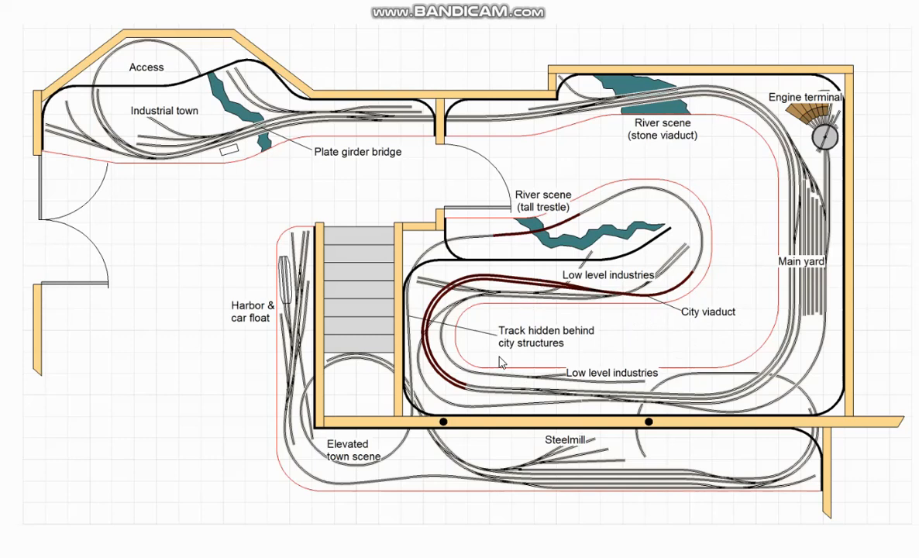
mouse_move(479, 288)
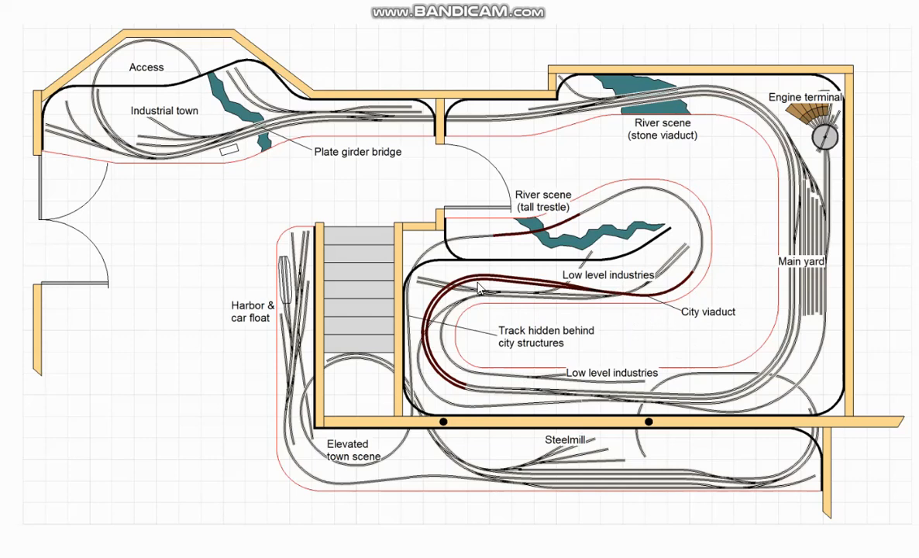
mouse_move(603, 312)
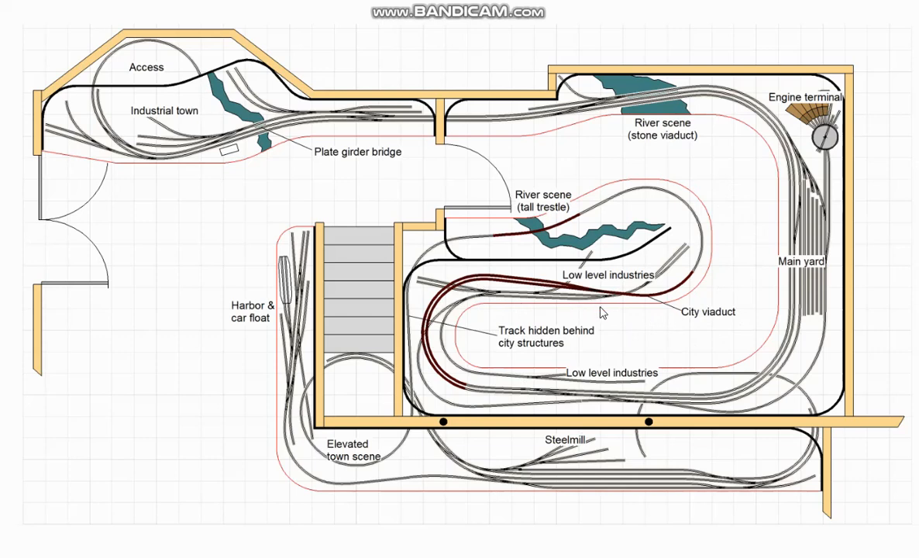
mouse_move(441, 320)
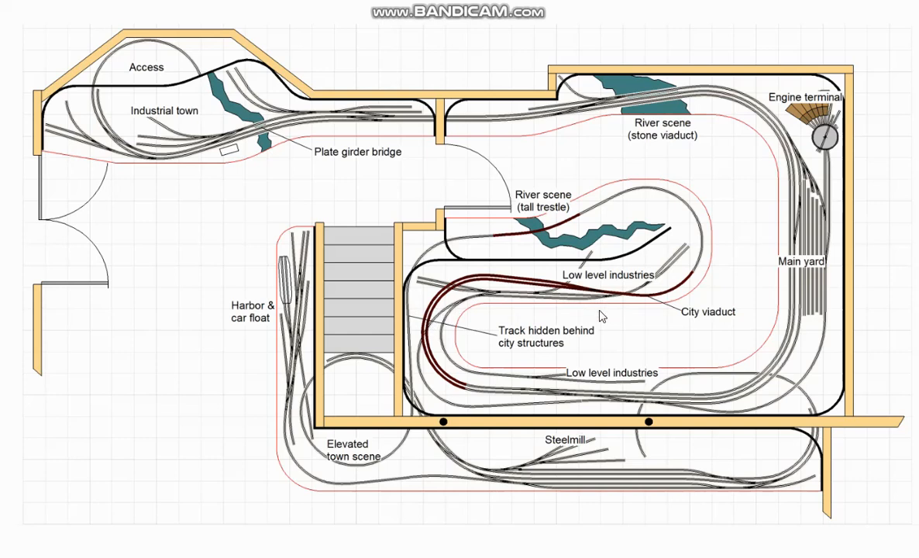
mouse_move(624, 305)
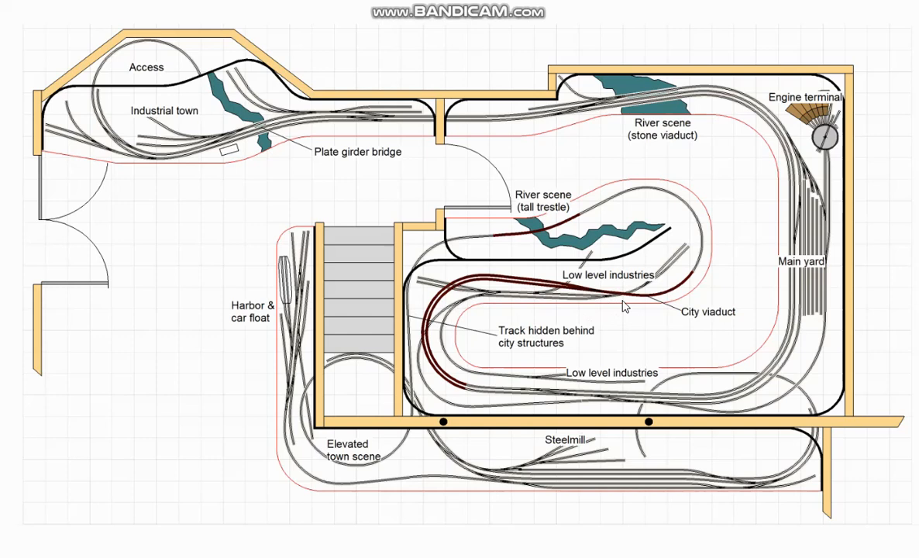
mouse_move(515, 358)
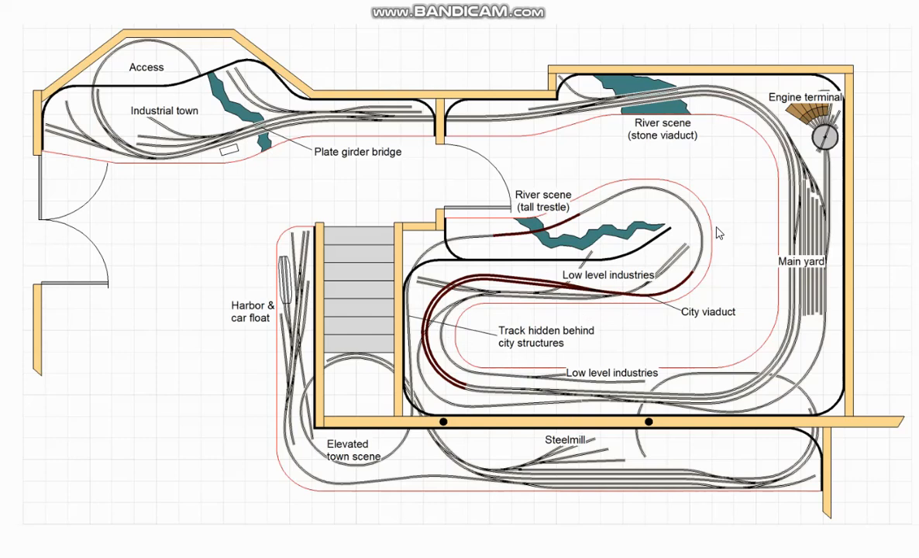
mouse_move(520, 248)
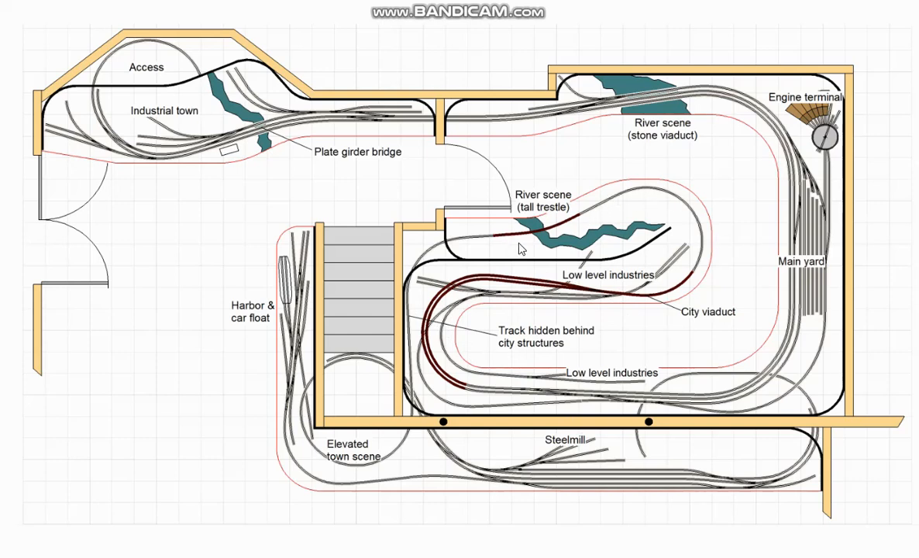
mouse_move(421, 264)
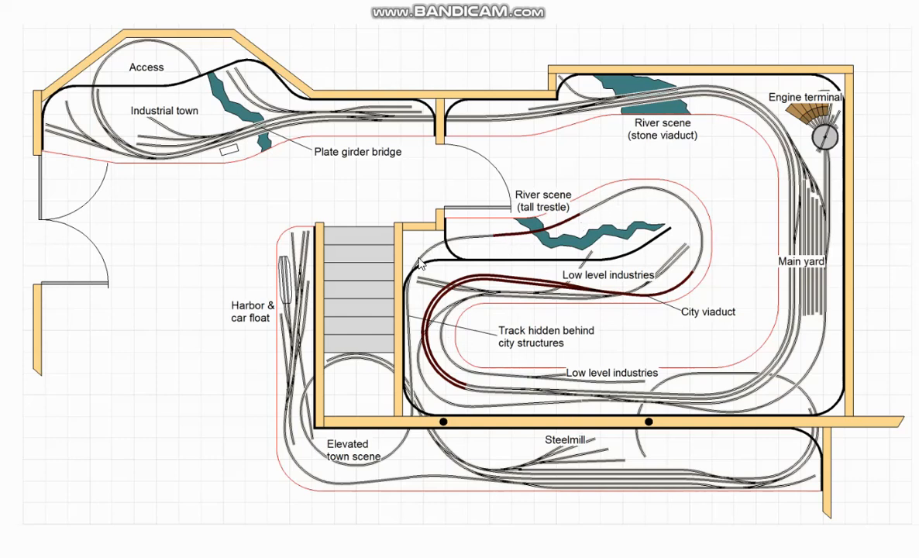
mouse_move(419, 426)
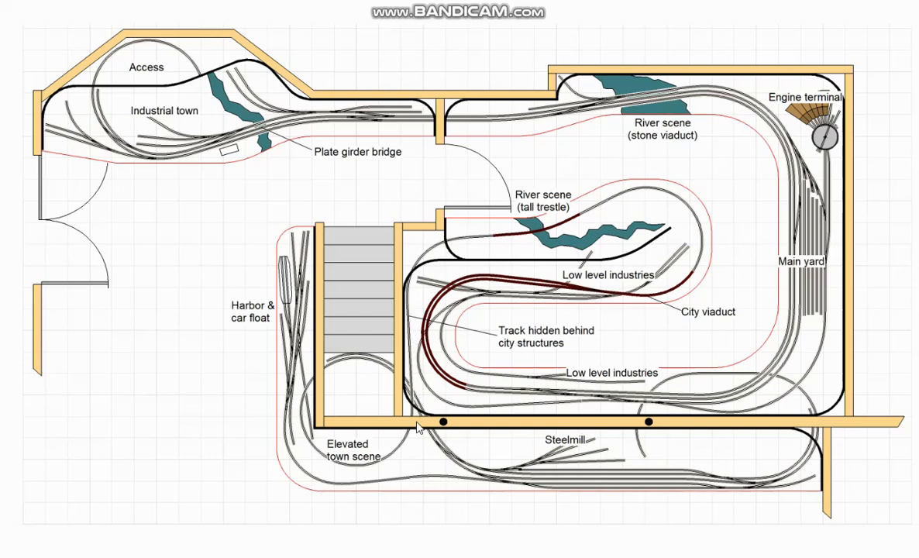
mouse_move(373, 367)
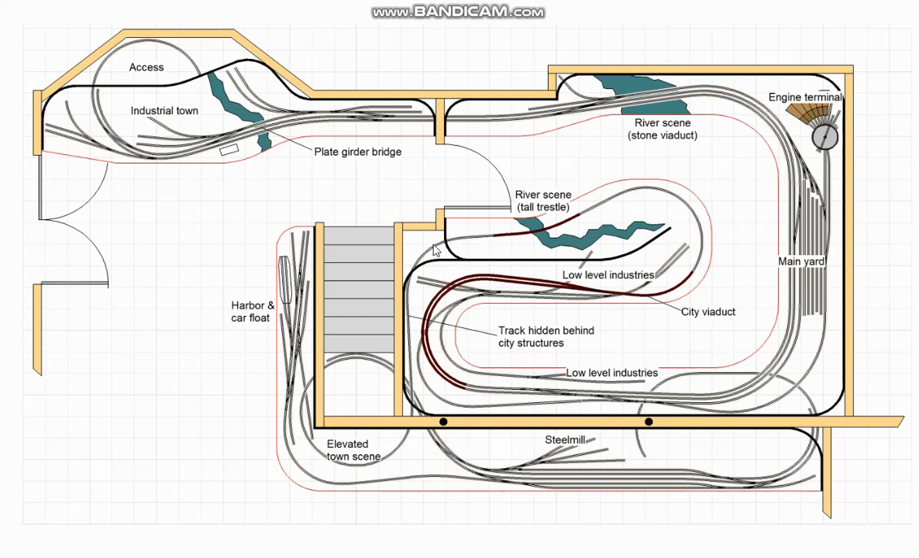
mouse_move(430, 408)
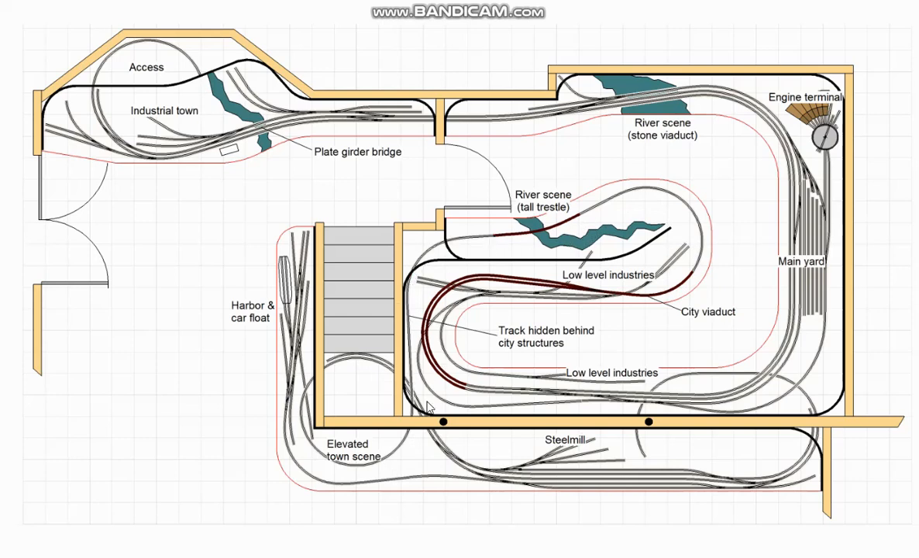
mouse_move(348, 374)
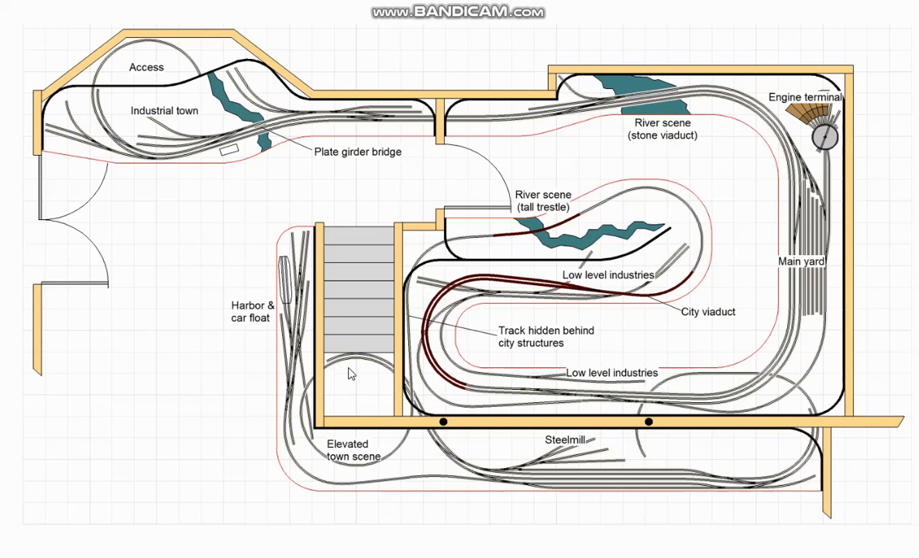
mouse_move(444, 431)
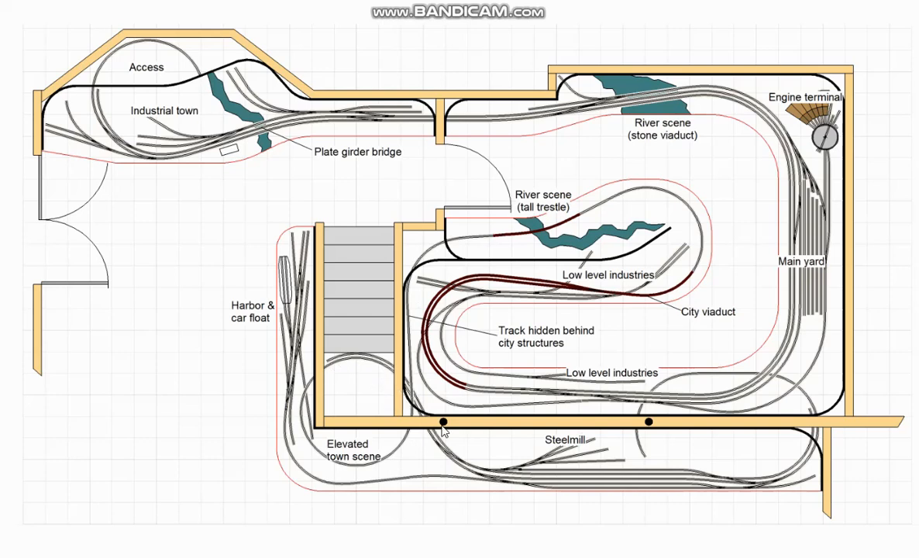
mouse_move(589, 450)
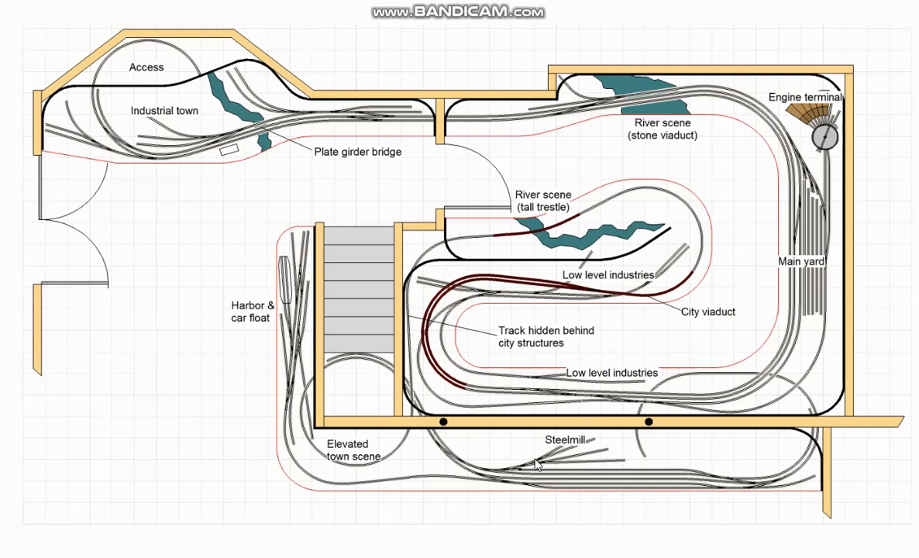
mouse_move(811, 375)
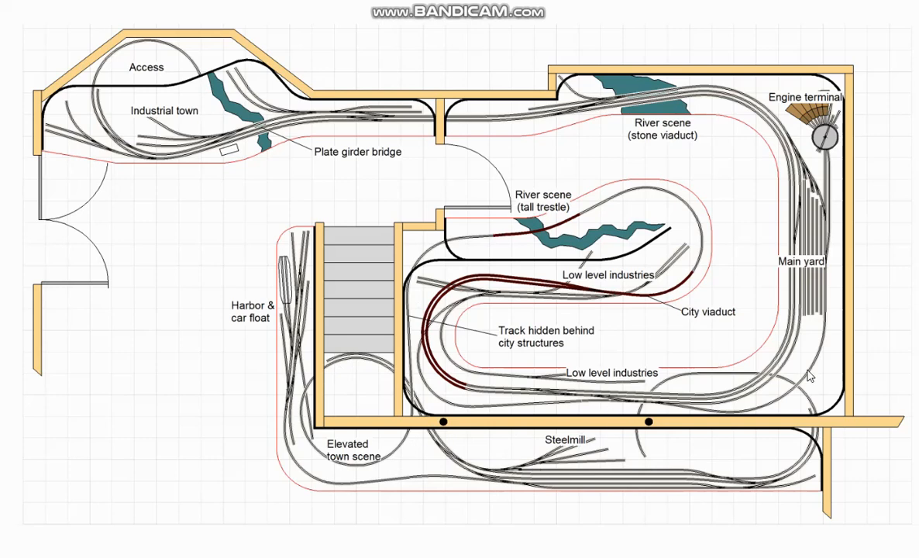
mouse_move(755, 402)
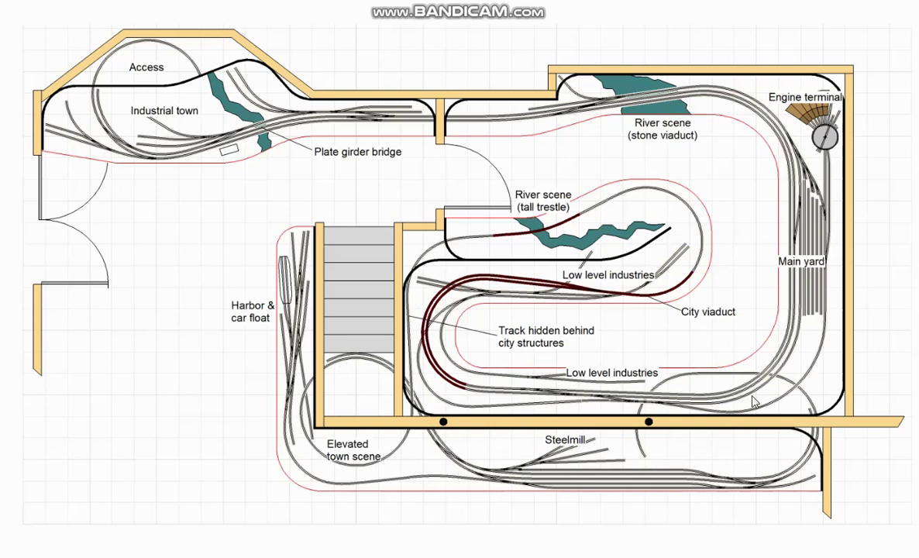
mouse_move(736, 445)
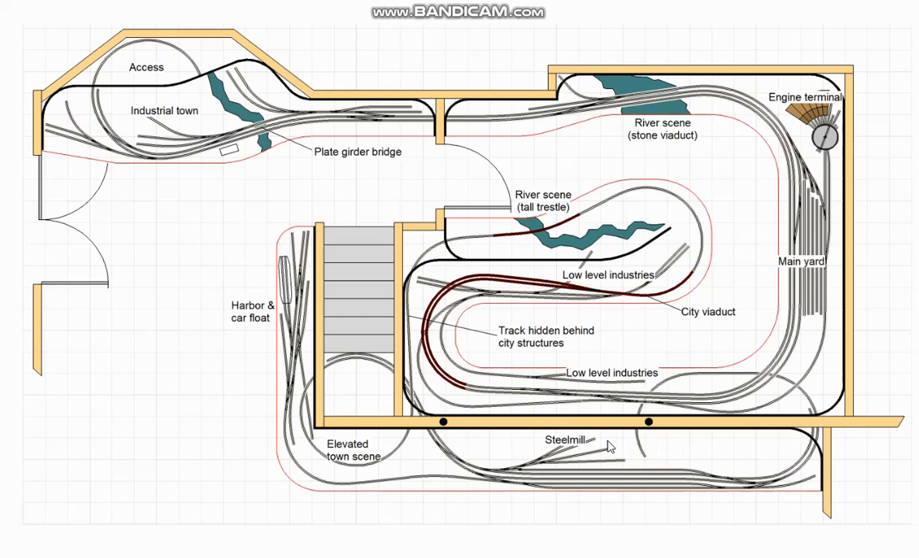
mouse_move(700, 439)
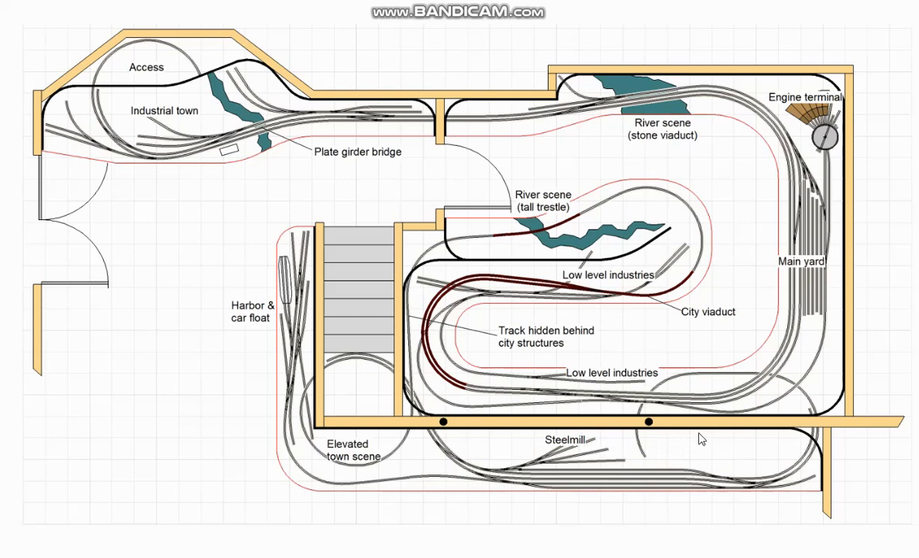
mouse_move(772, 448)
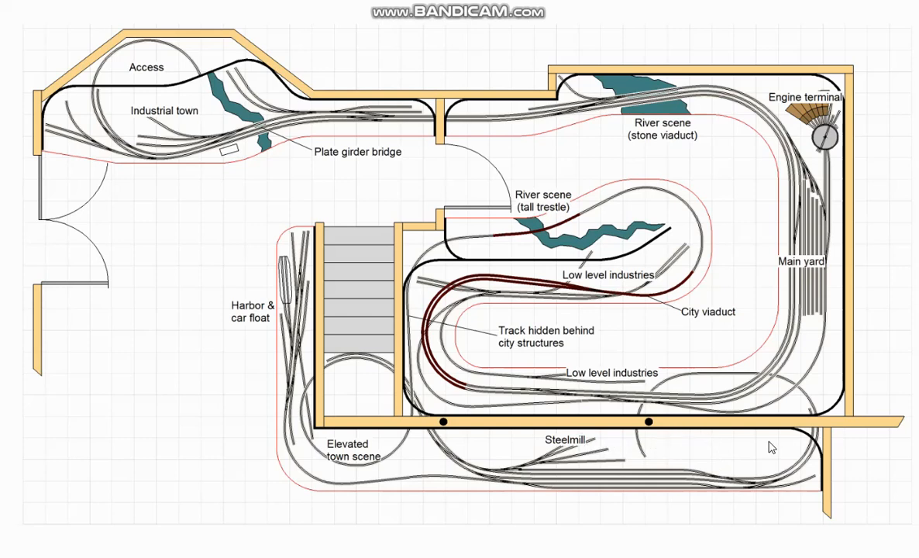
mouse_move(779, 454)
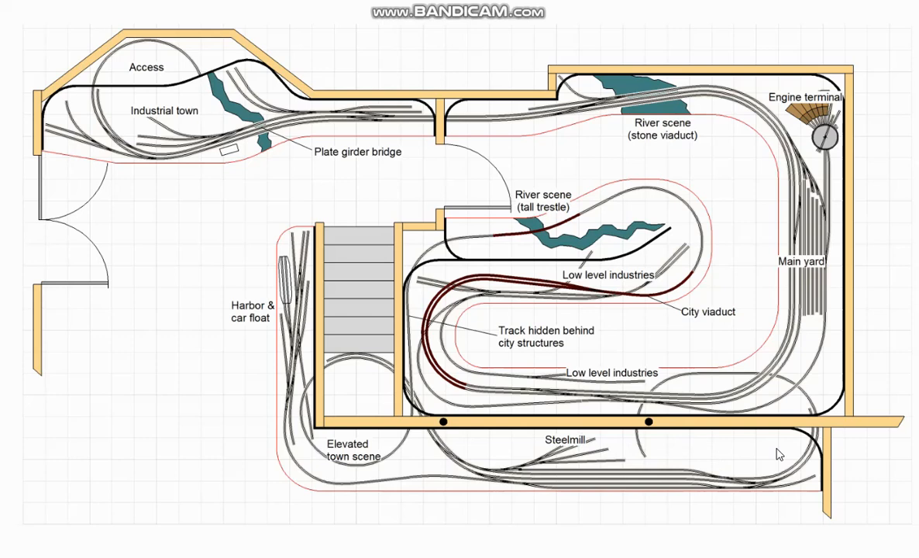
mouse_move(776, 446)
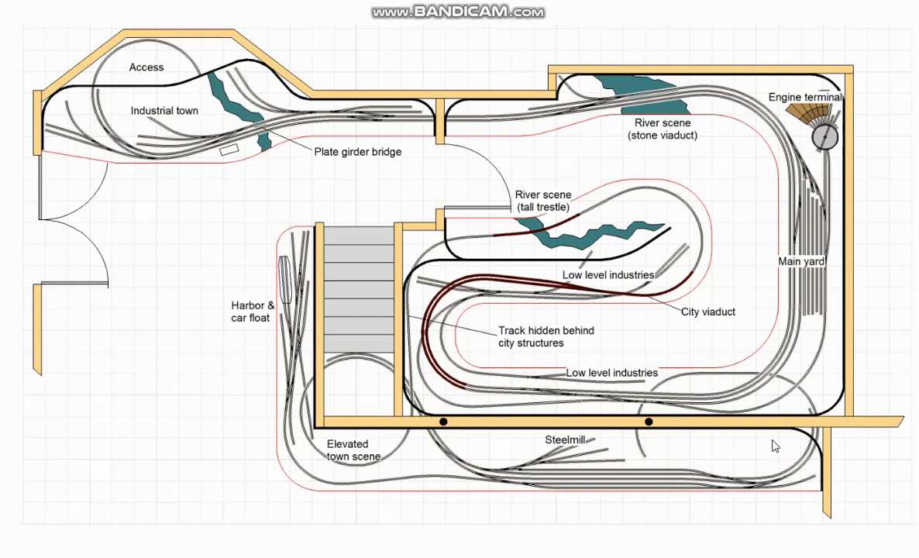
mouse_move(397, 308)
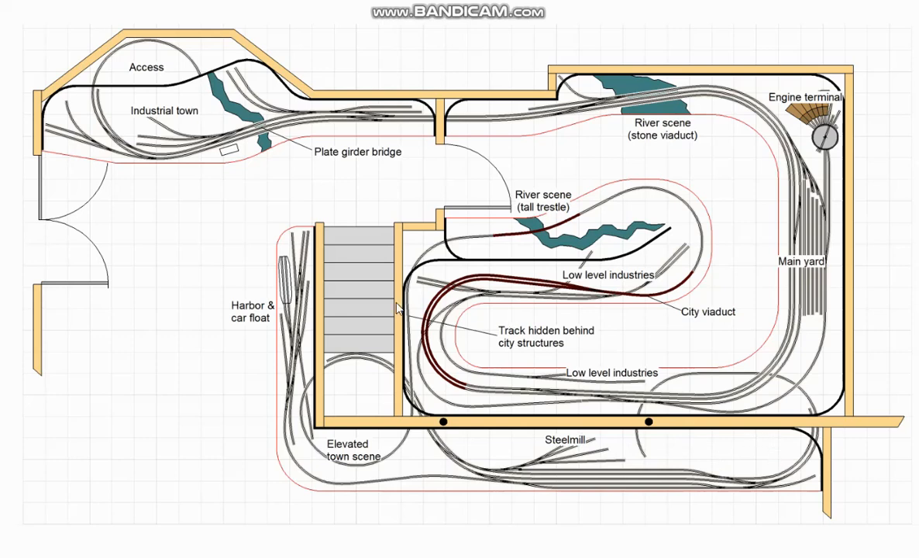
mouse_move(391, 372)
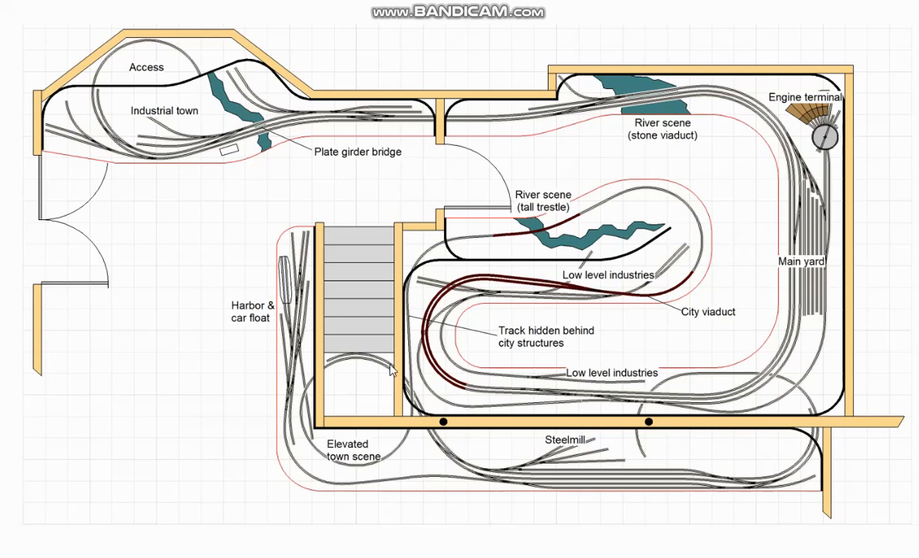
mouse_move(438, 300)
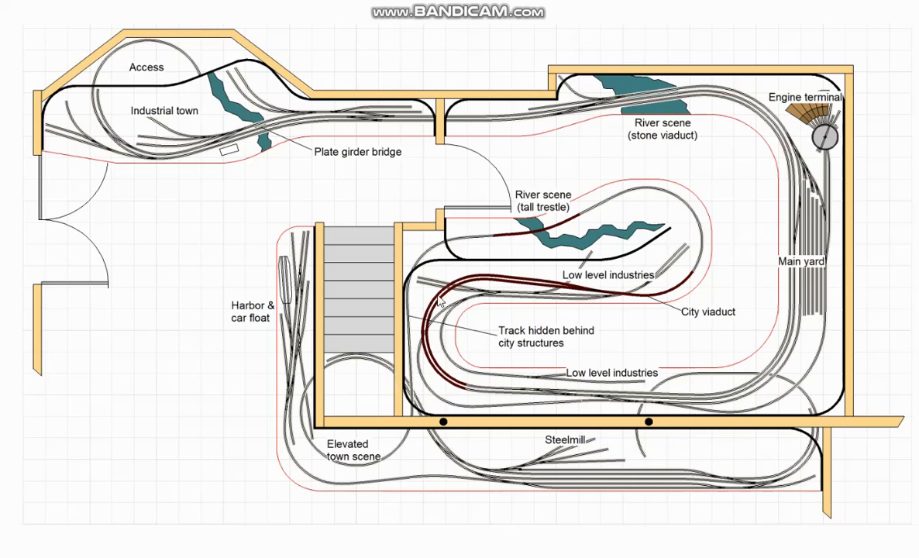
mouse_move(534, 286)
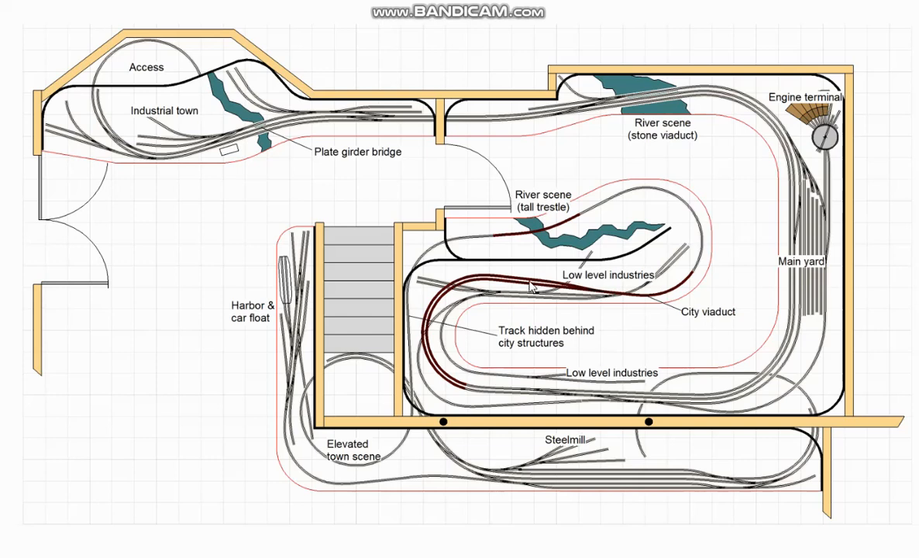
mouse_move(571, 193)
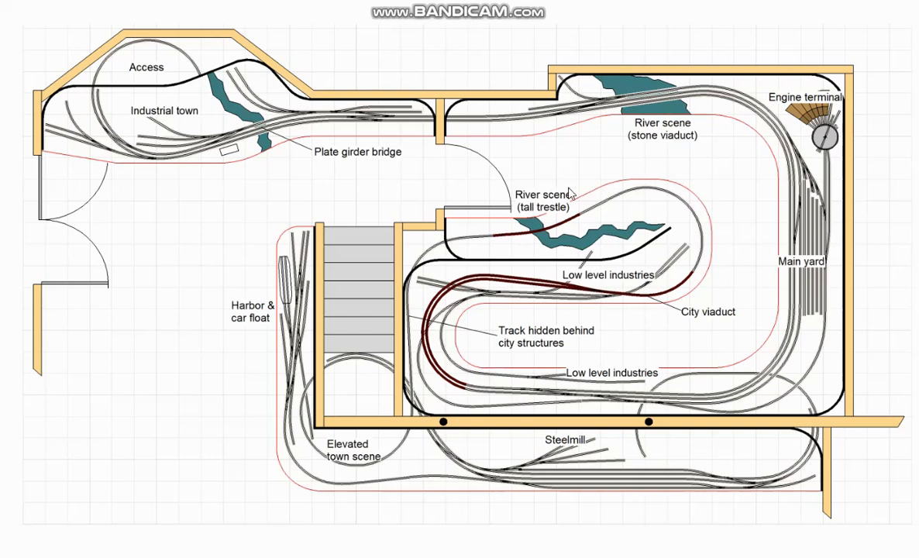
mouse_move(530, 239)
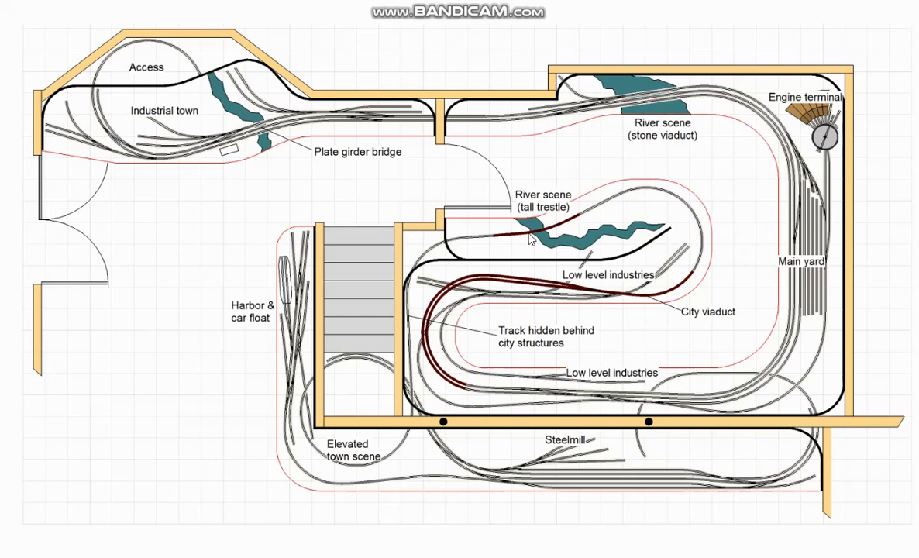
mouse_move(576, 221)
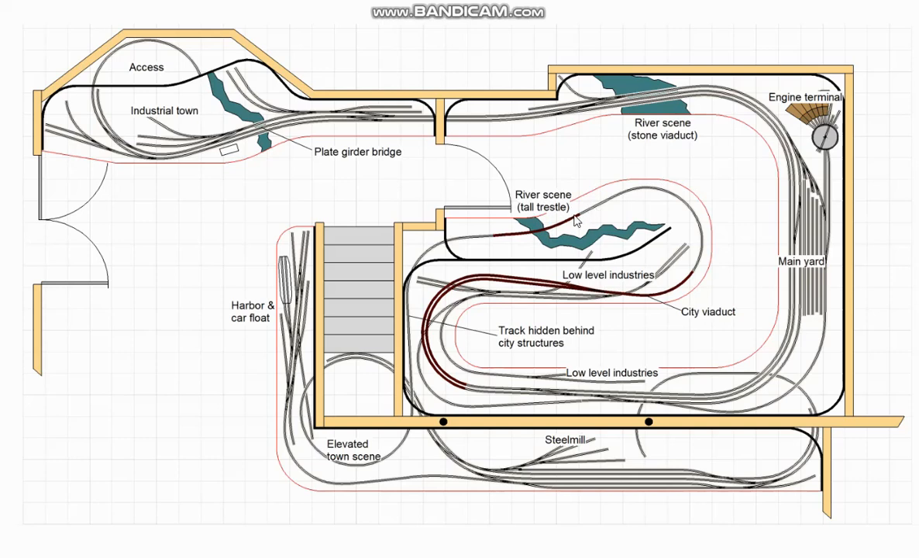
mouse_move(494, 239)
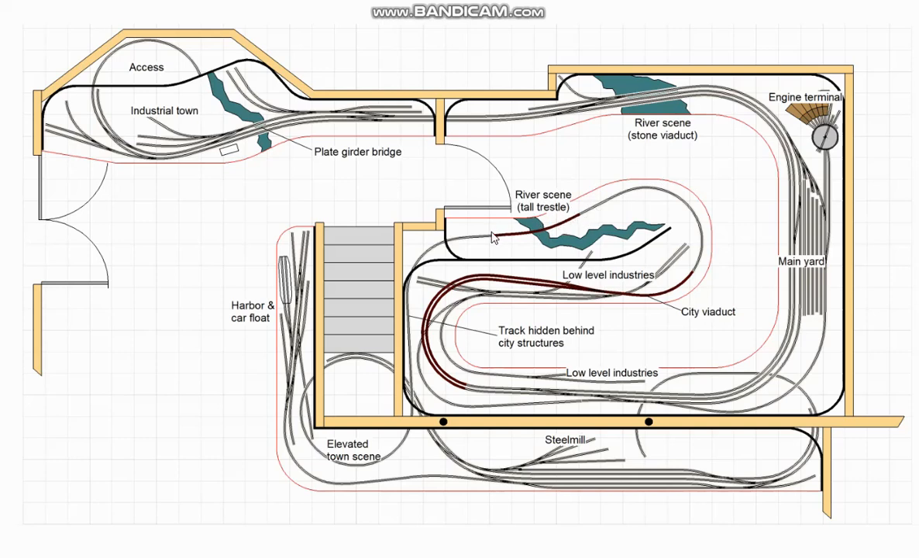
mouse_move(504, 180)
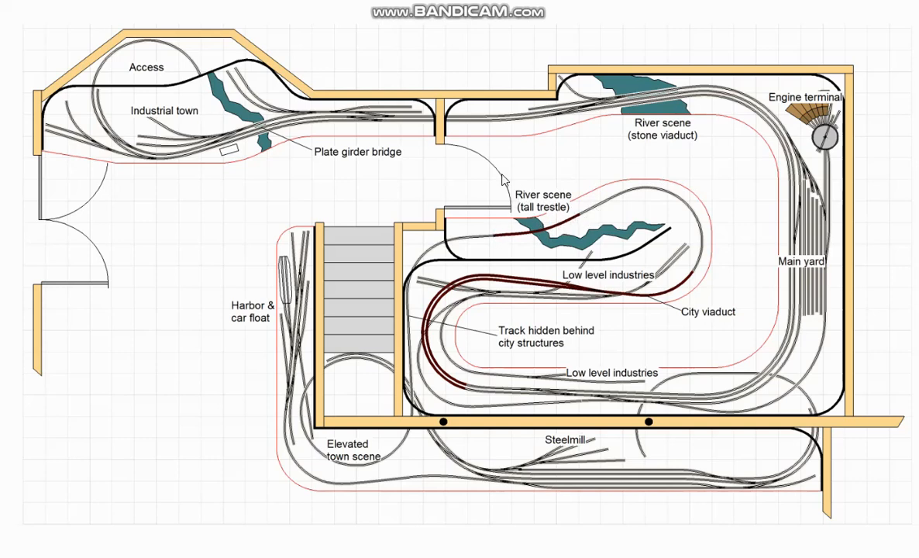
mouse_move(279, 175)
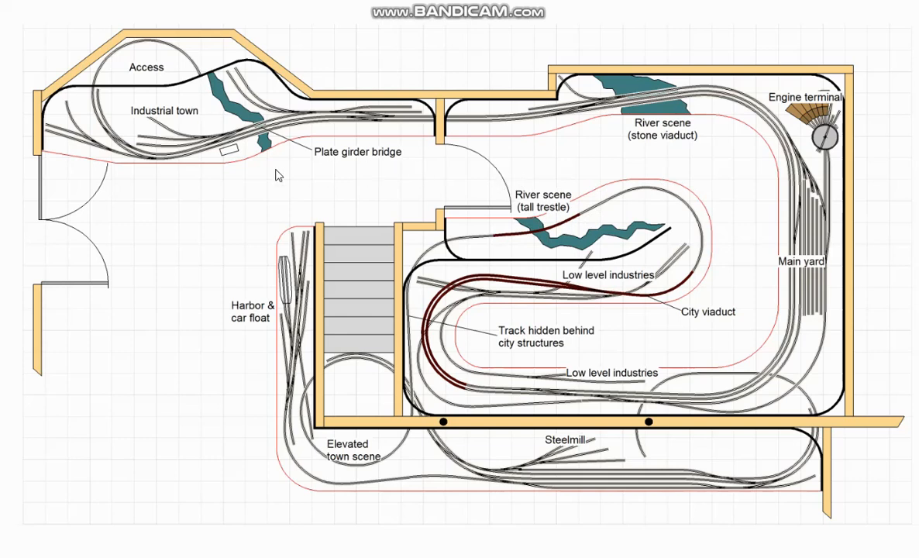
mouse_move(442, 407)
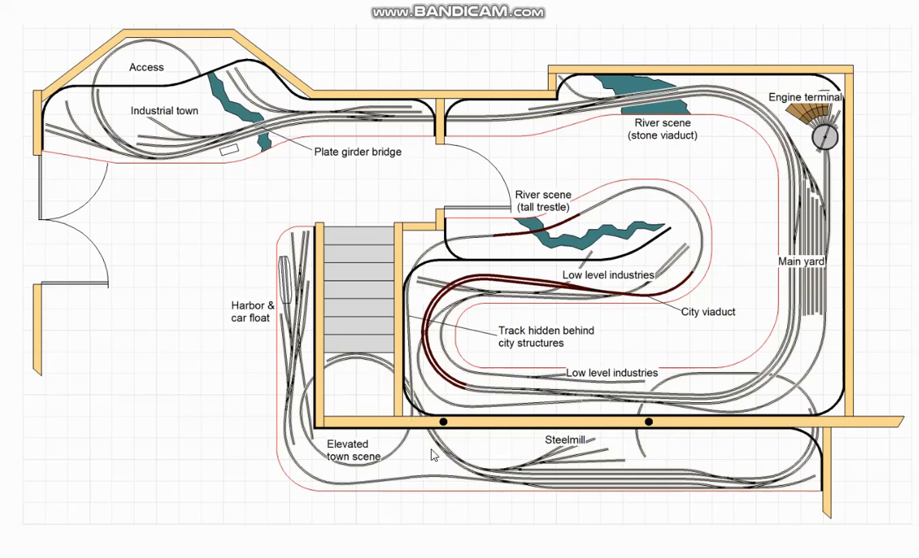
mouse_move(285, 520)
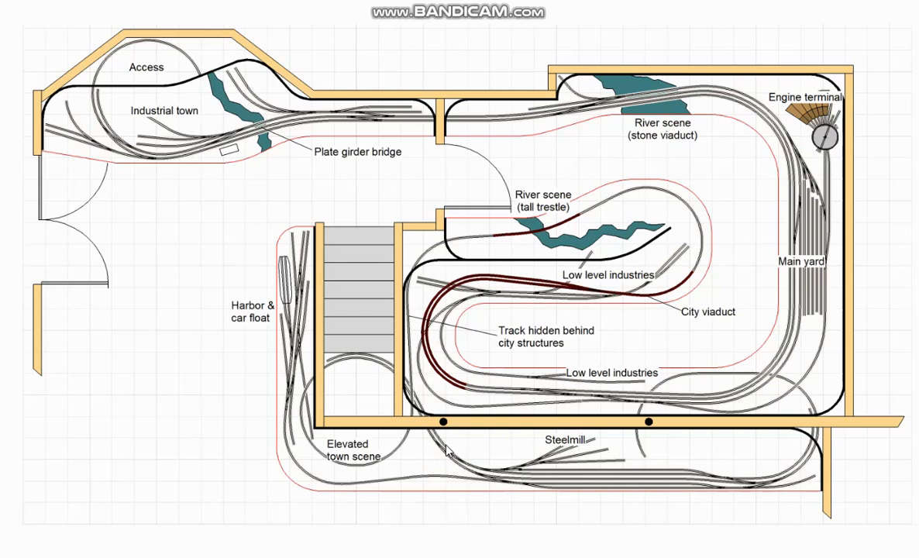
mouse_move(521, 236)
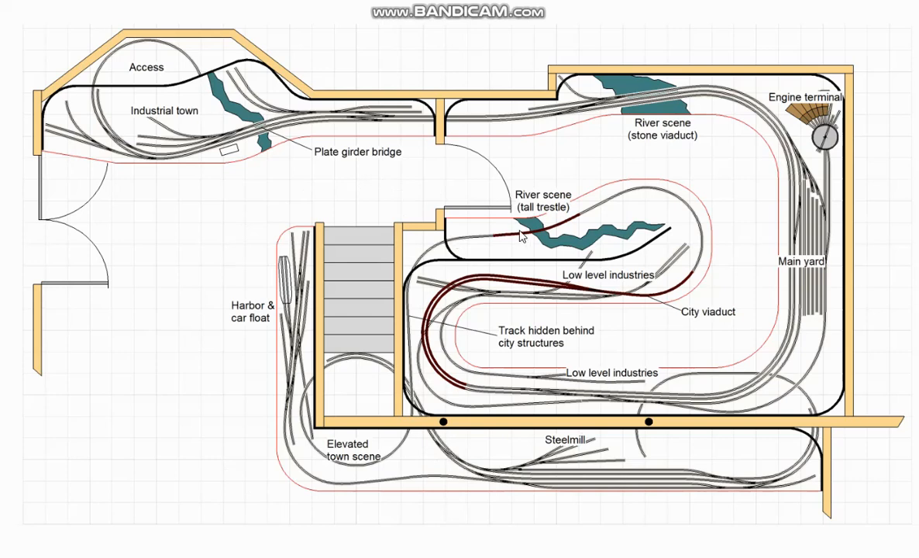
mouse_move(413, 320)
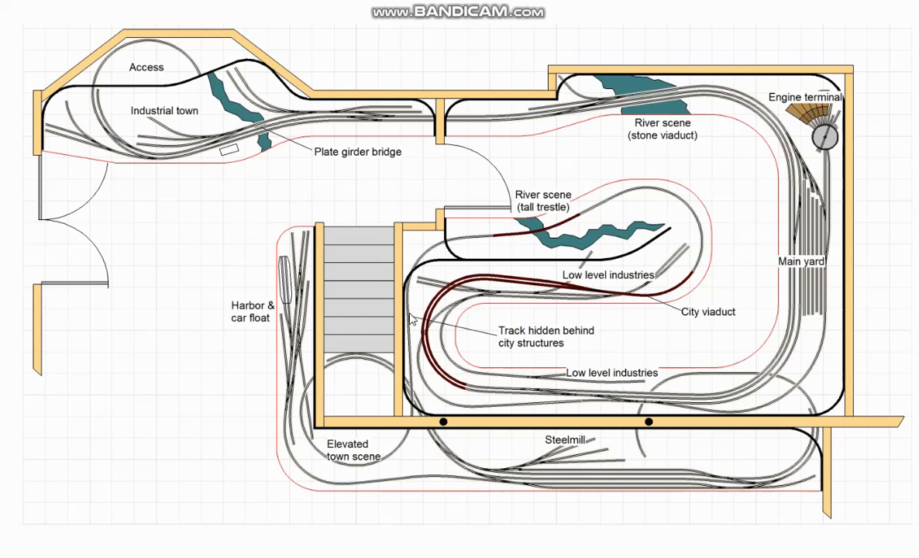
mouse_move(380, 376)
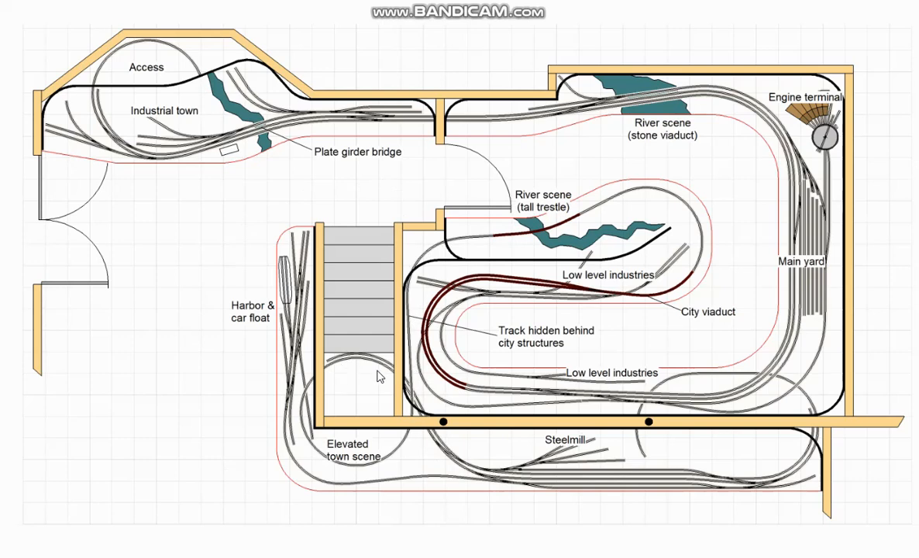
mouse_move(427, 424)
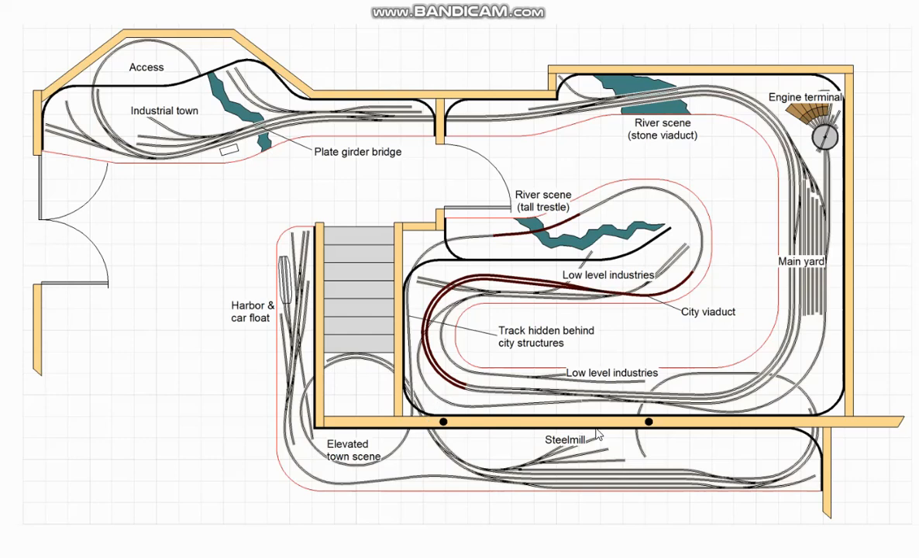
mouse_move(738, 389)
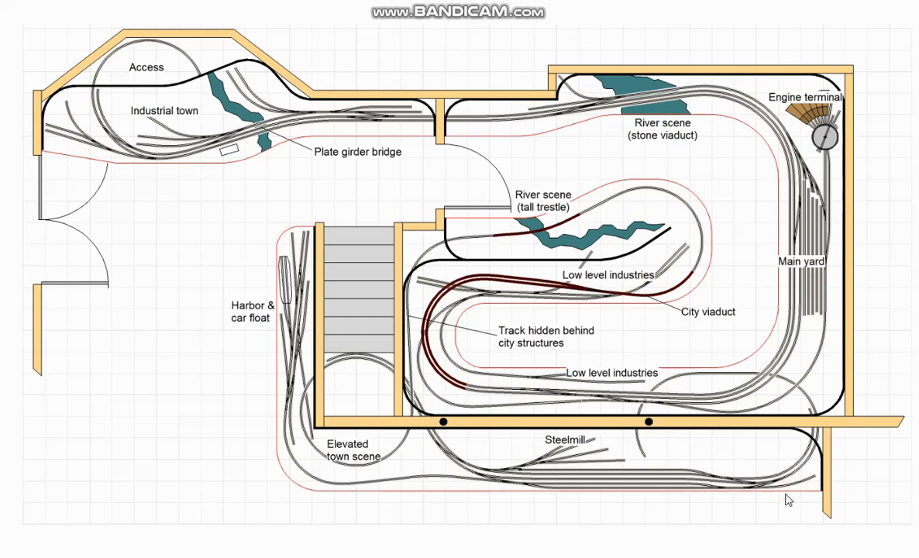
mouse_move(777, 476)
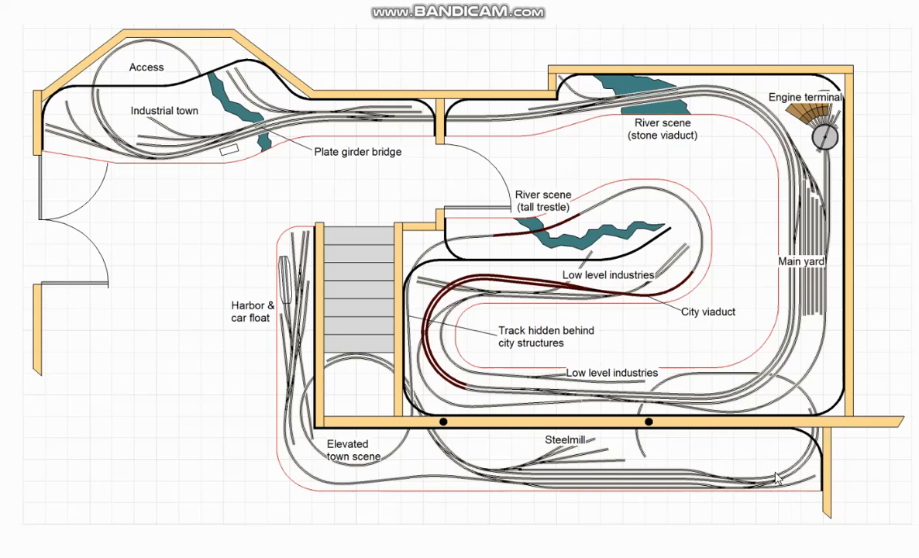
mouse_move(728, 494)
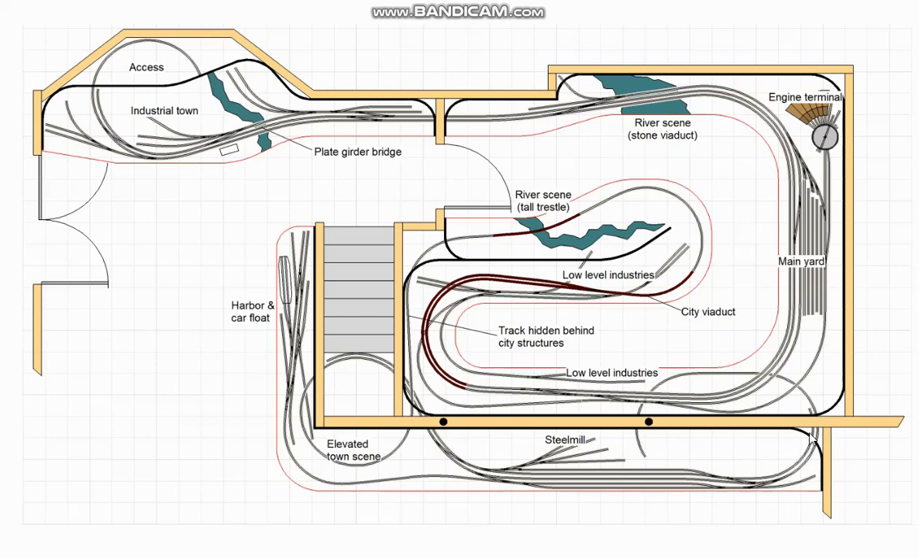
mouse_move(651, 386)
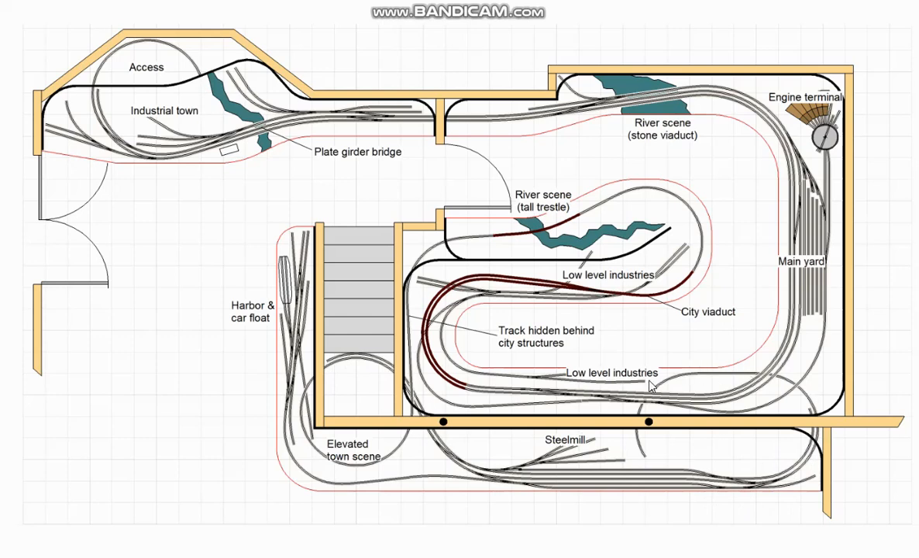
mouse_move(636, 440)
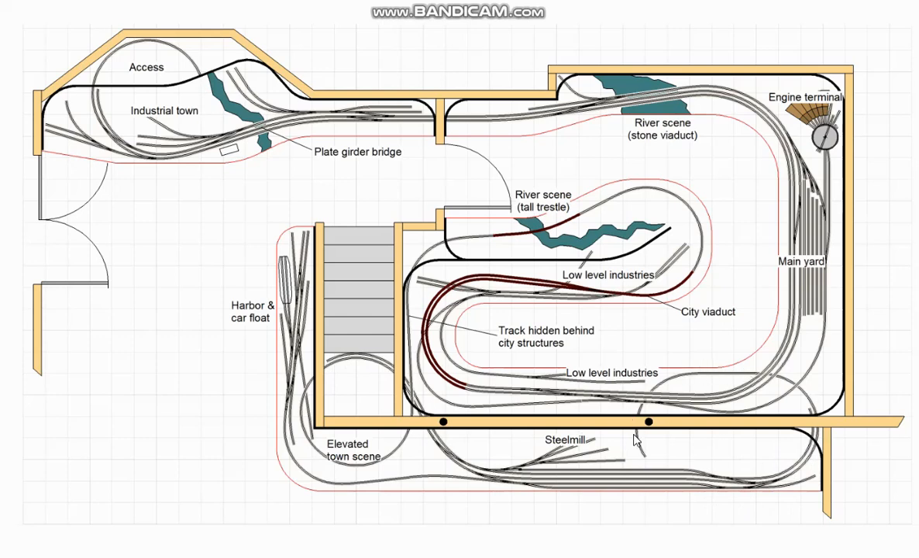
mouse_move(743, 477)
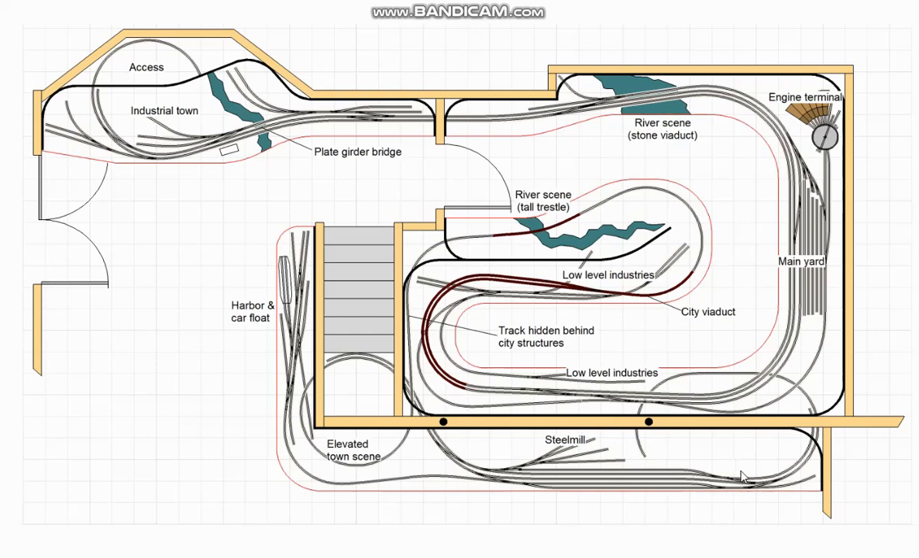
mouse_move(727, 400)
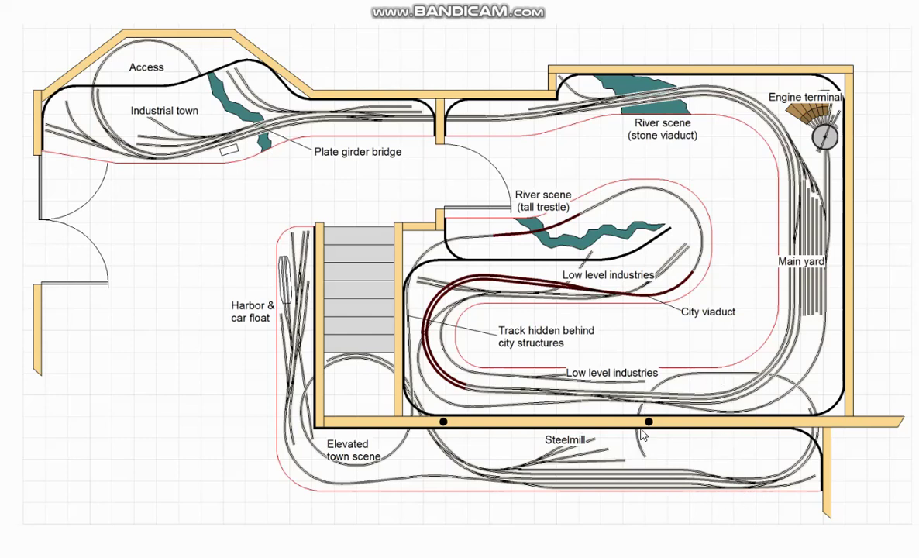
mouse_move(675, 303)
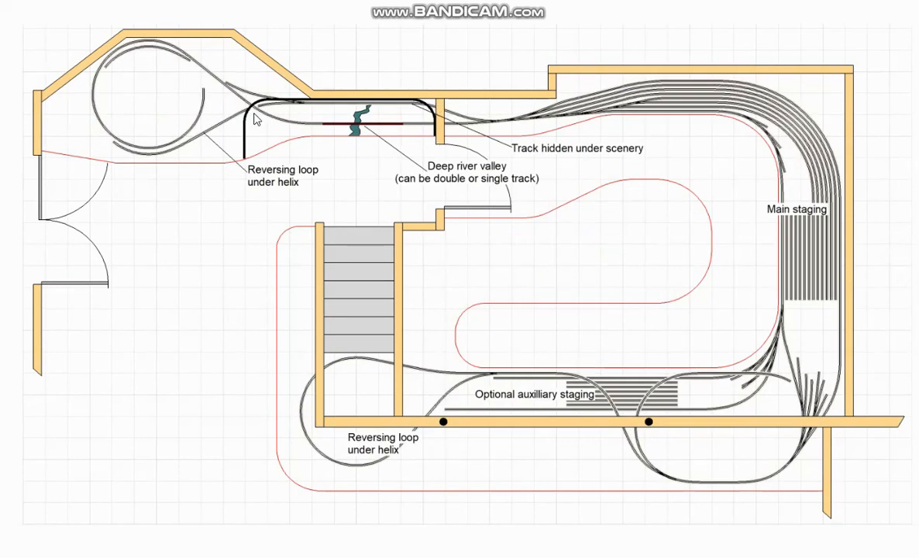
mouse_move(441, 140)
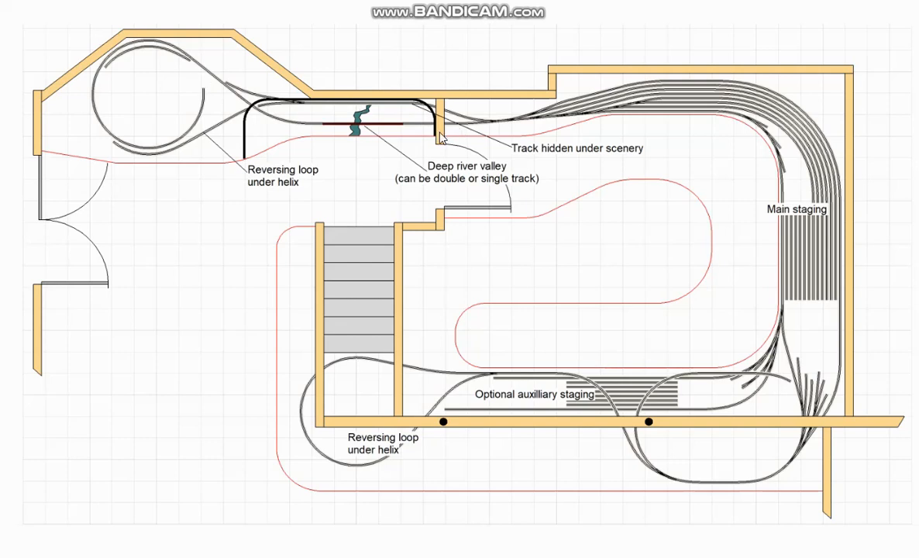
mouse_move(444, 155)
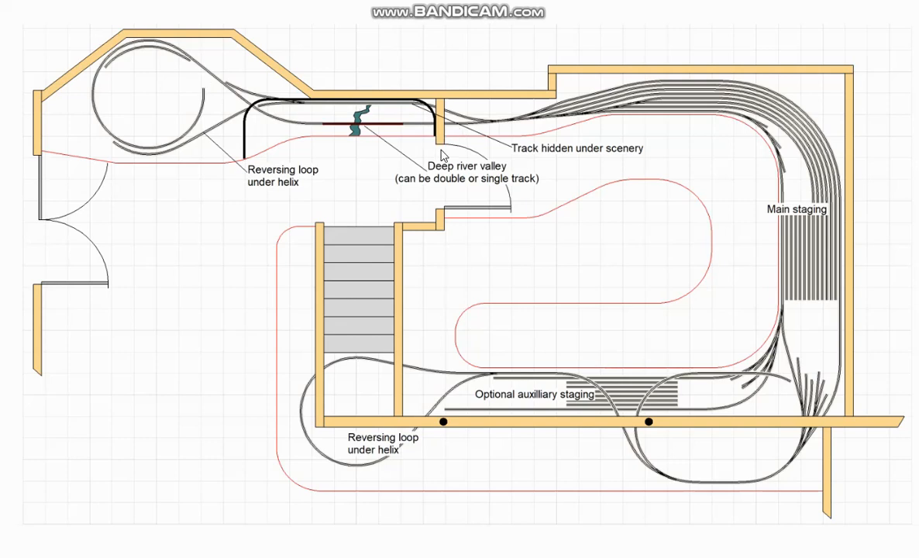
mouse_move(436, 133)
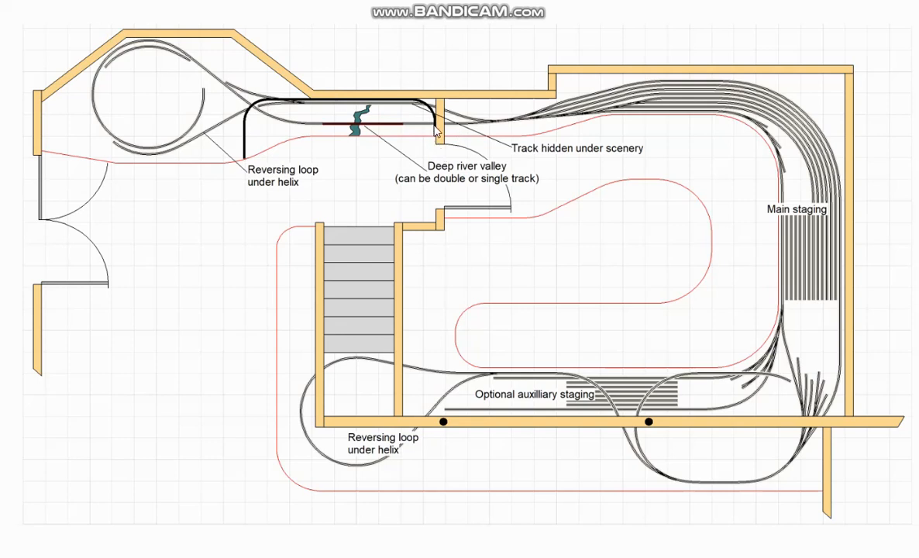
mouse_move(440, 159)
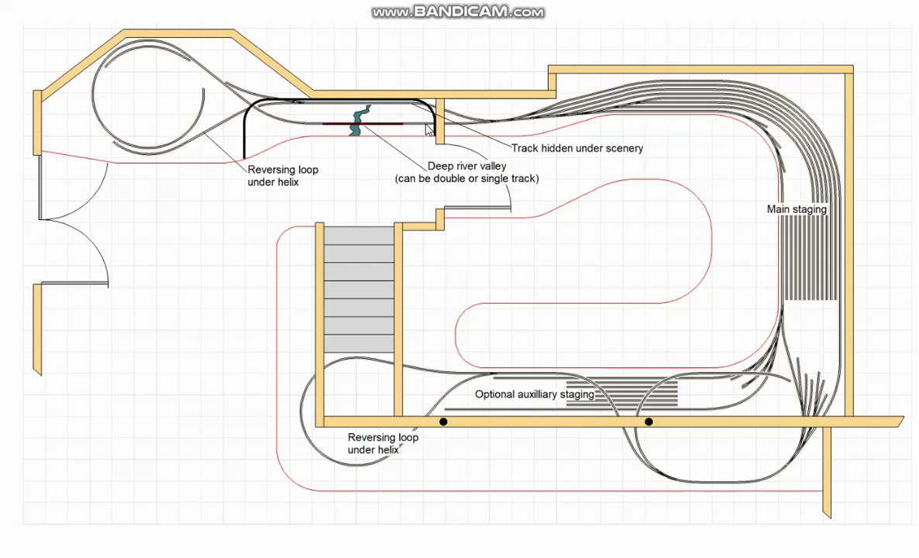
mouse_move(454, 142)
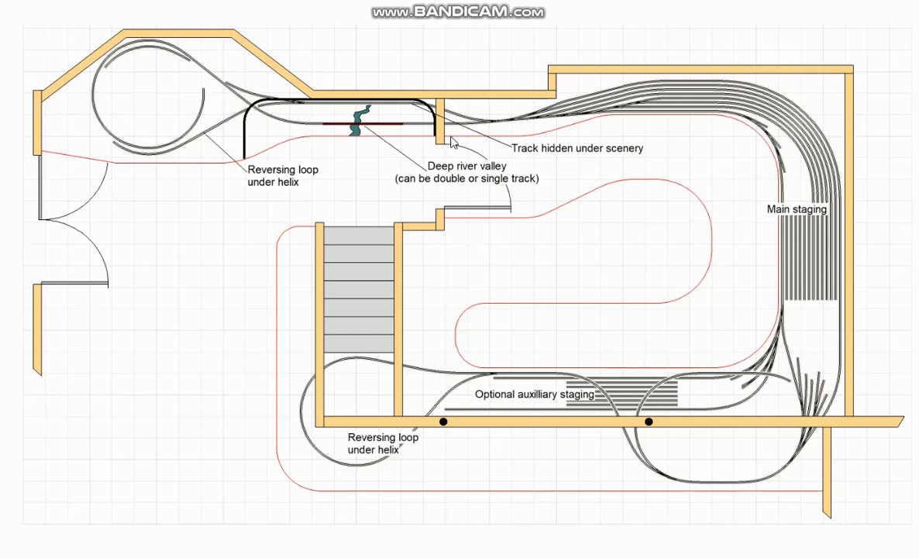
mouse_move(534, 120)
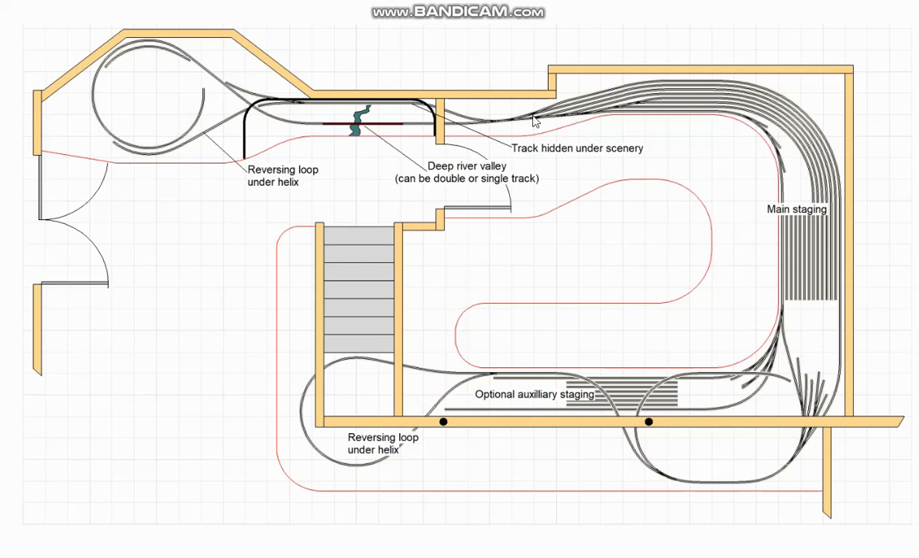
mouse_move(169, 52)
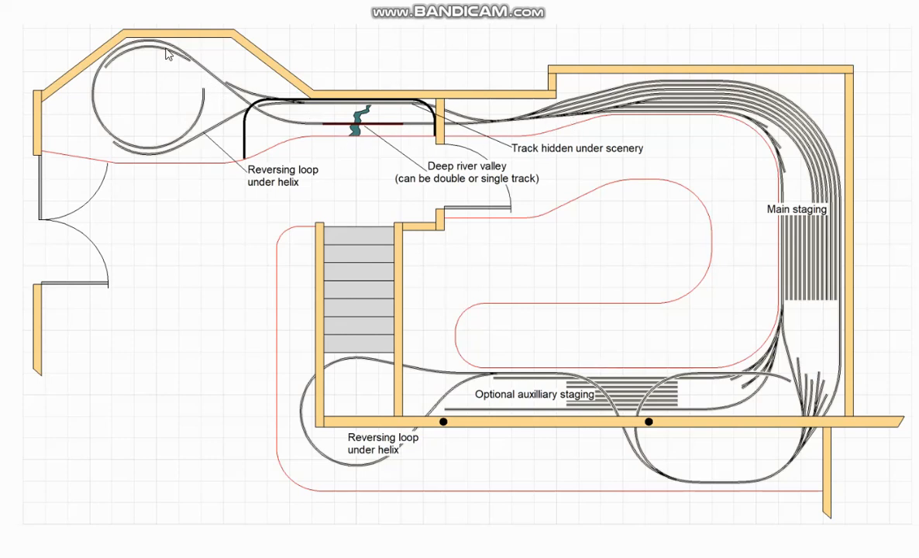
mouse_move(200, 111)
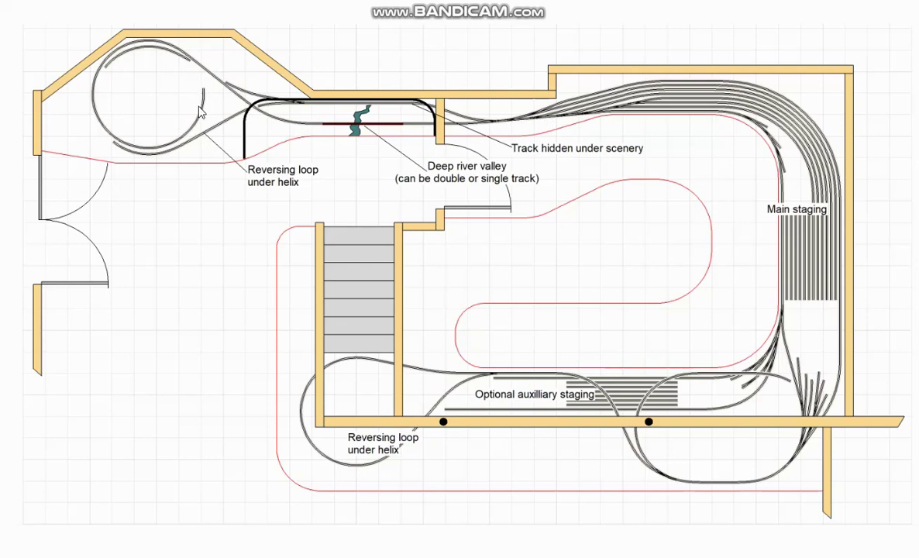
mouse_move(803, 163)
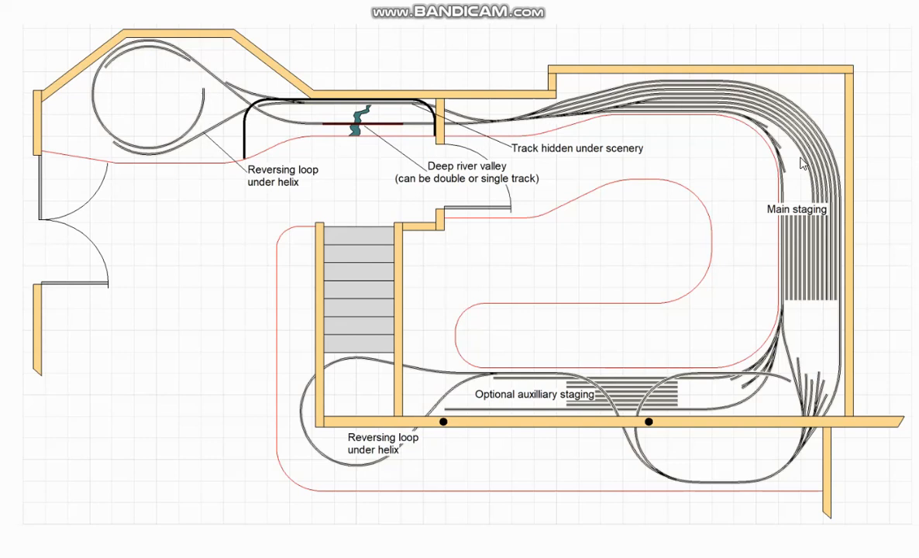
mouse_move(692, 167)
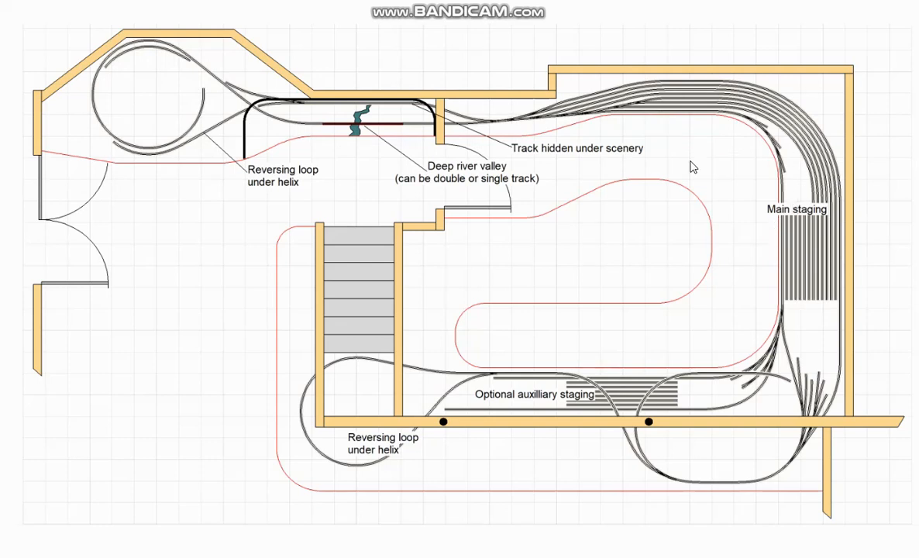
mouse_move(794, 326)
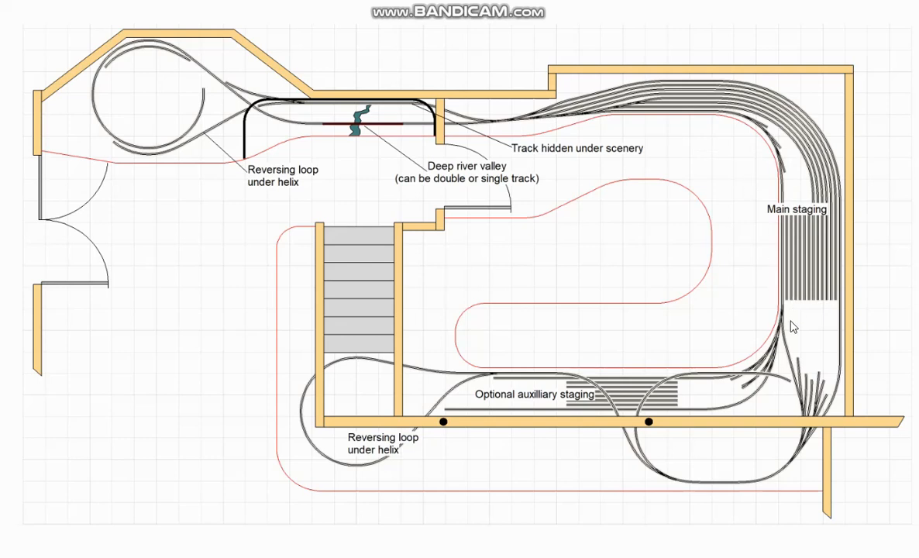
mouse_move(786, 379)
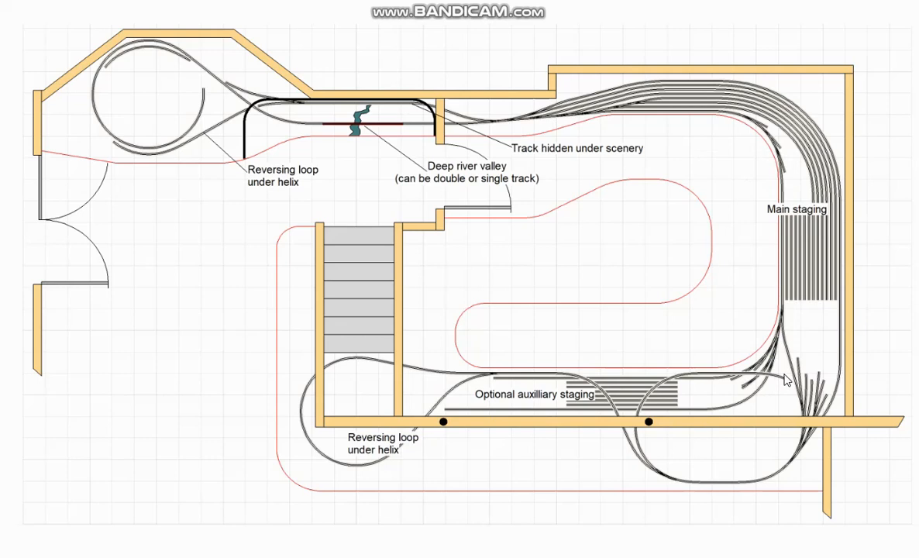
mouse_move(654, 249)
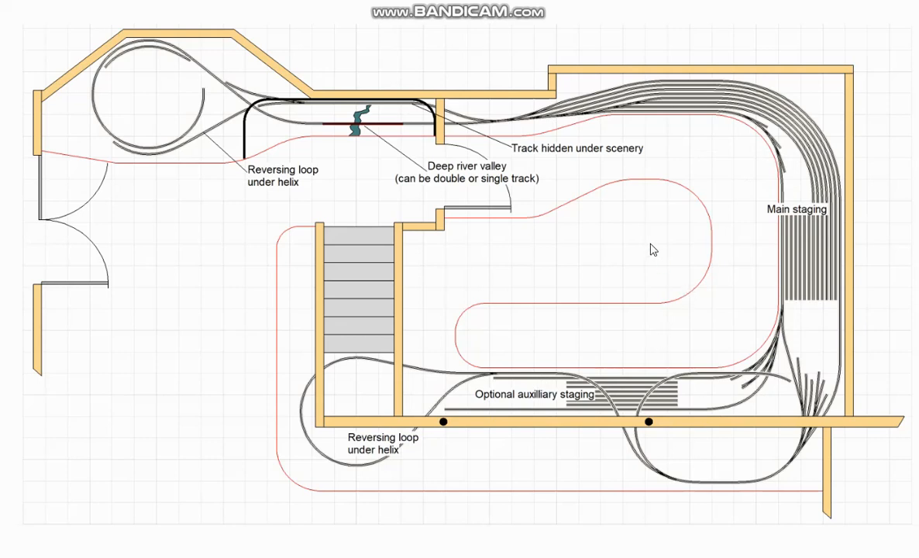
mouse_move(489, 176)
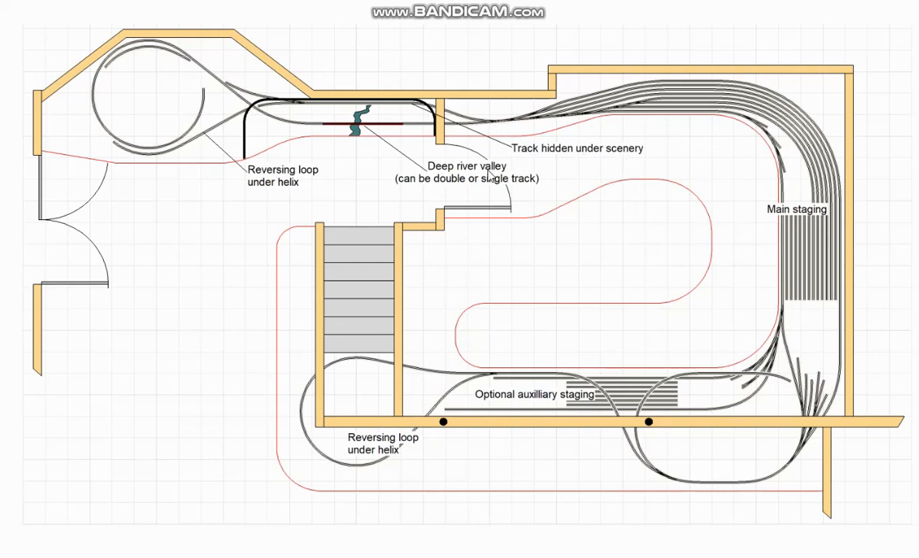
mouse_move(705, 398)
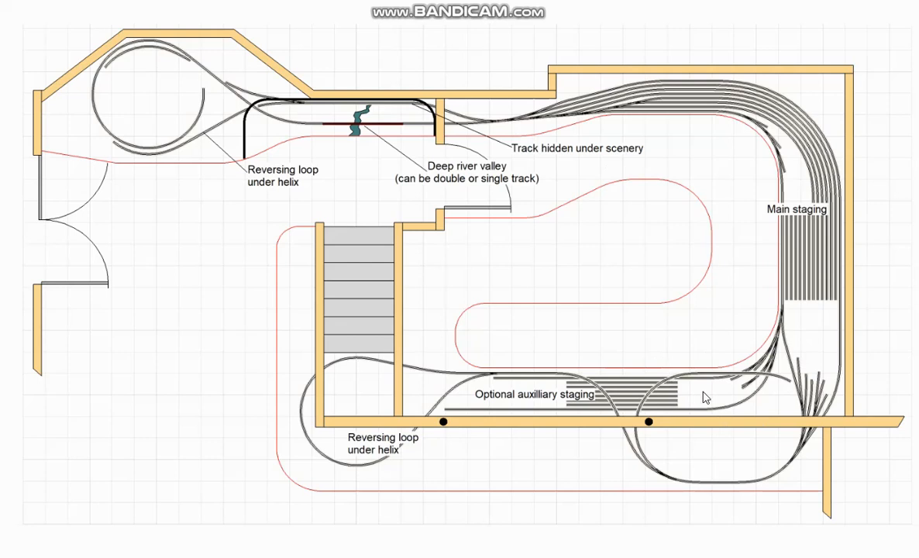
mouse_move(710, 391)
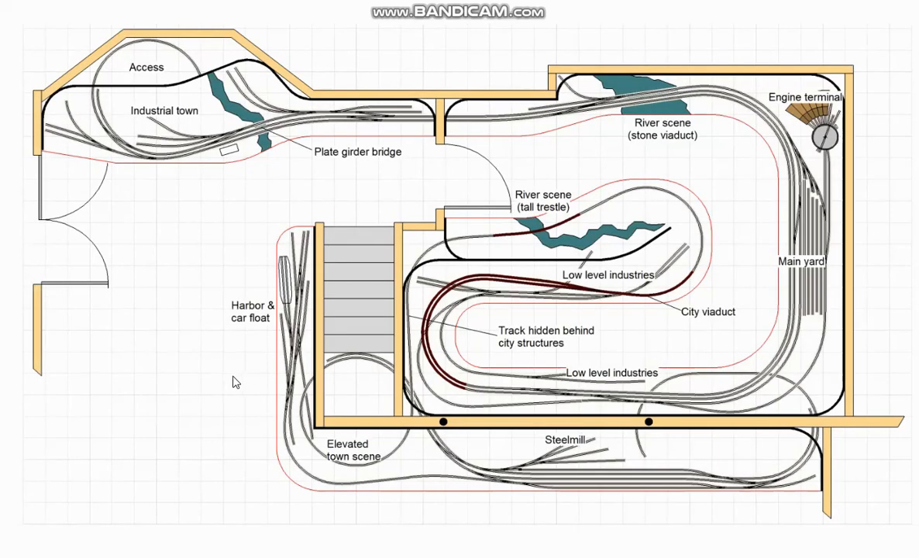
mouse_move(245, 387)
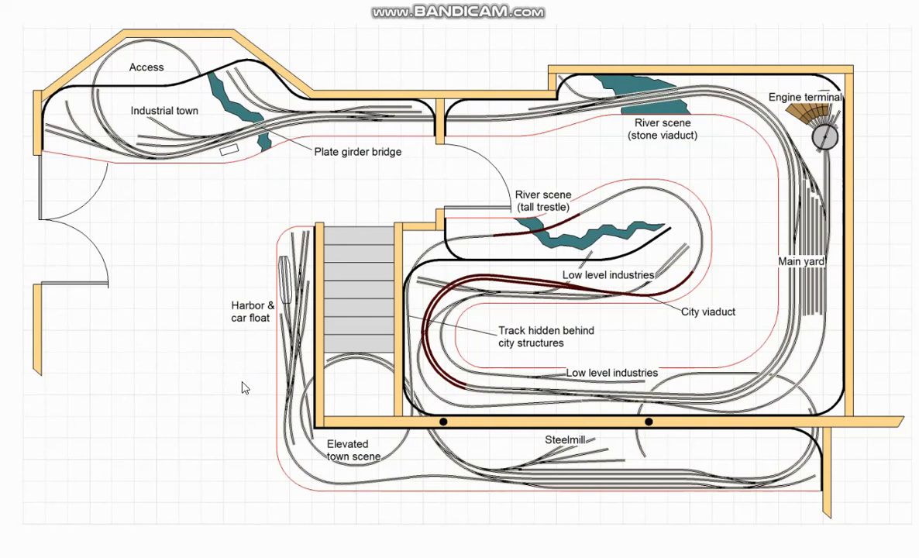
mouse_move(481, 249)
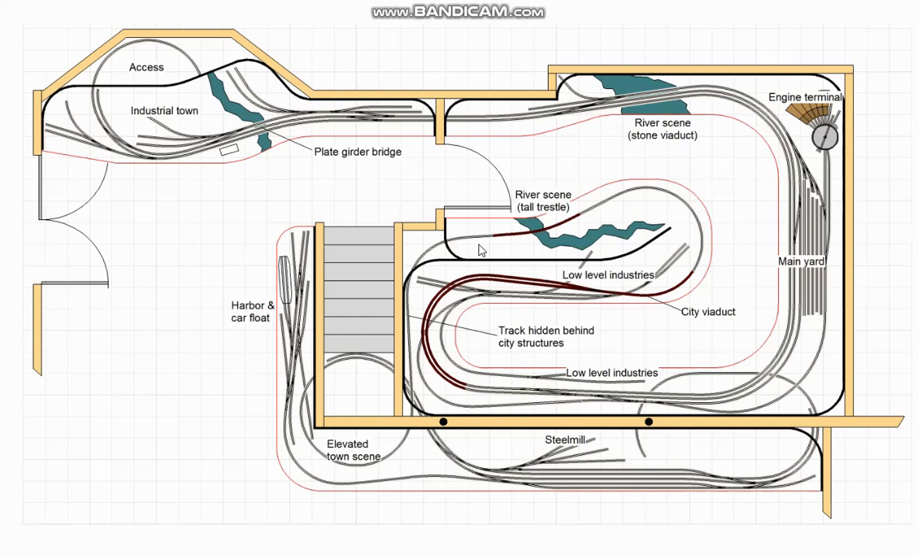
mouse_move(487, 246)
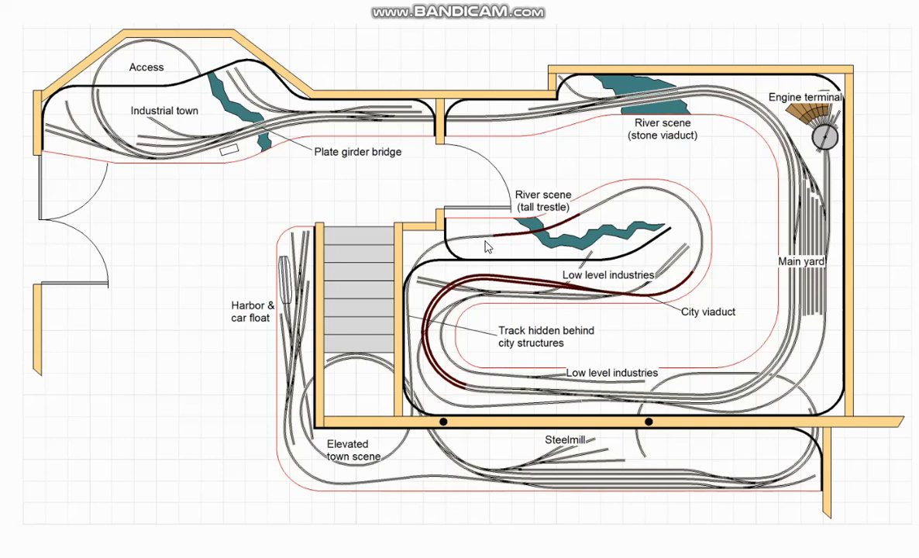
mouse_move(486, 249)
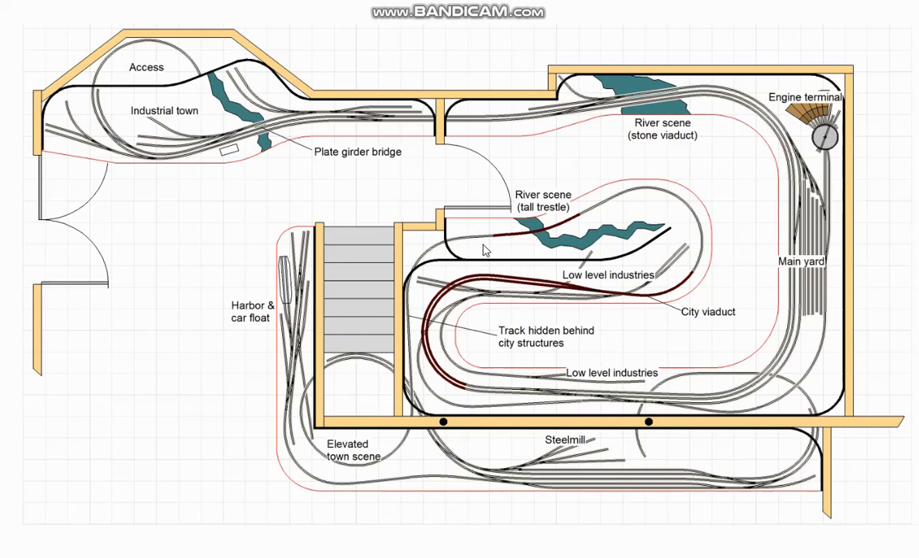
mouse_move(484, 252)
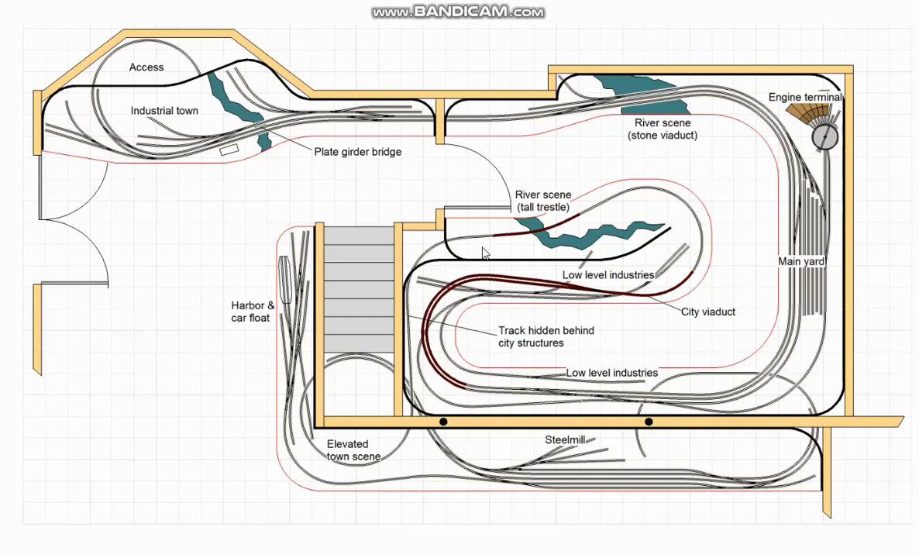
mouse_move(484, 253)
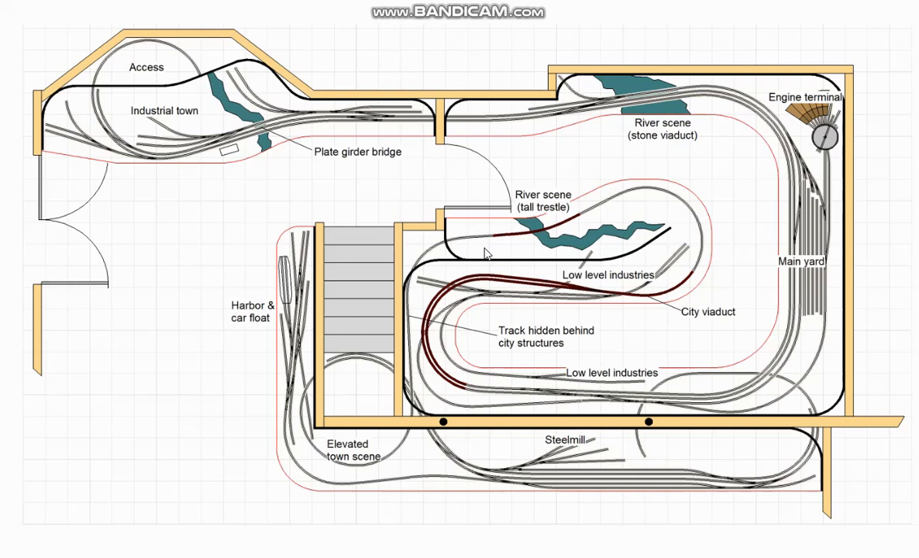